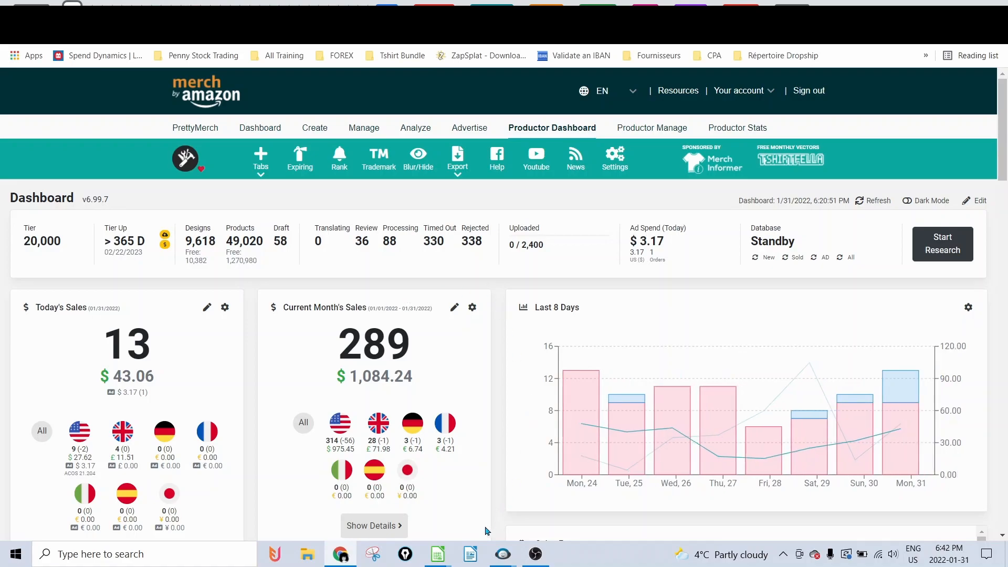
Step: Open amazon.com in an incognito window and set the delivery zip code to 10011
click(438, 553)
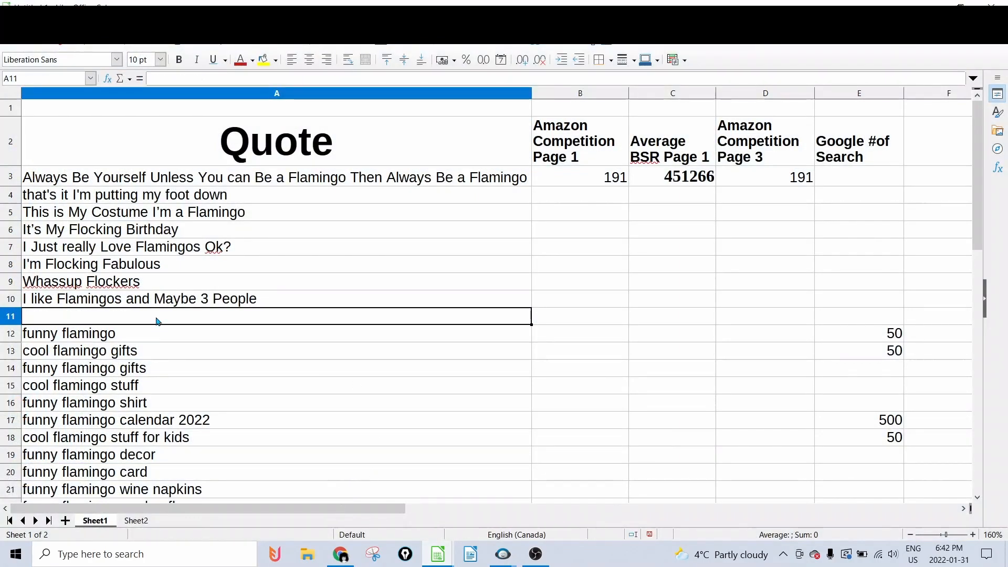
click(340, 553)
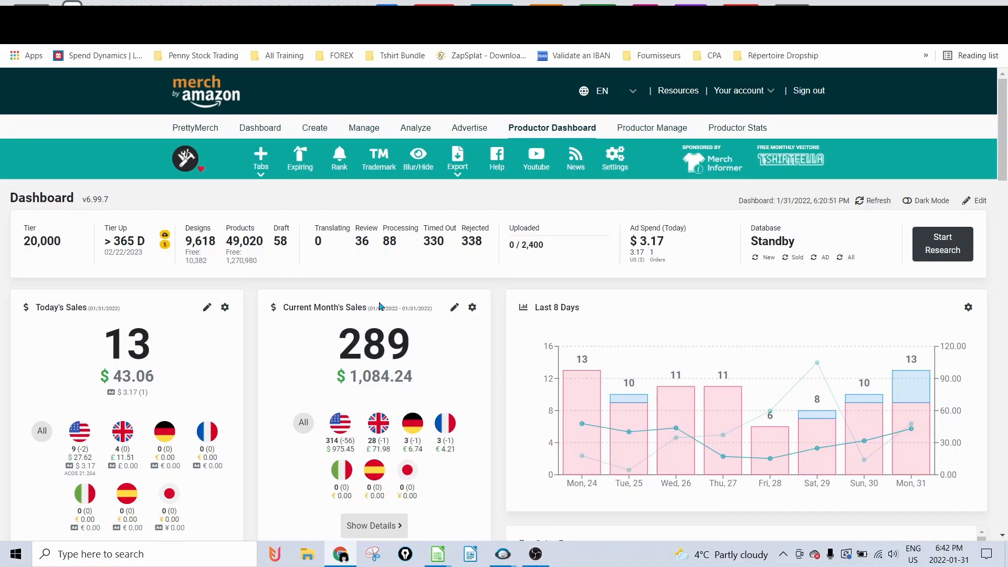
mouse_move(537, 285)
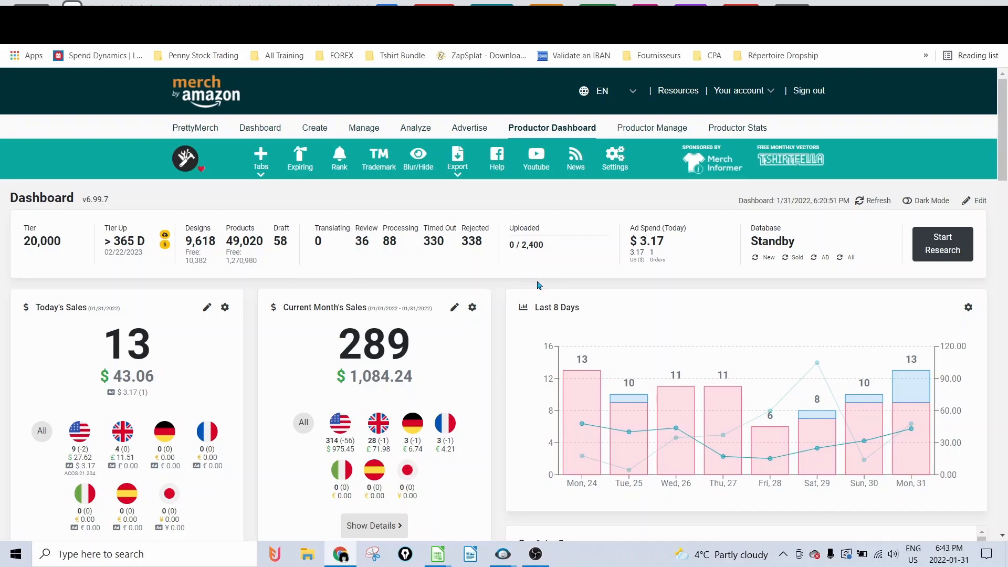
mouse_move(544, 286)
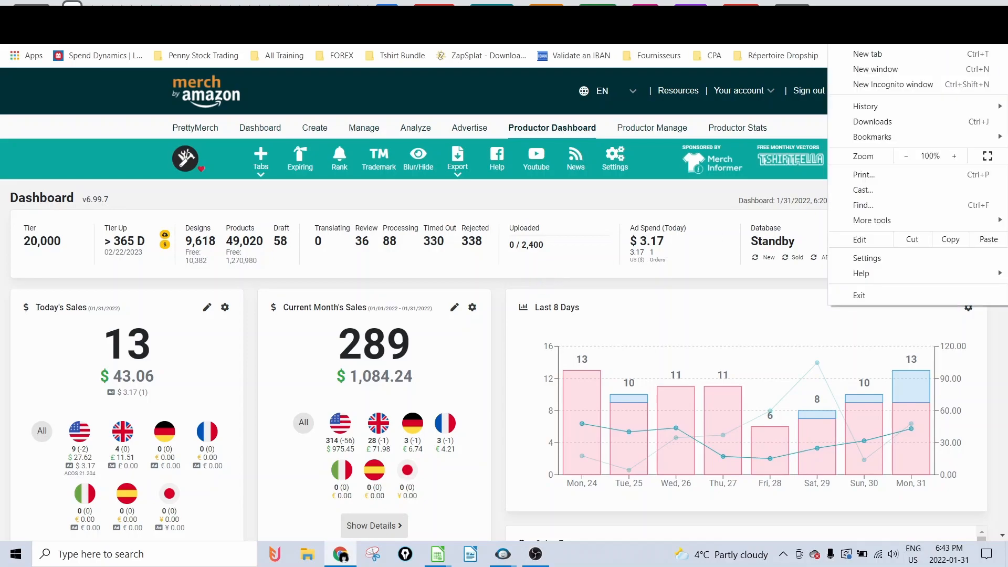
mouse_move(892, 84)
text(am)
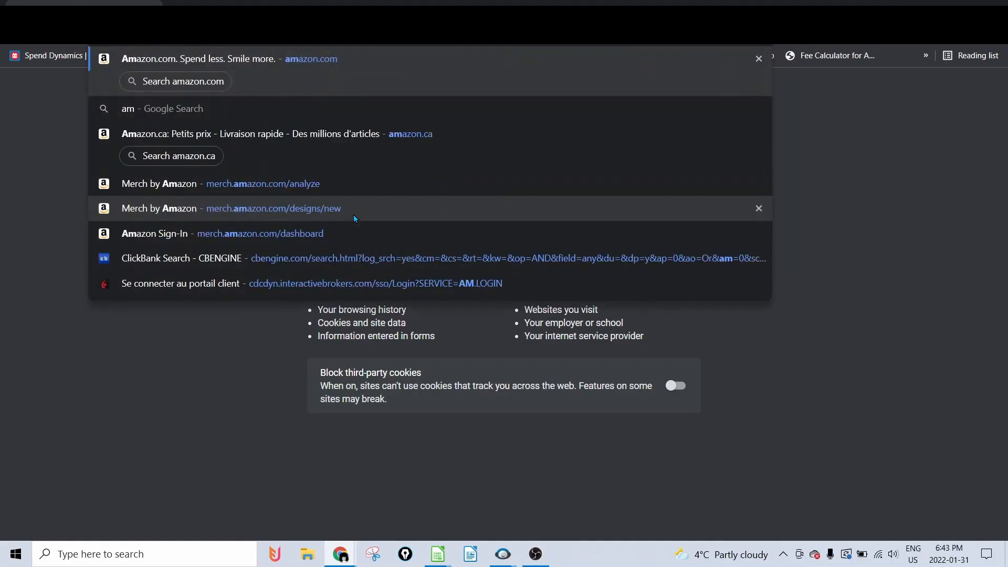
click(310, 59)
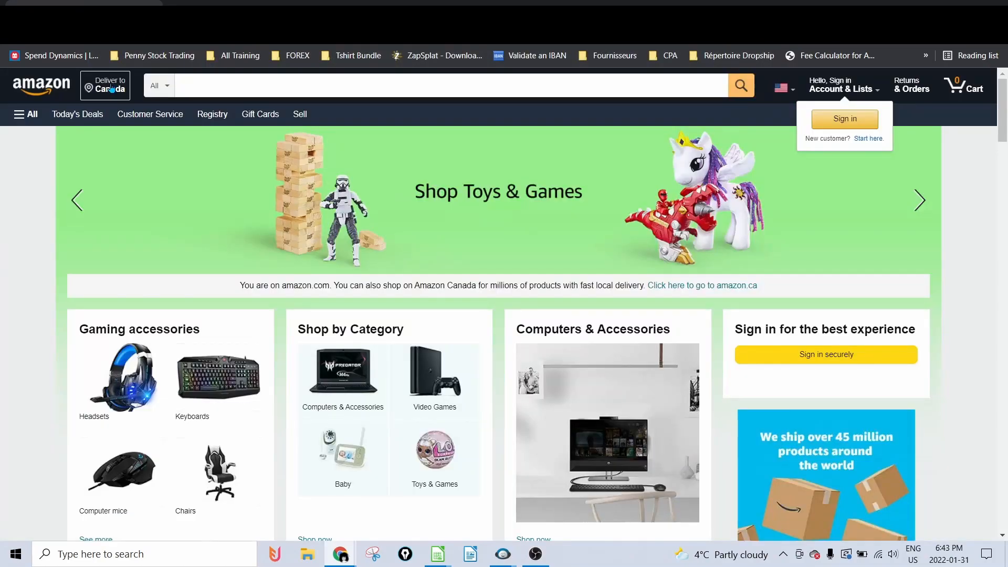
click(105, 85)
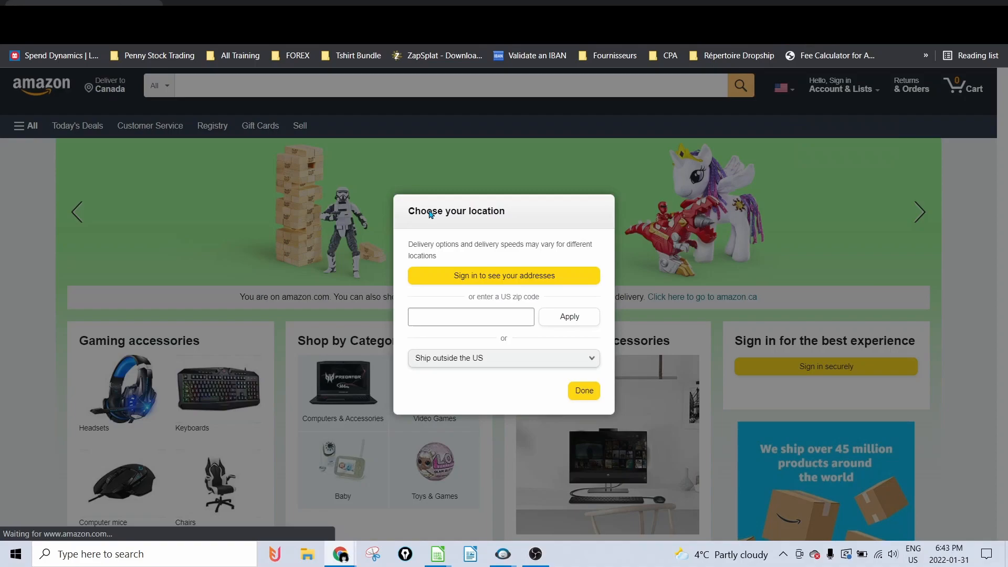
text(10011)
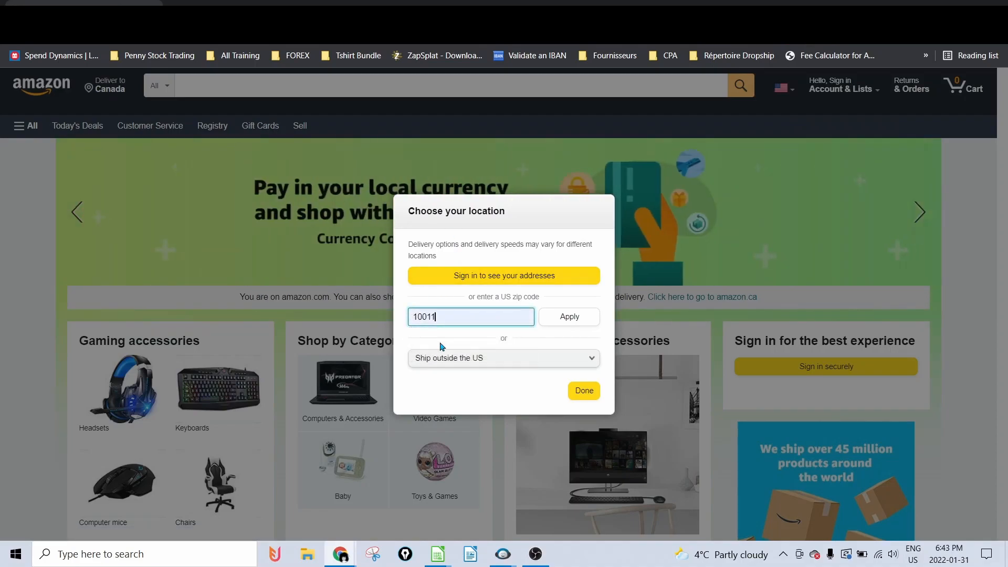
mouse_move(462, 316)
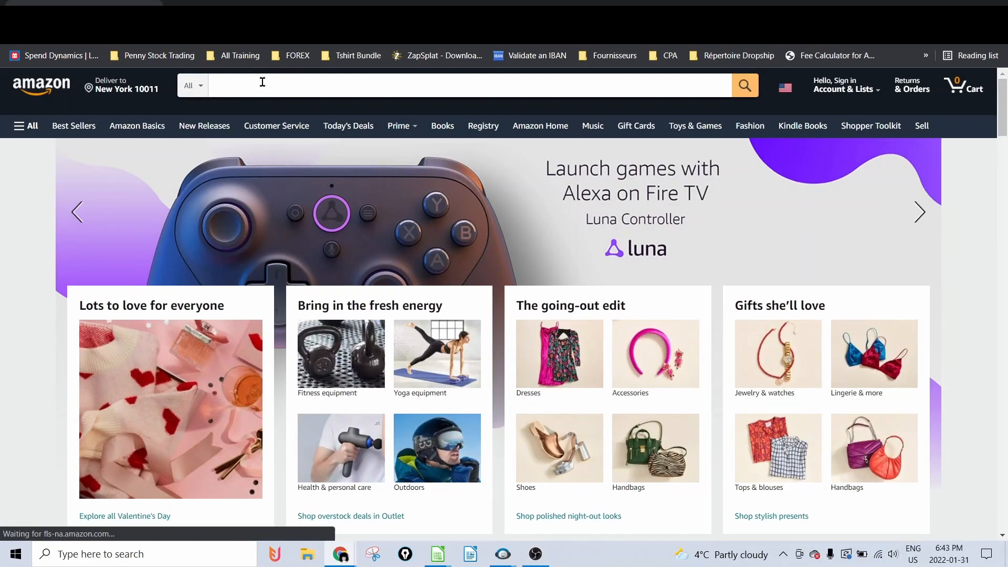
Step: Search Amazon for 'flamingo t shirt' and scroll through the results checking sales ranks
click(456, 85)
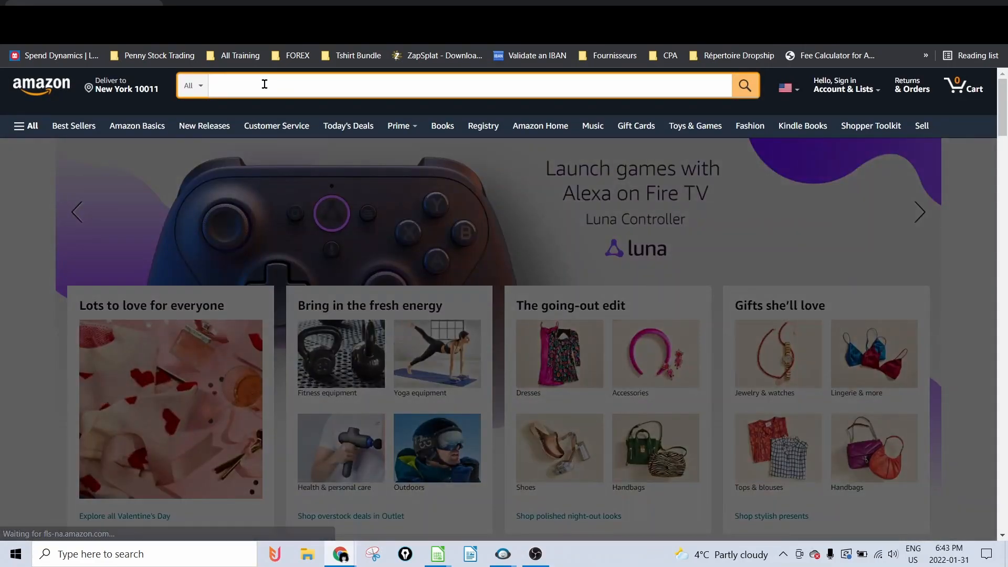
text(flamingo t shirt)
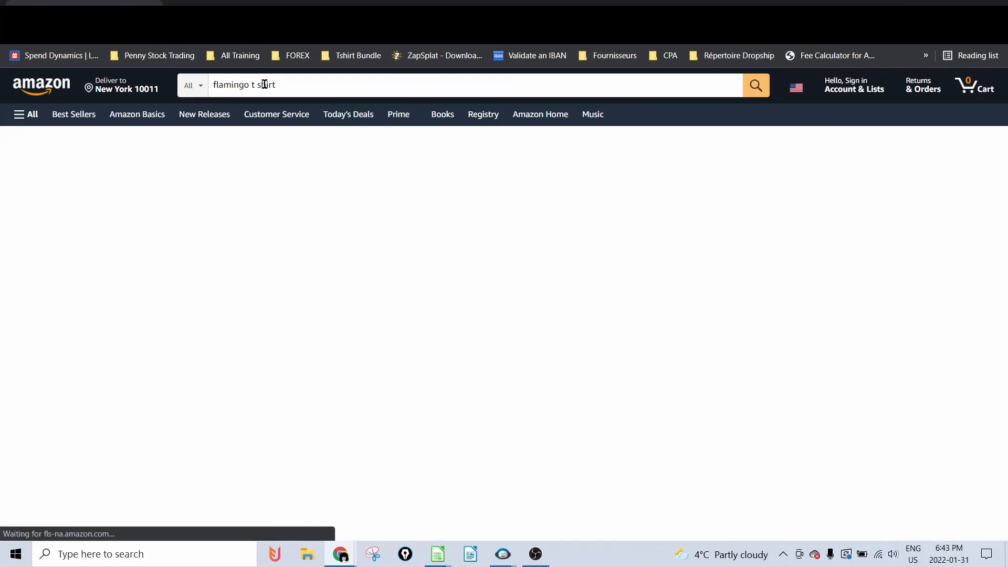
click(755, 84)
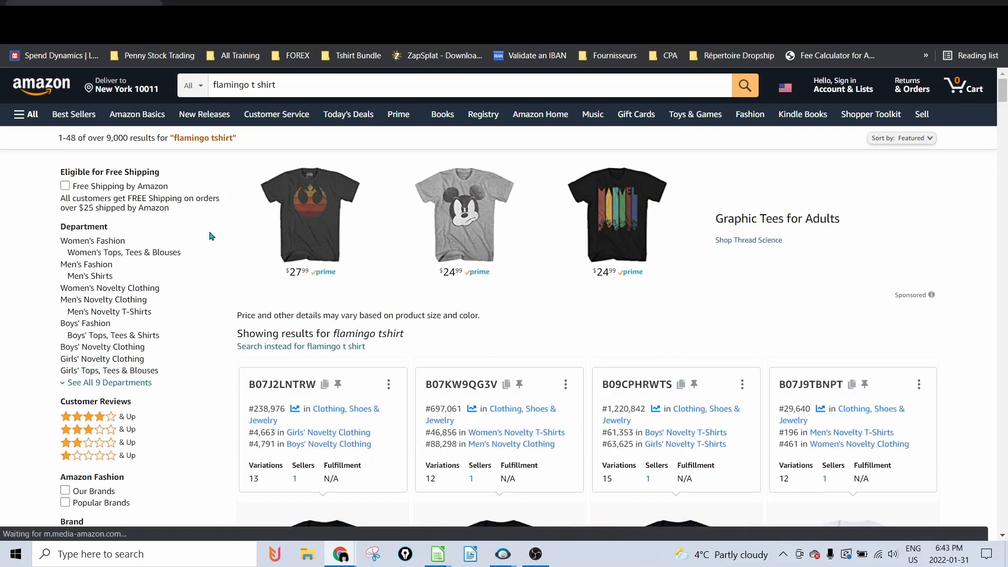
scroll(down, 3)
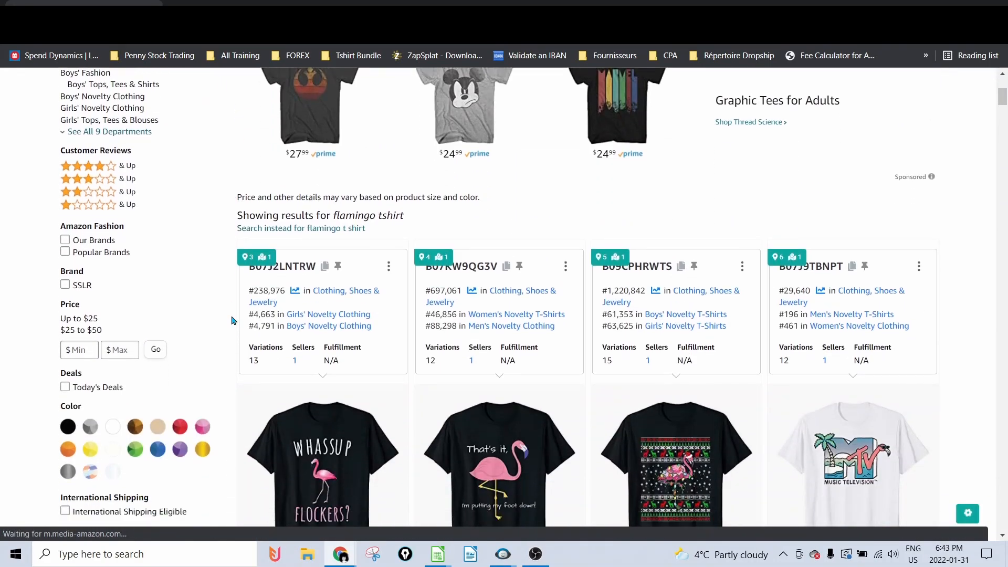
scroll(down, 3)
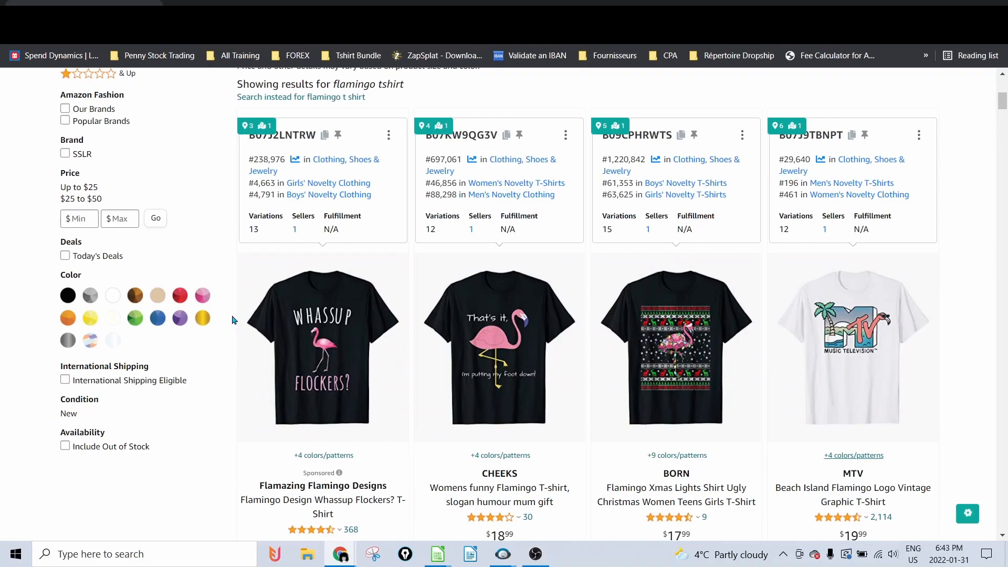
mouse_move(232, 324)
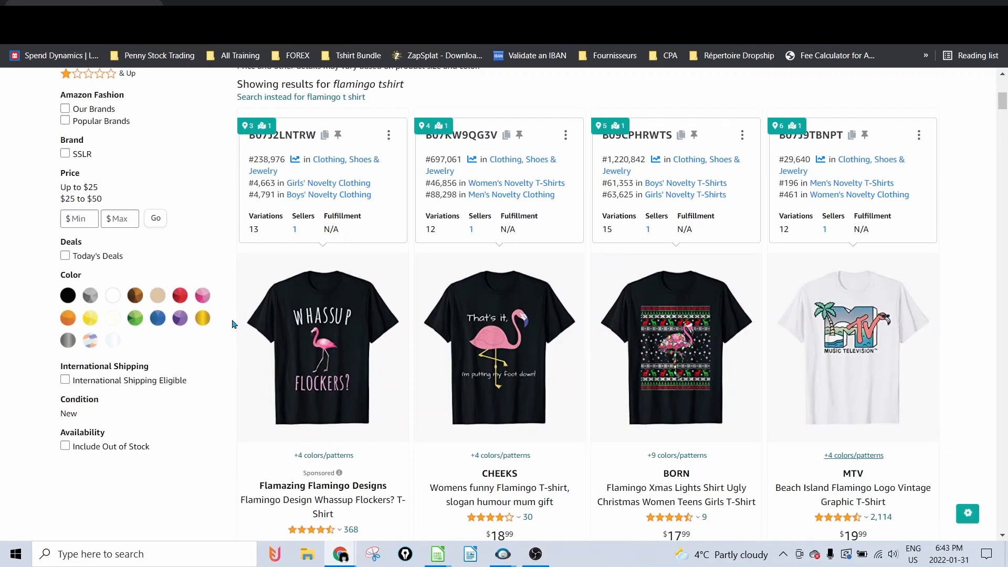
mouse_move(229, 329)
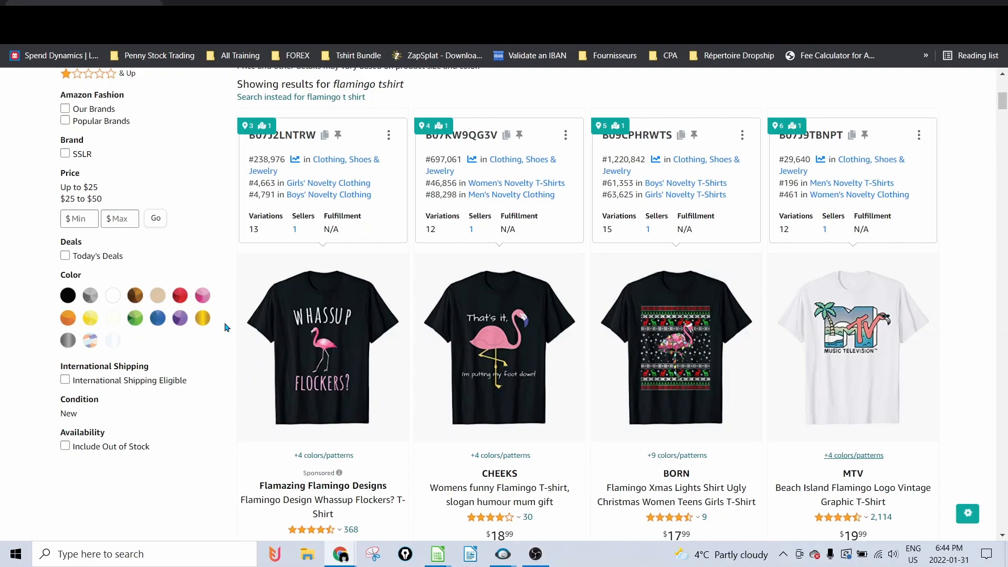
mouse_move(226, 327)
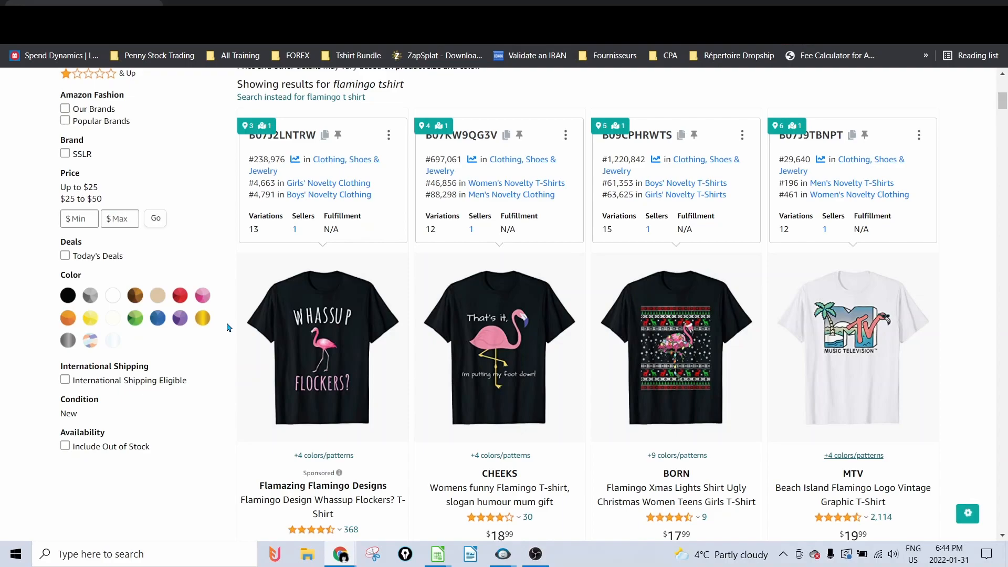
scroll(down, 3)
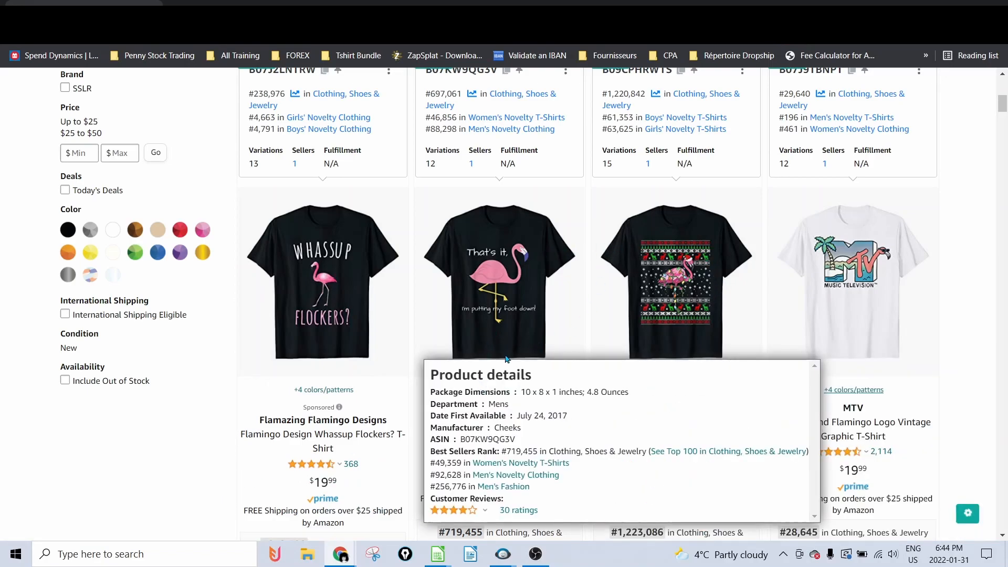
scroll(down, 3)
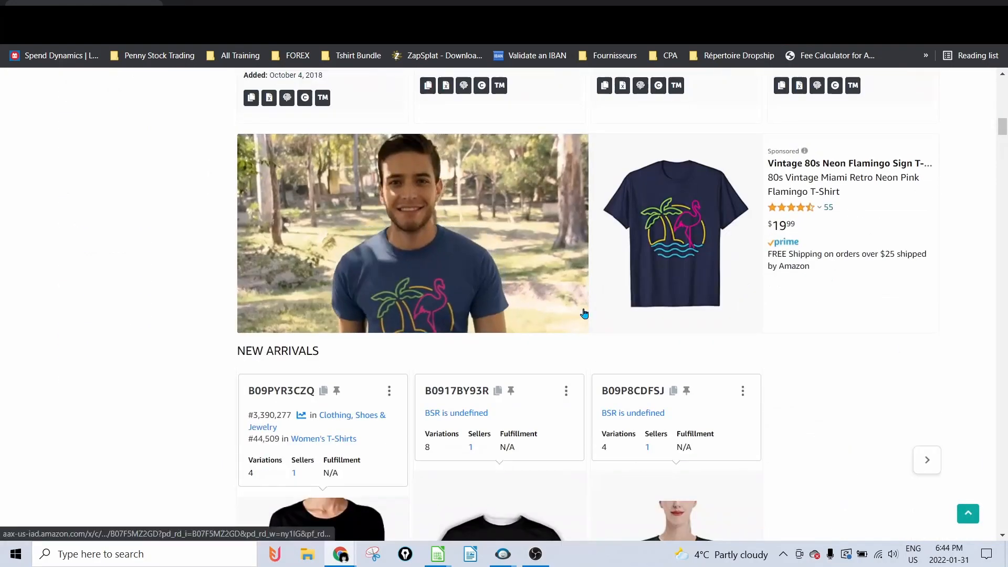
scroll(down, 3)
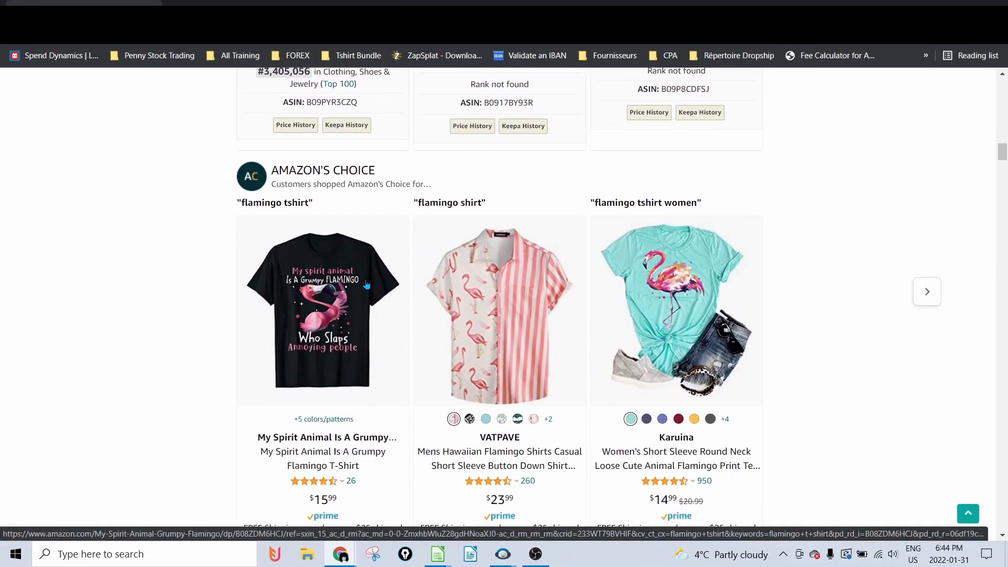
scroll(down, 3)
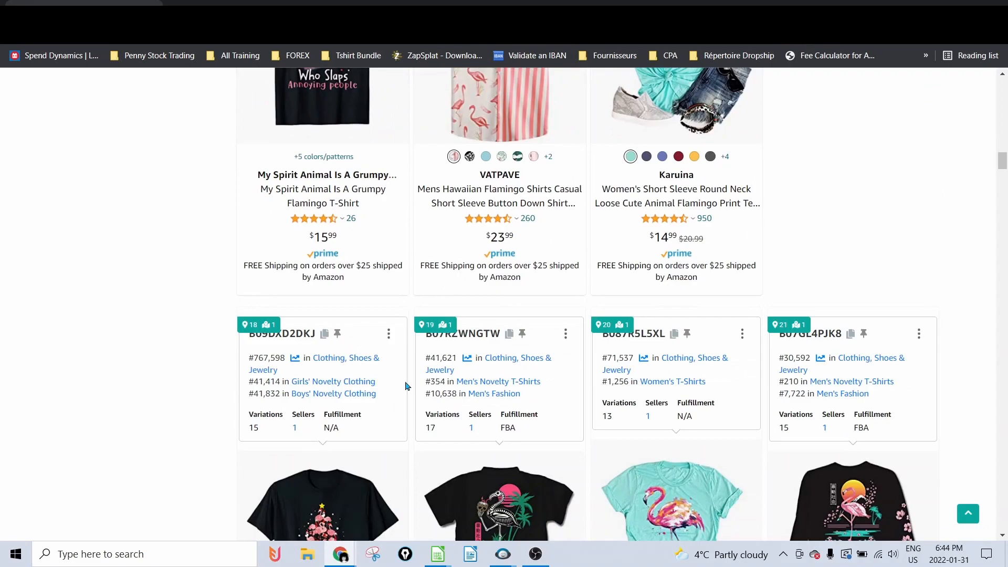
click(437, 553)
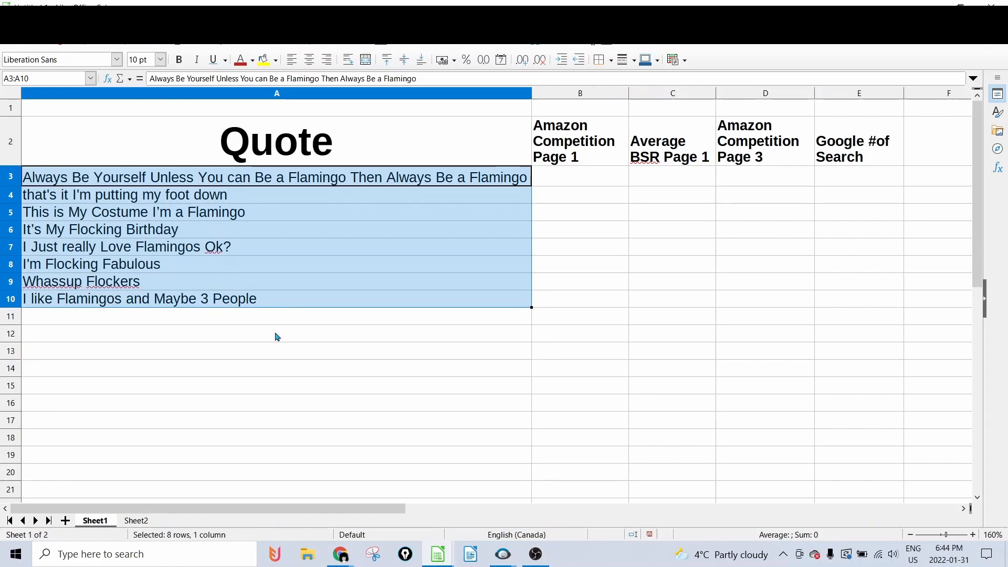
Step: Review the quote rows and the Amazon Competition and Average BSR column headers
click(276, 333)
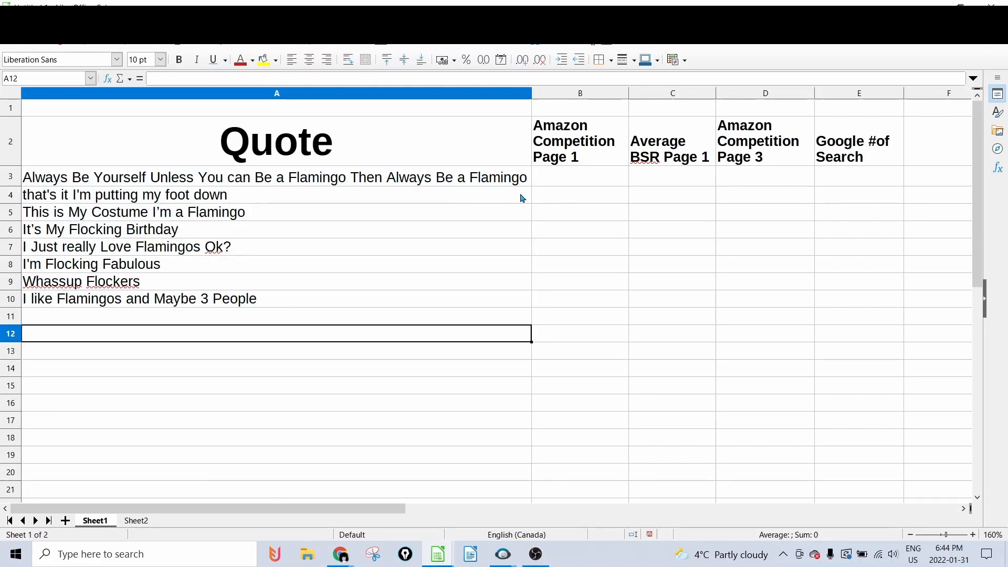
click(277, 94)
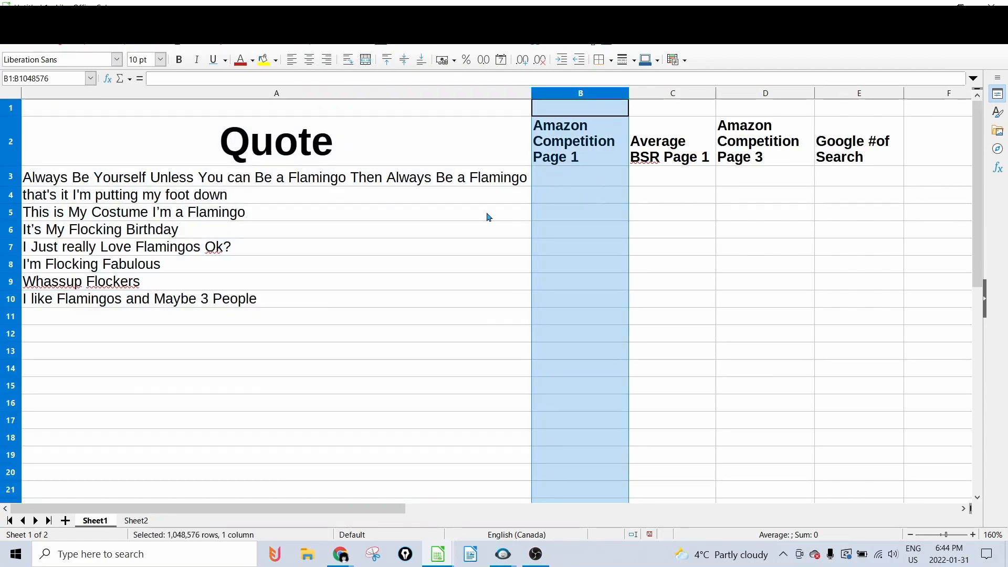
click(276, 176)
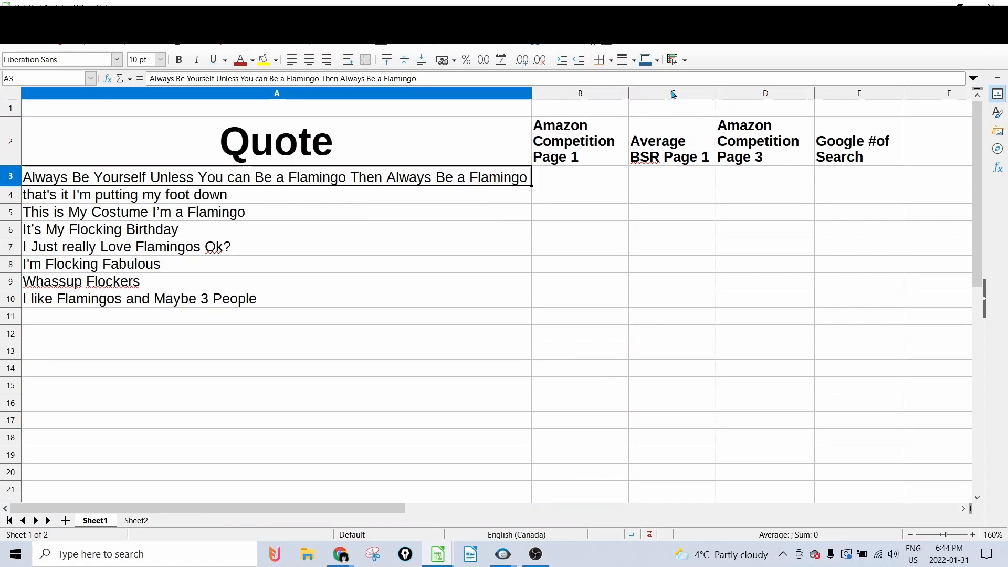
click(672, 93)
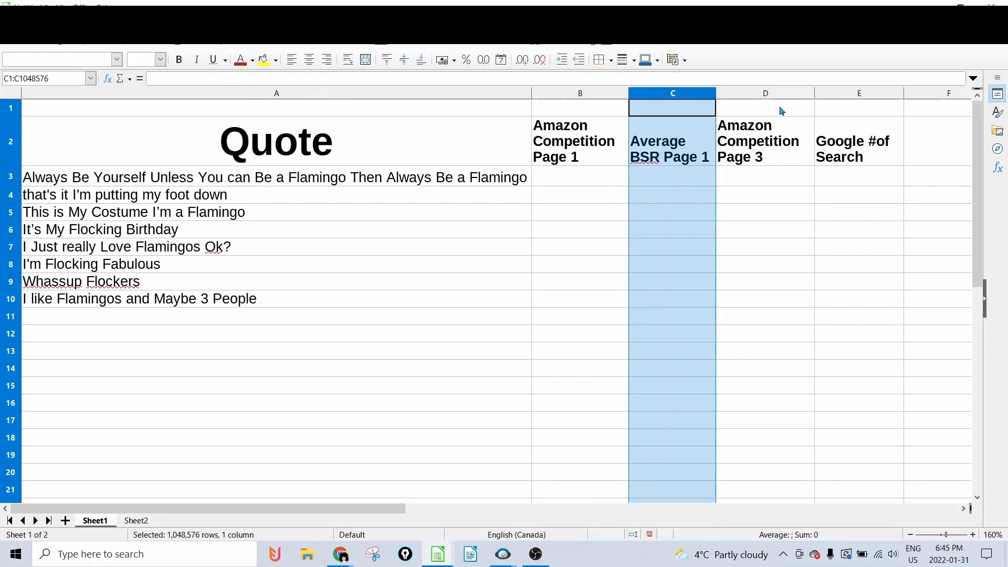
click(764, 93)
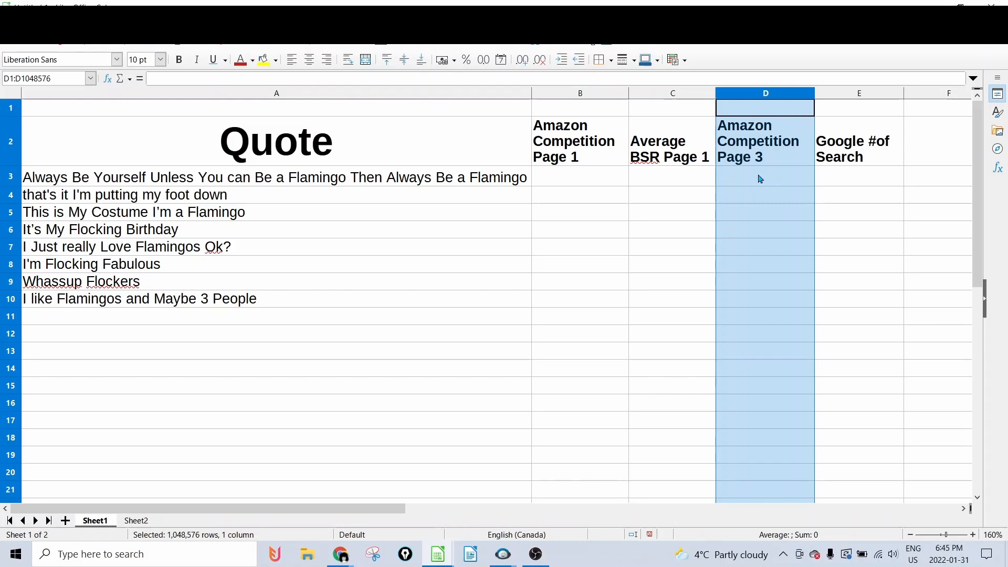
click(858, 93)
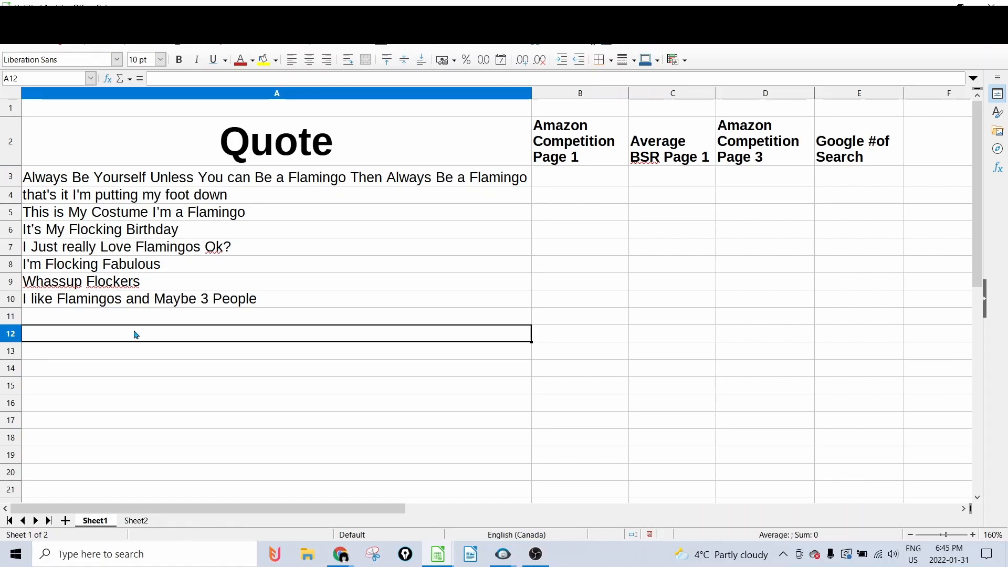
mouse_move(145, 337)
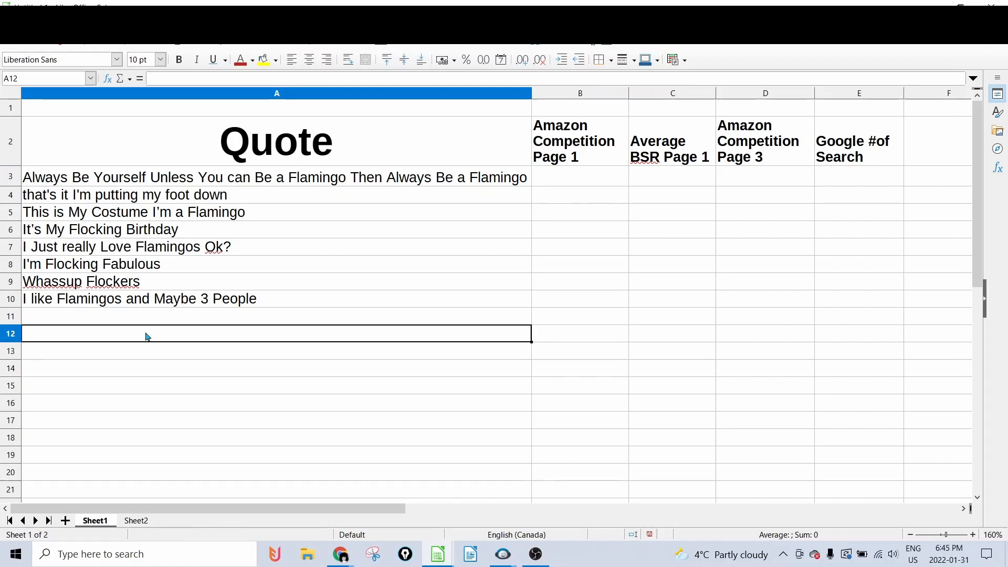
mouse_move(364, 442)
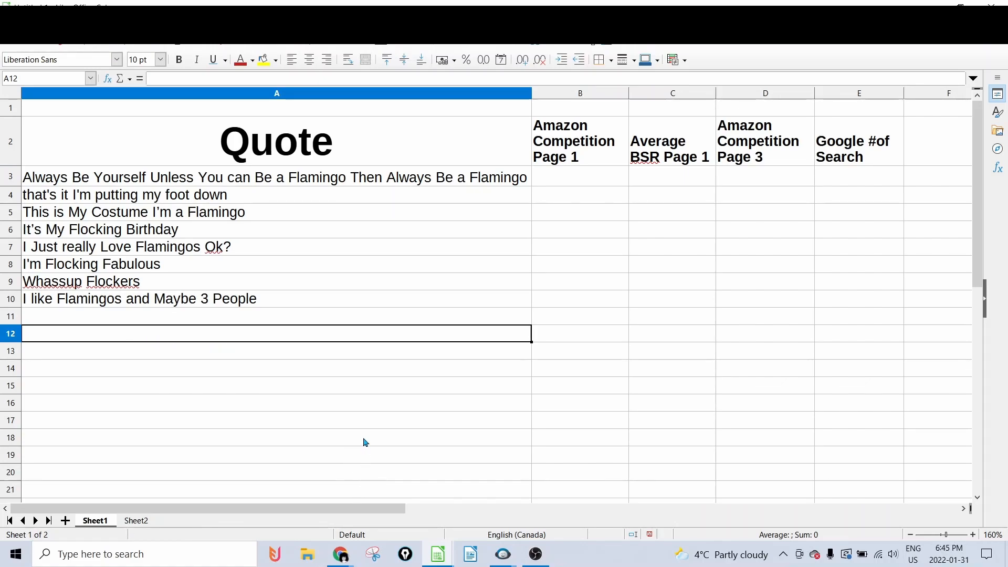
Step: View Amazon's suggestions for 'flamingo t shirt', then replace the term with 'cool flamingo'
click(340, 553)
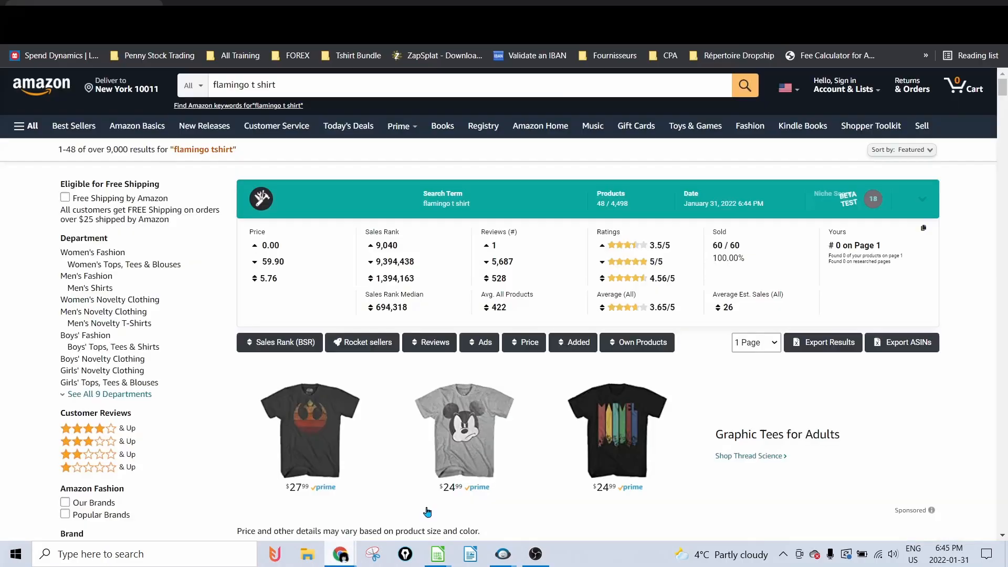
click(299, 85)
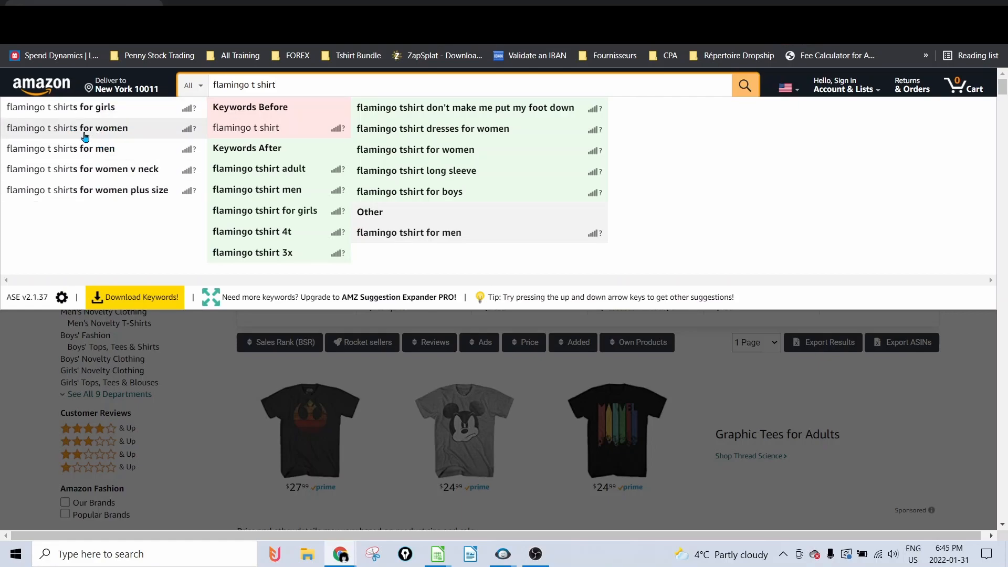
mouse_move(158, 195)
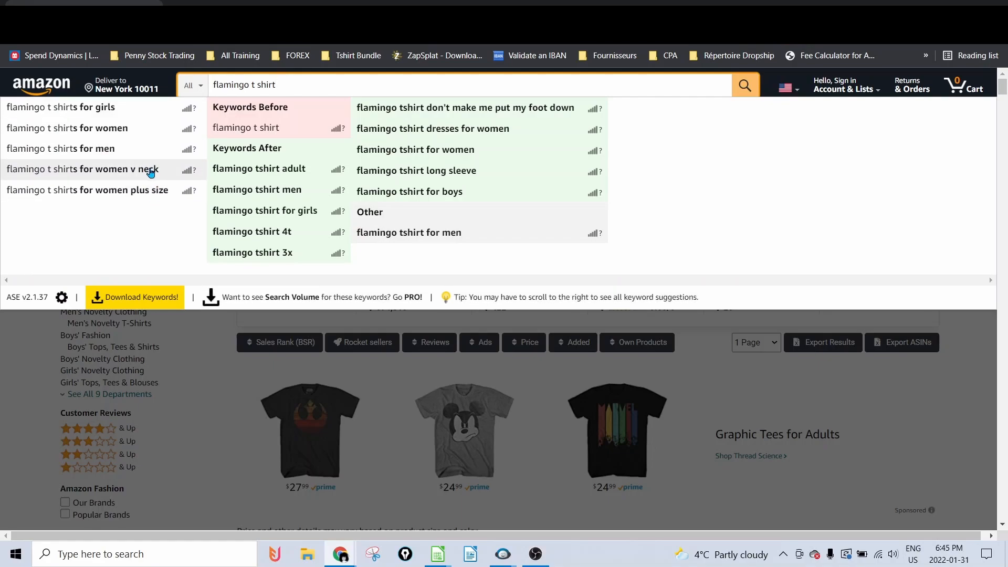
mouse_move(149, 167)
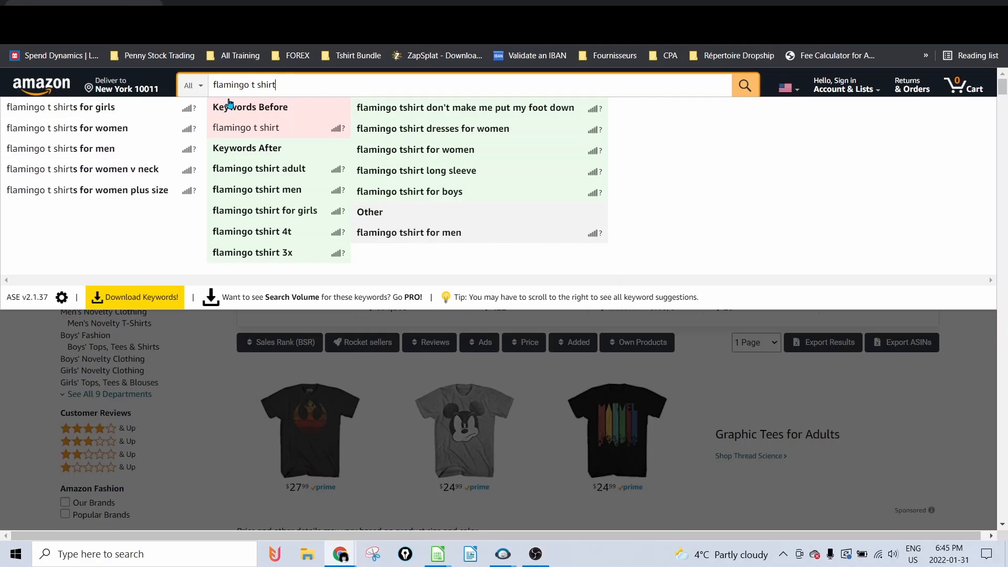
double_click(259, 84)
text(cool )
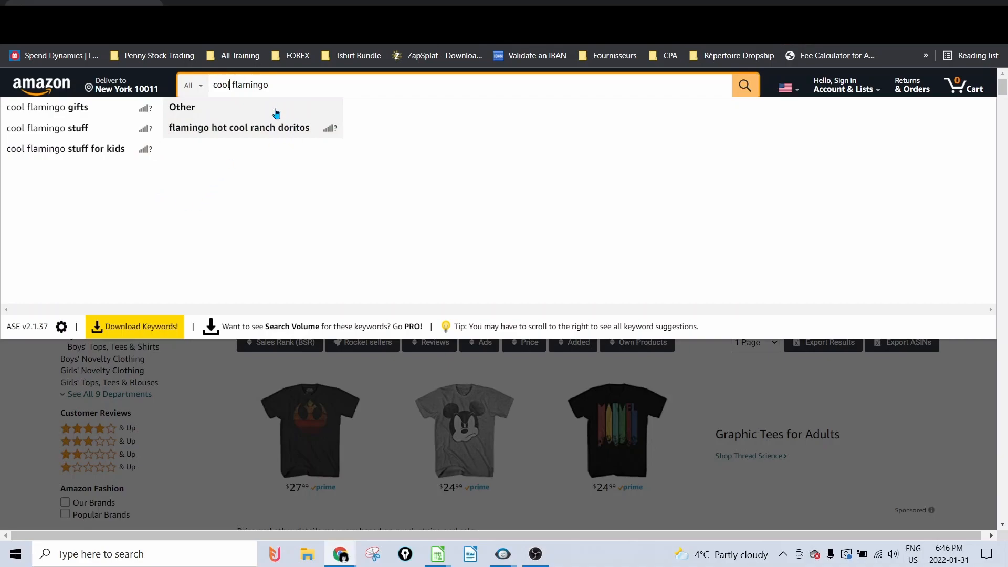
mouse_move(365, 193)
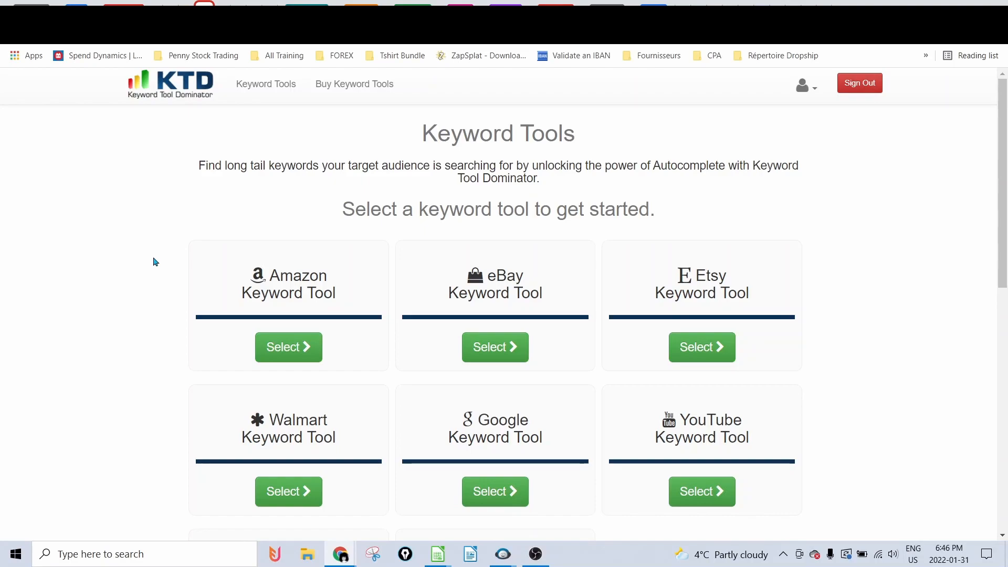
mouse_move(146, 246)
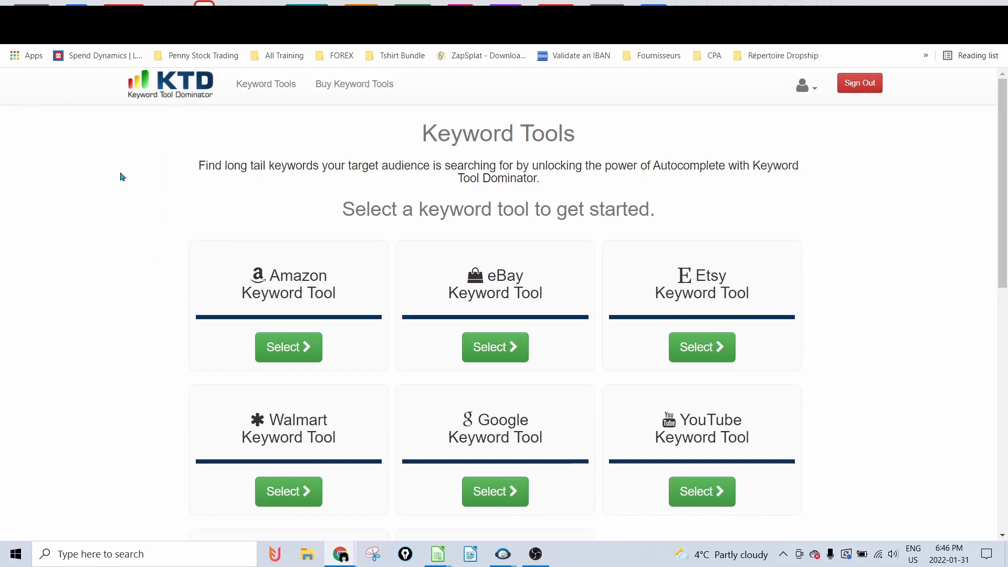
mouse_move(783, 307)
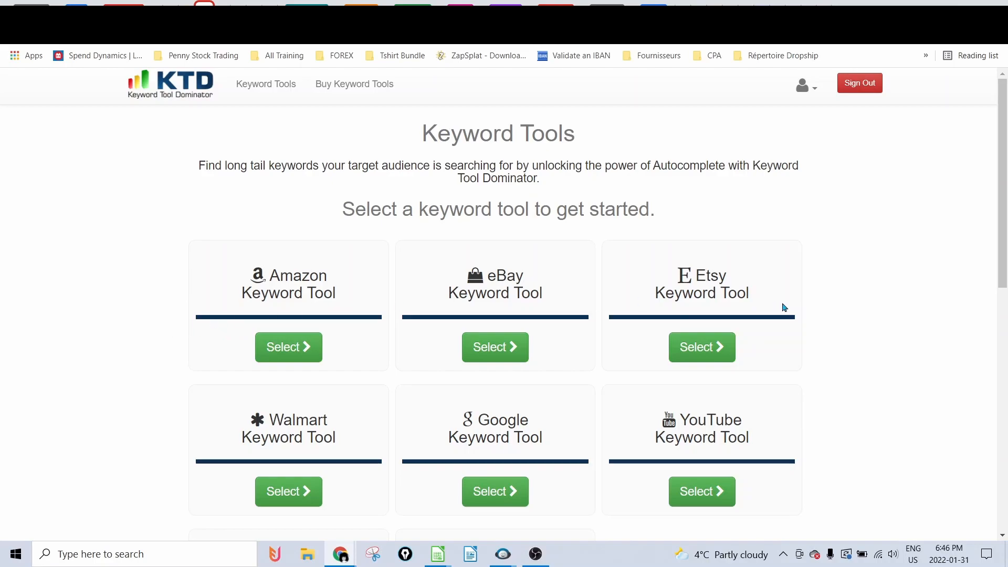
mouse_move(807, 275)
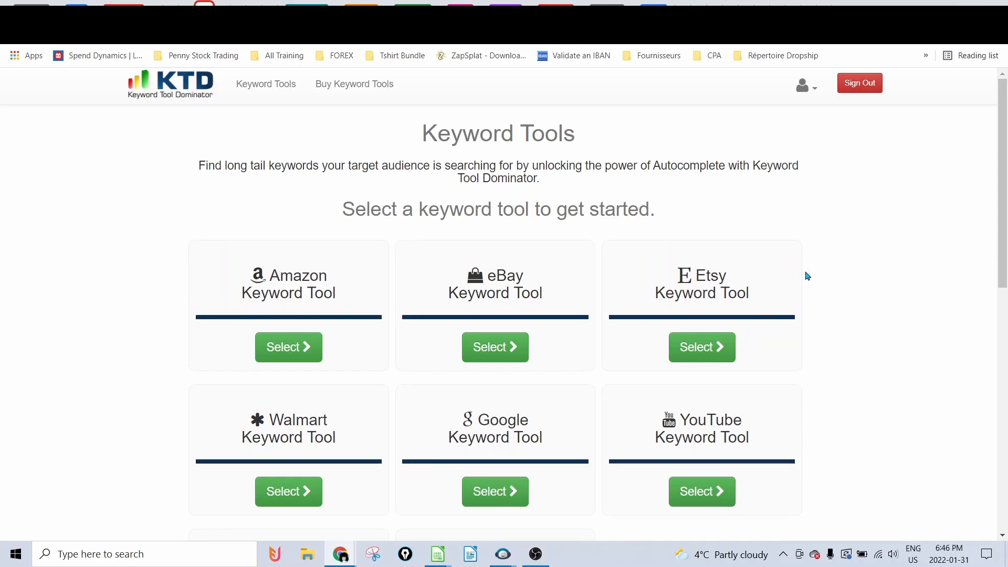
Step: Scroll the Keyword Tools page down to the Amazon Keyword Tool card
scroll(down, 3)
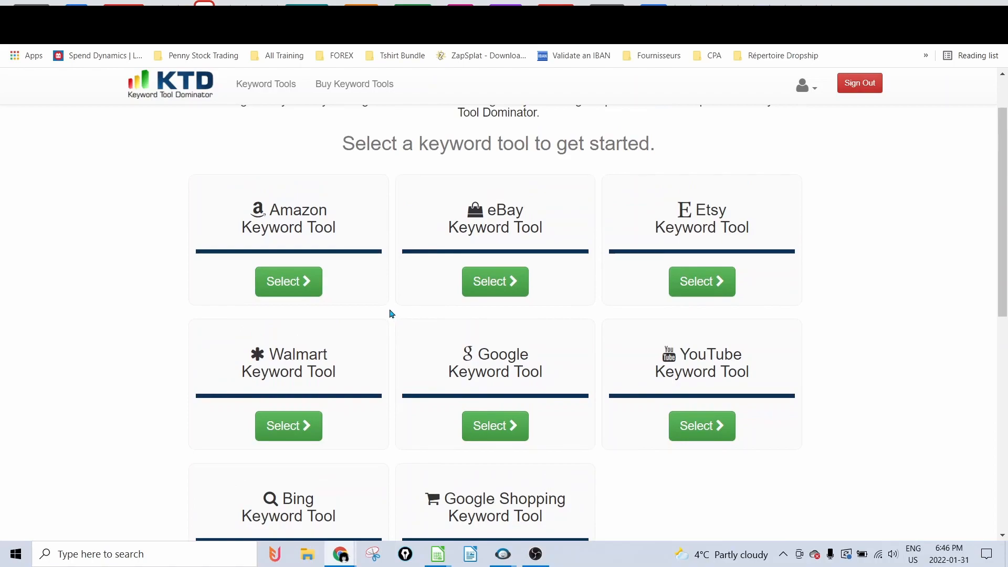
mouse_move(315, 226)
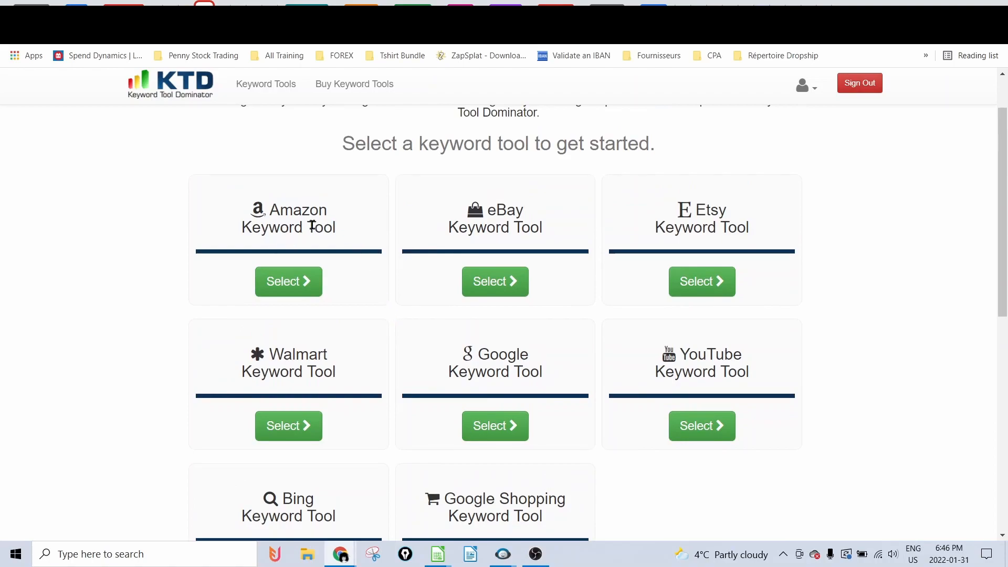
mouse_move(345, 232)
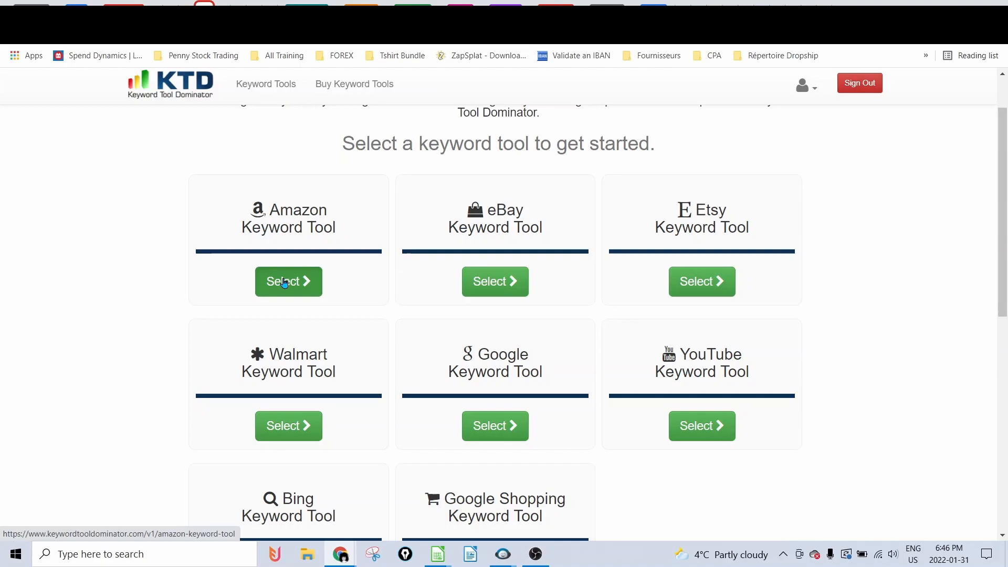
Step: Run an Amazon keyword search for 'flamingo* Shirt' in the Amazon Keyword Tool
click(288, 281)
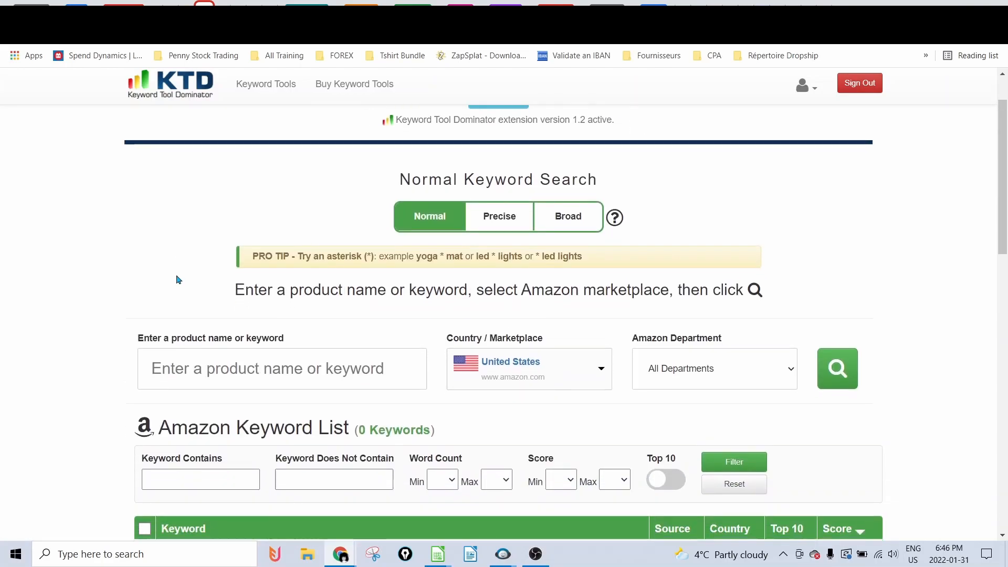
mouse_move(149, 278)
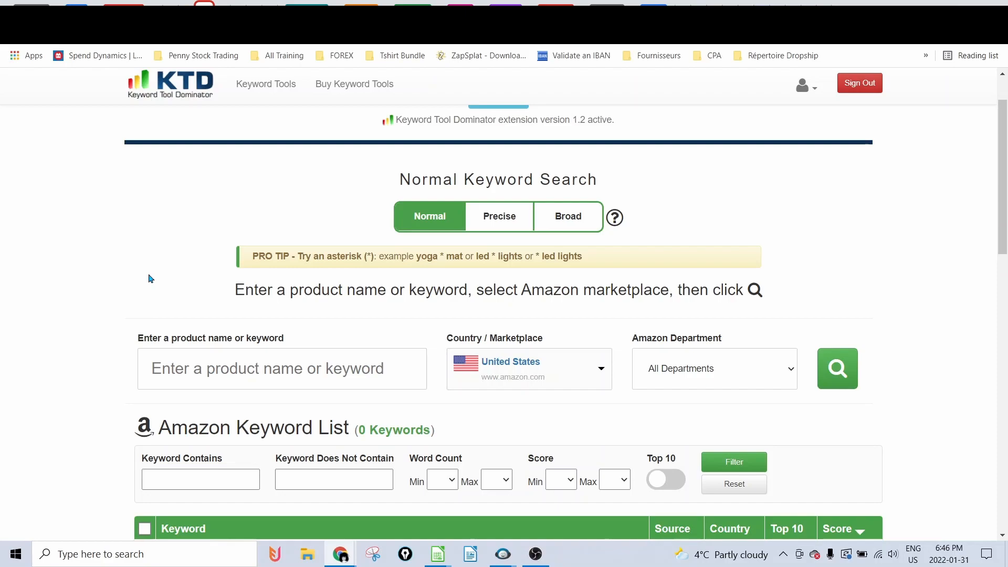
mouse_move(94, 306)
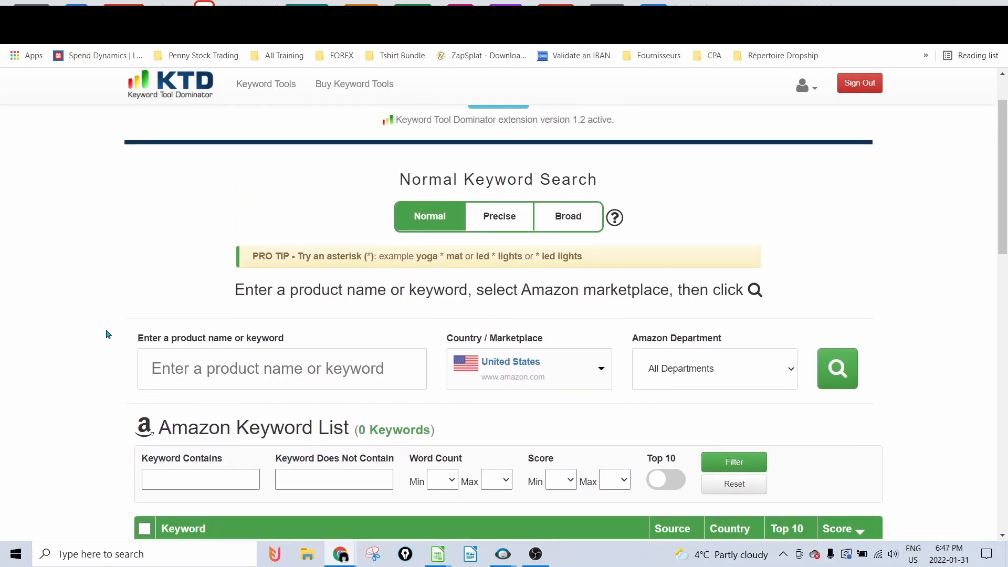
mouse_move(192, 236)
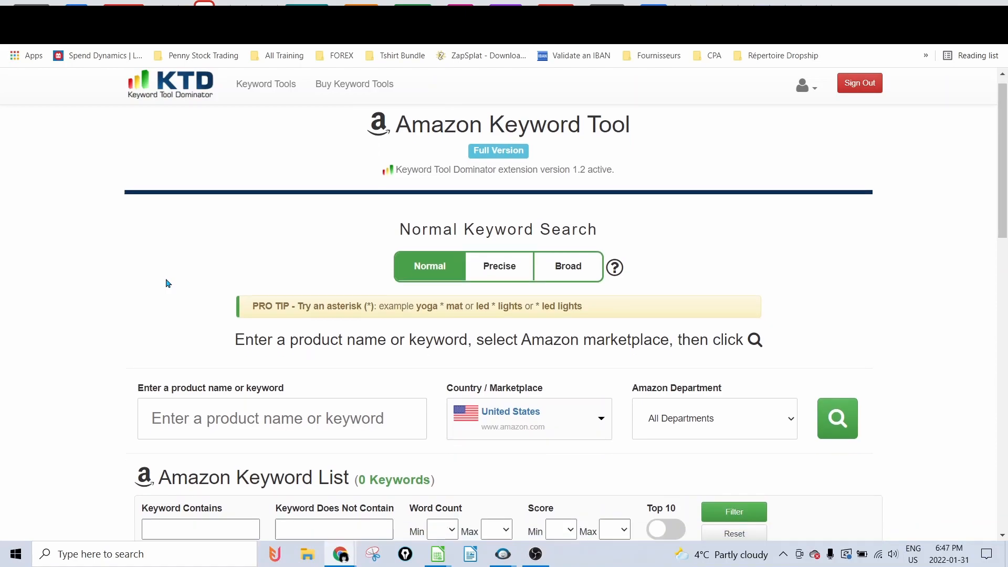
scroll(down, 3)
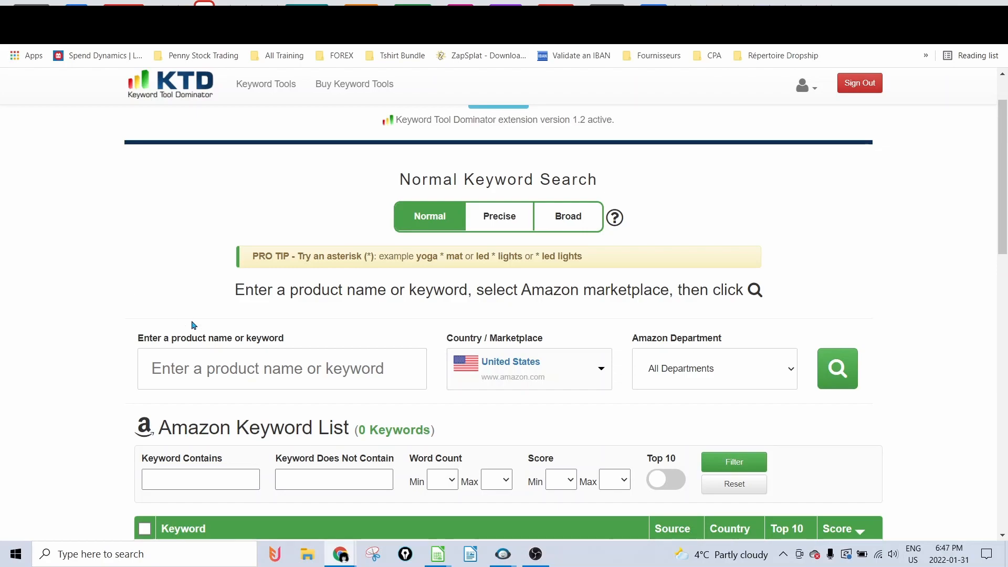
click(281, 368)
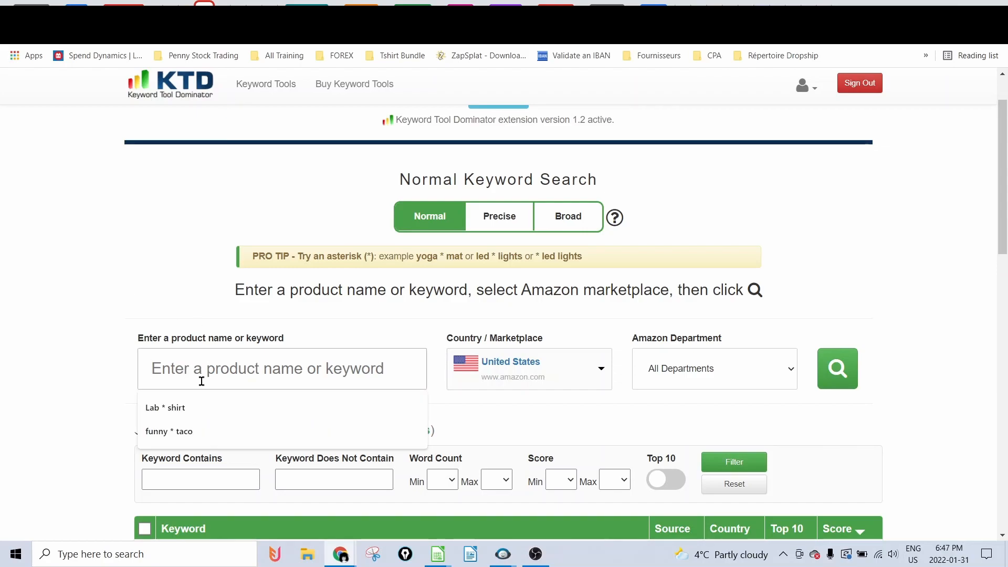
text(f)
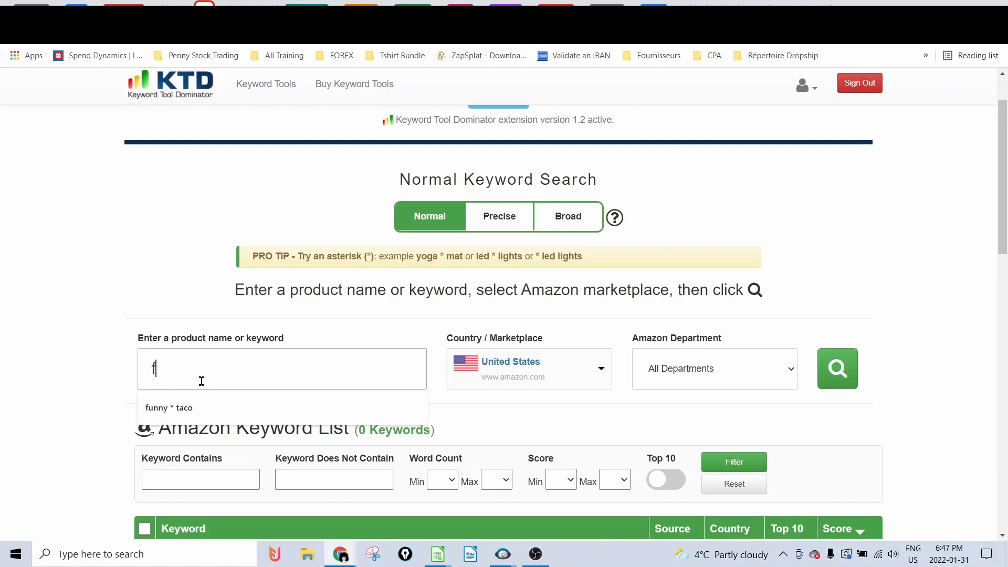
text(lam)
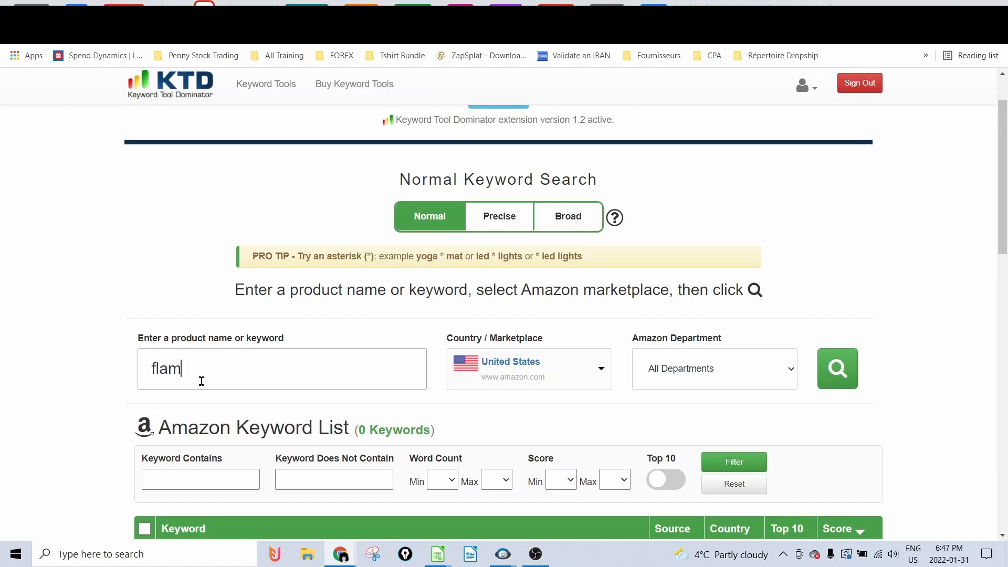
text(ingo)
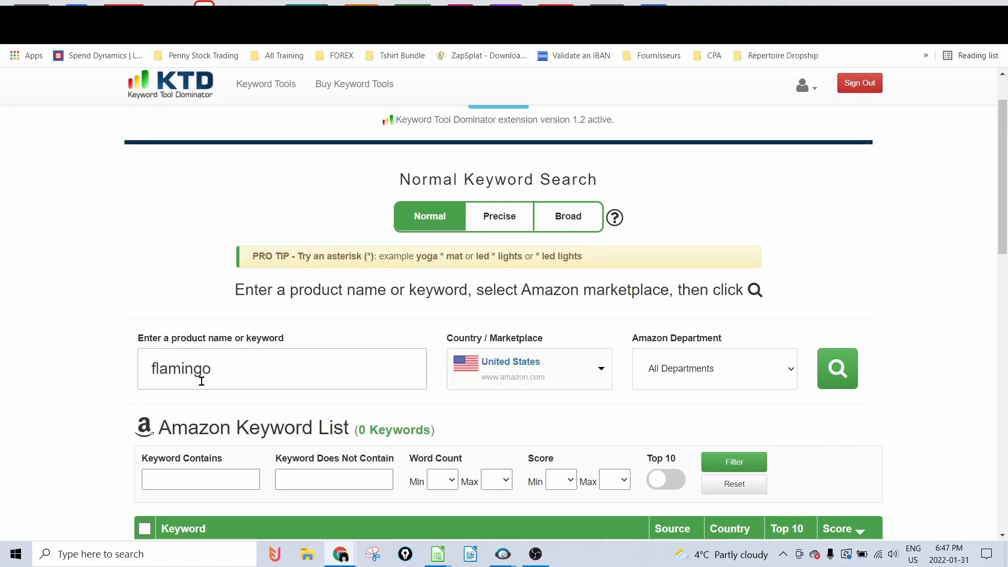
text(* Shirt)
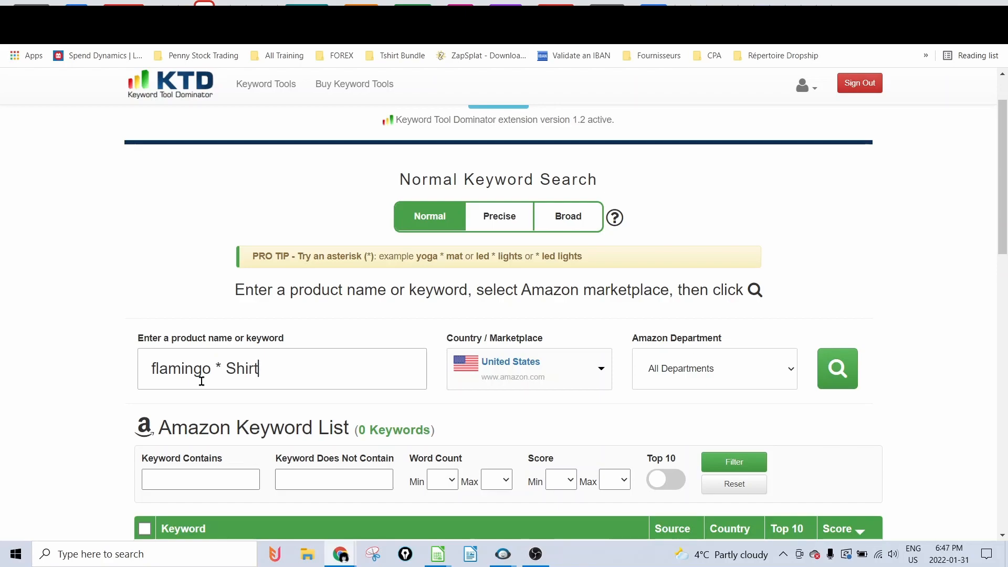
click(836, 368)
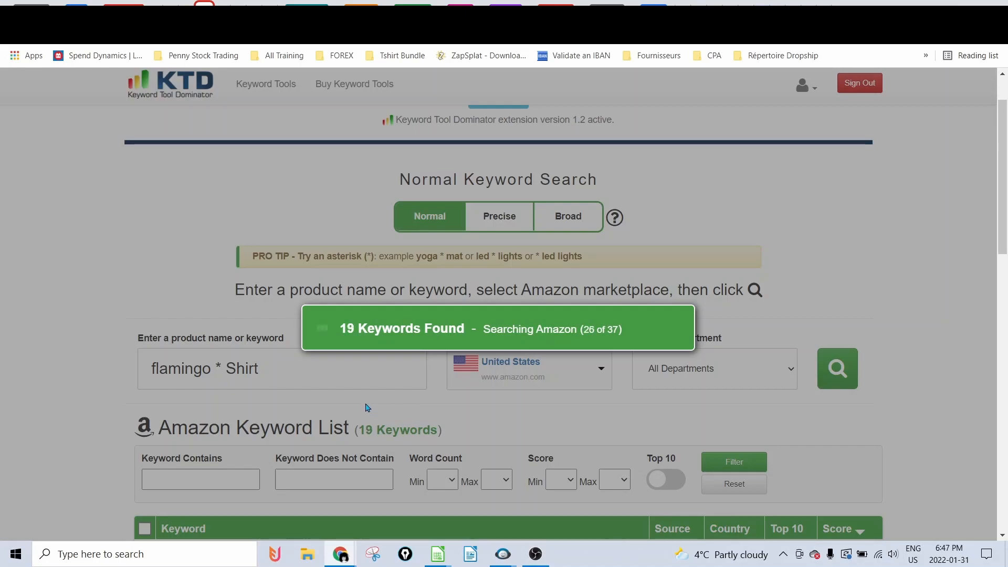
mouse_move(386, 363)
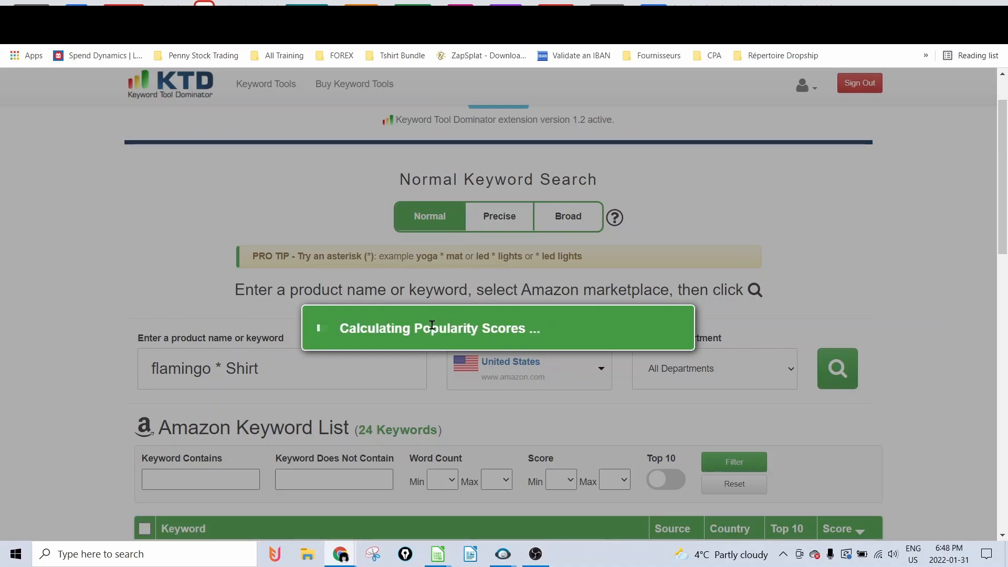
Step: Change the query to 'cool* flamingo' for 44 keywords, then return to the spreadsheet
double_click(243, 369)
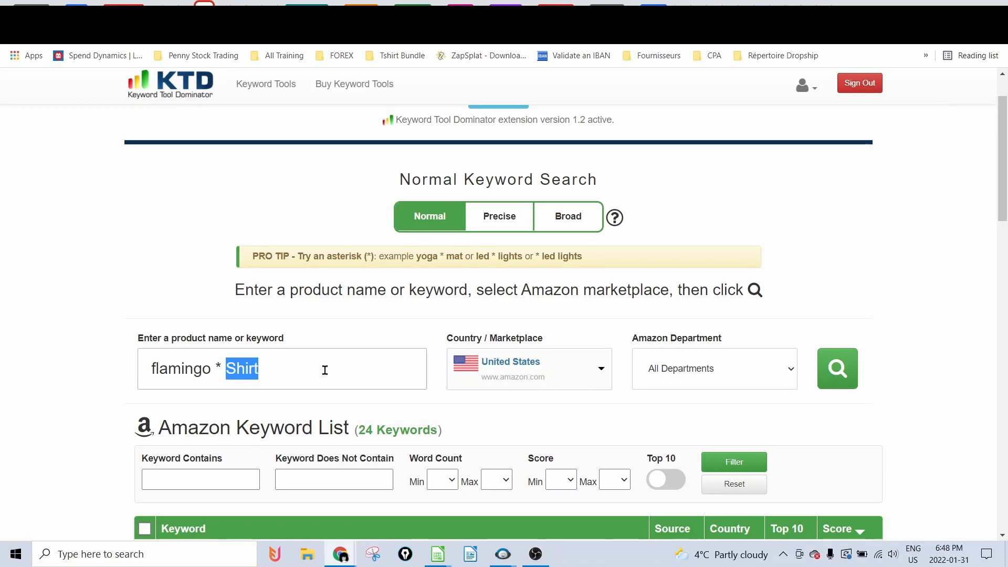
key(Delete)
text(cute * )
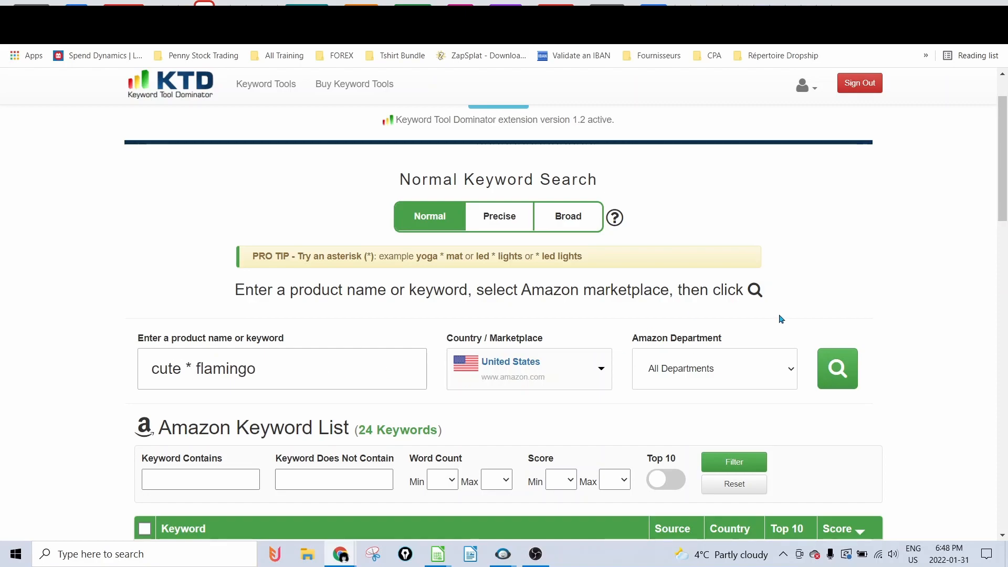
text(cool* flamingo)
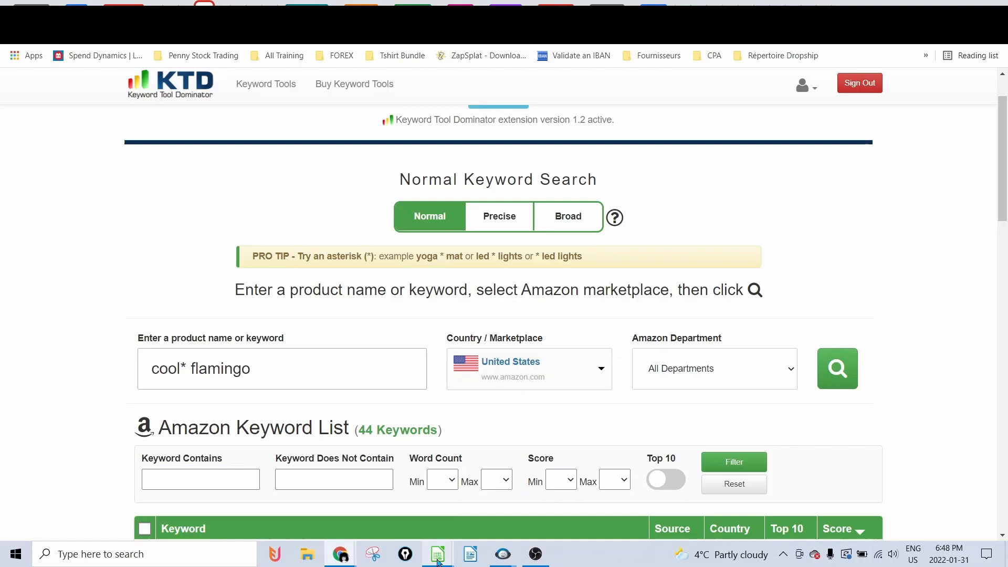
click(436, 553)
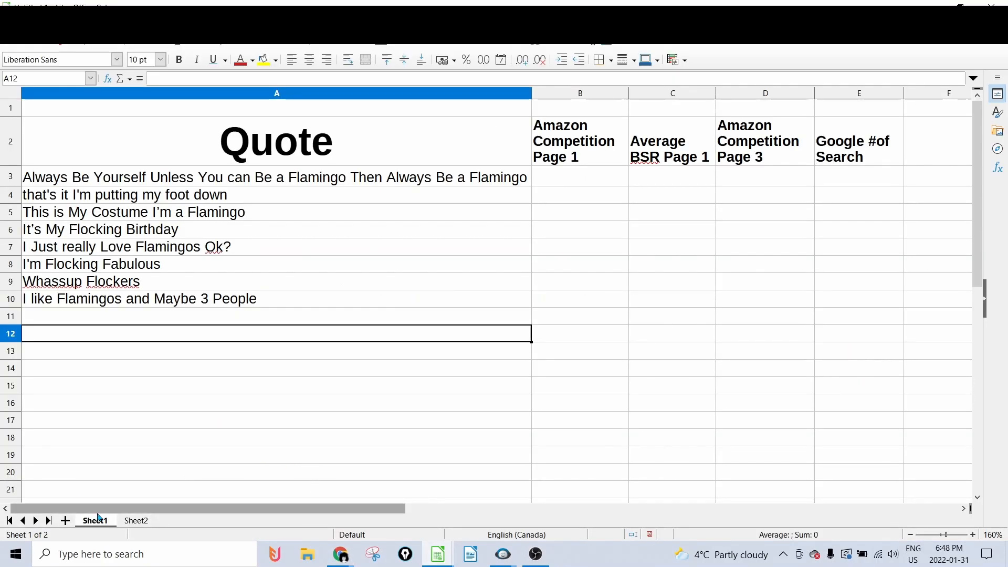
Step: Open Sheet2 and go over modifier words like Funny, Cute, Dad, Mother and Grandpa
click(135, 520)
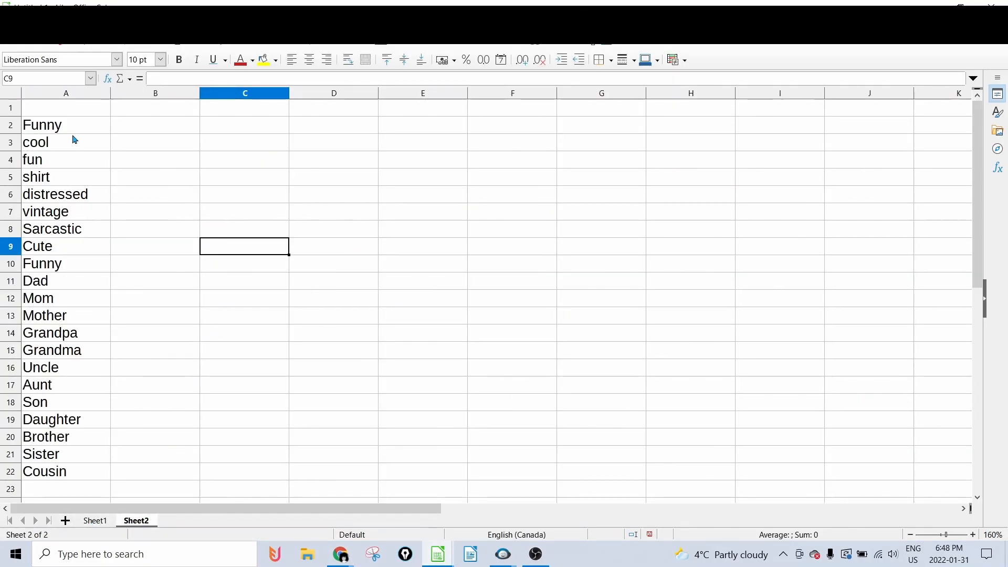
drag(42, 125, 42, 281)
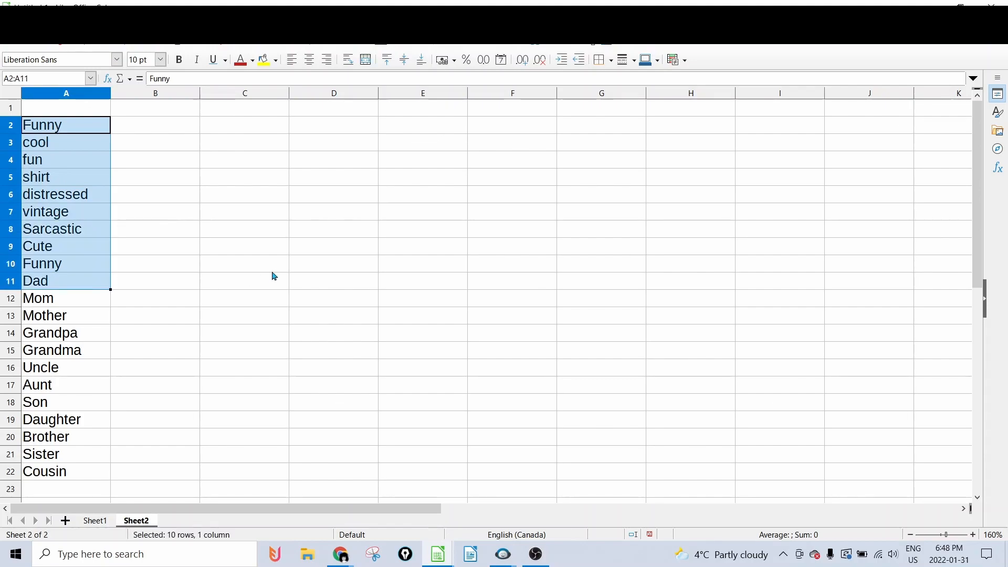
click(244, 281)
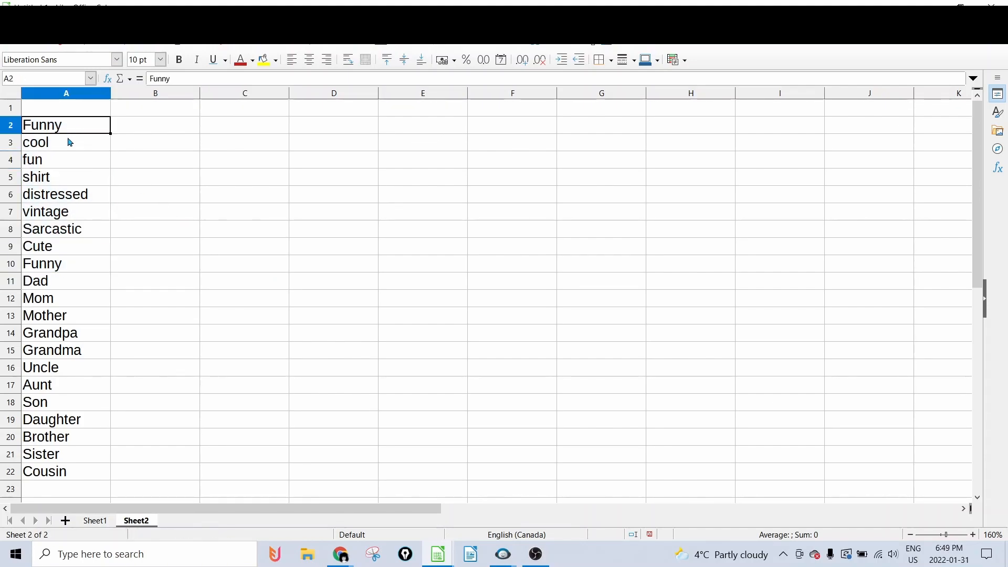
click(55, 194)
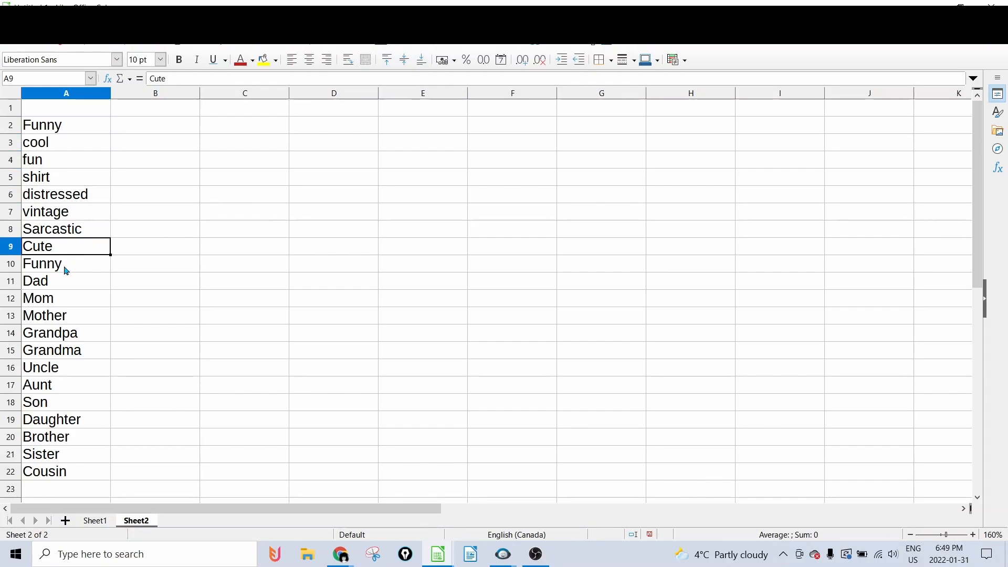
click(66, 281)
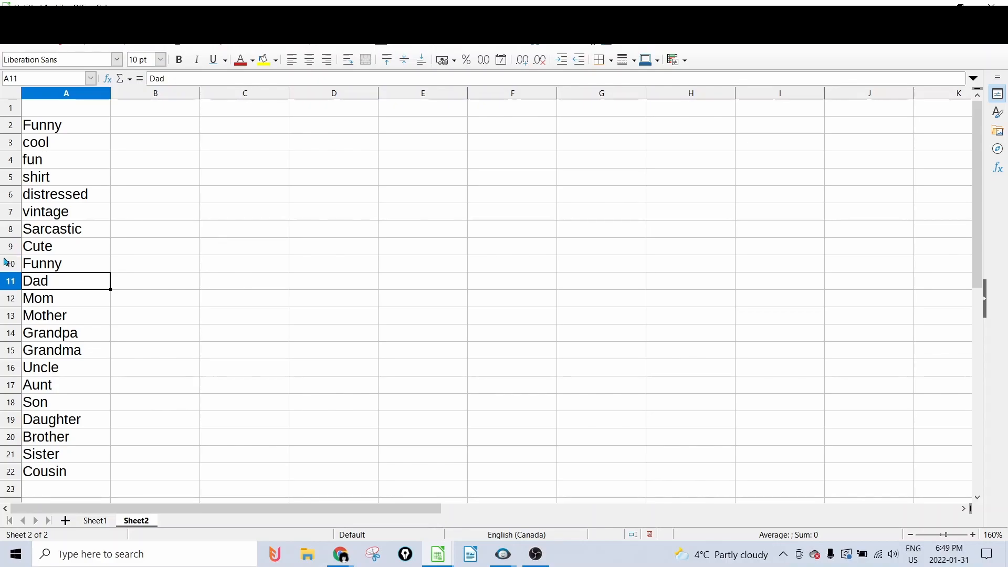
click(44, 314)
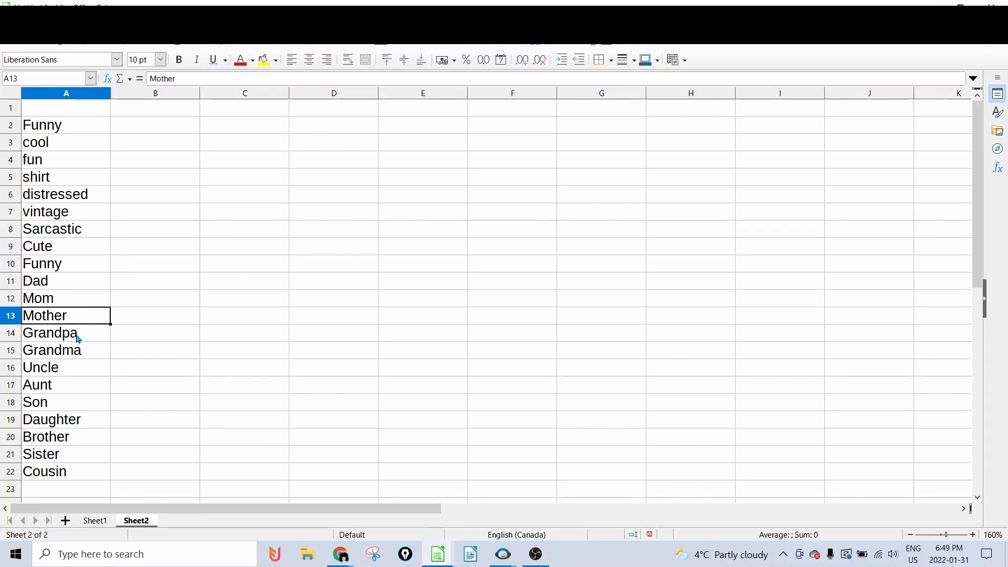
click(65, 332)
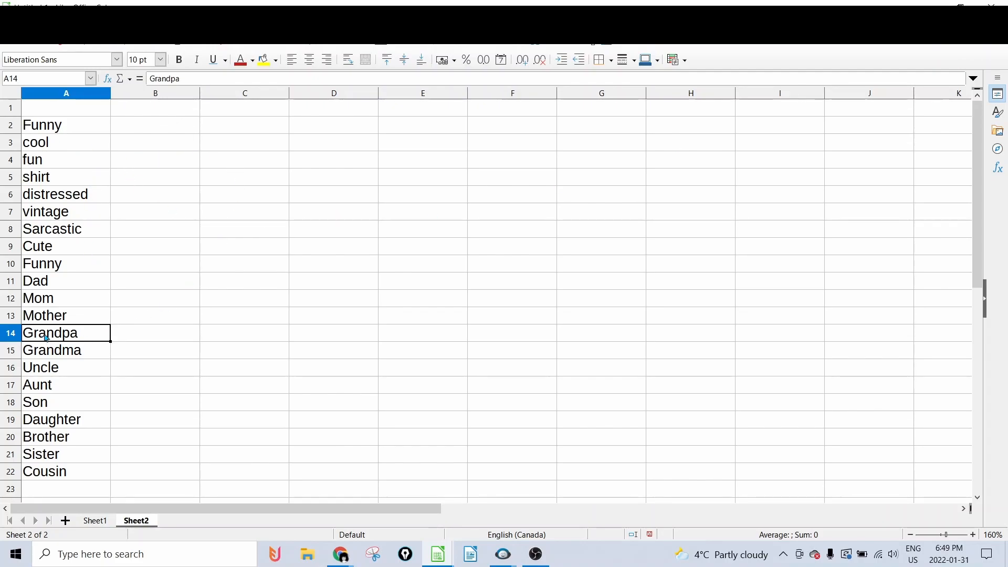
mouse_move(54, 409)
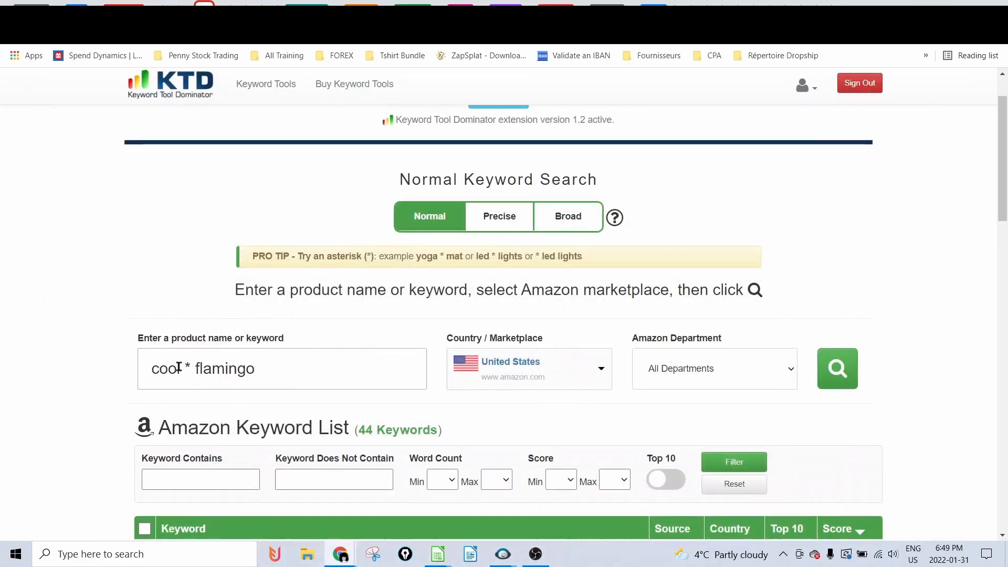
Step: Copy the 44 flamingo keyword results and paste them beneath the quotes in column A
double_click(166, 369)
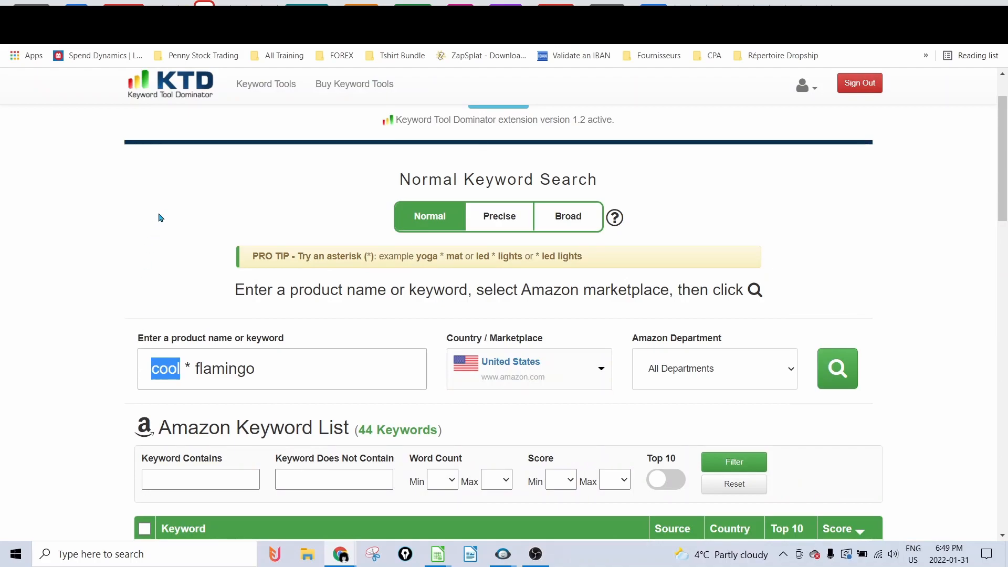
mouse_move(465, 235)
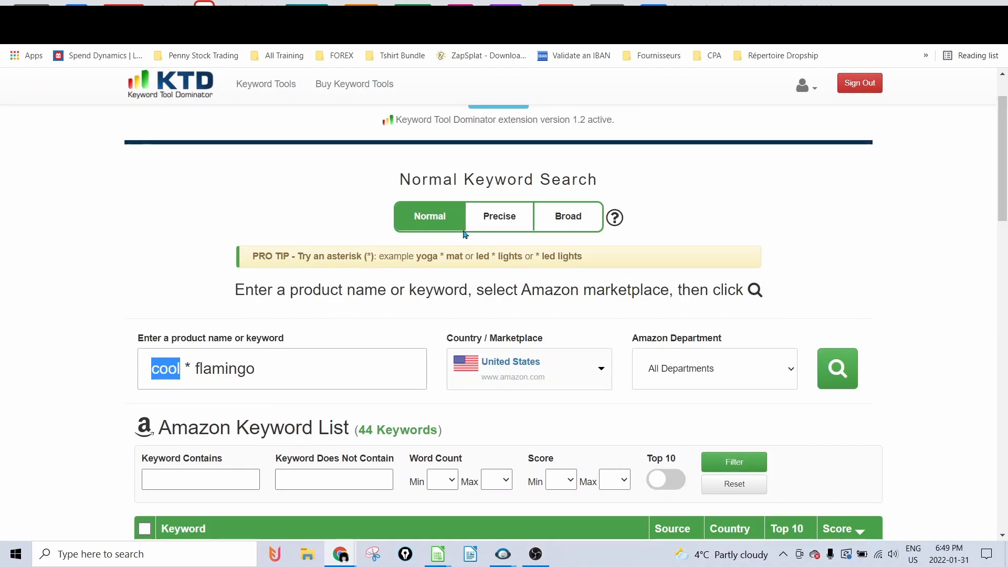
scroll(down, 3)
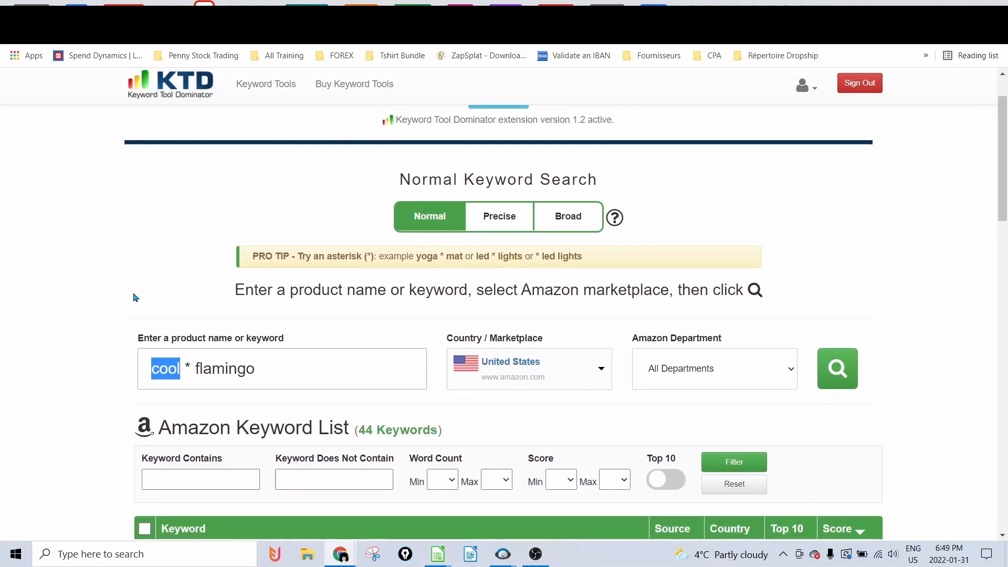
mouse_move(234, 348)
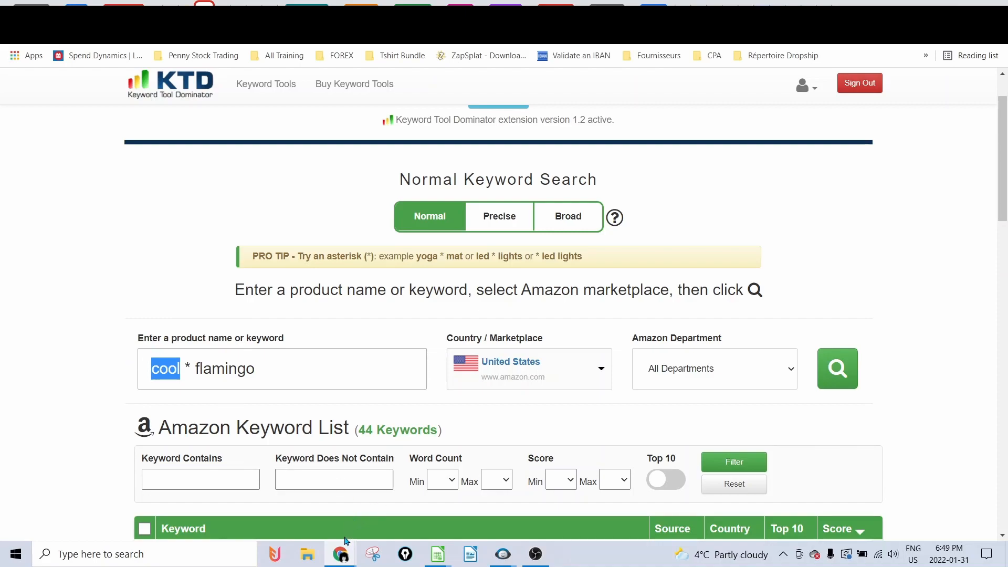
mouse_move(327, 415)
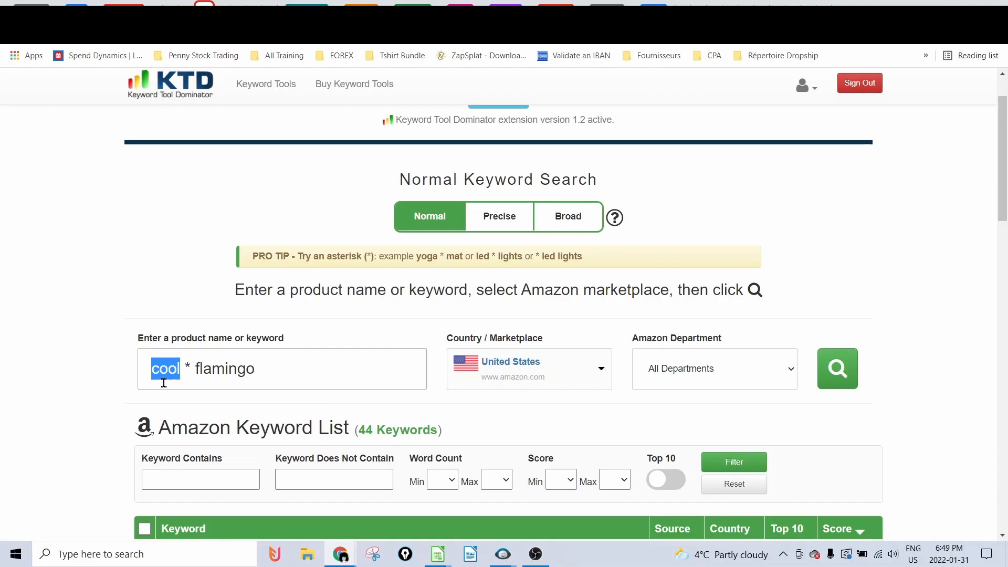
mouse_move(284, 366)
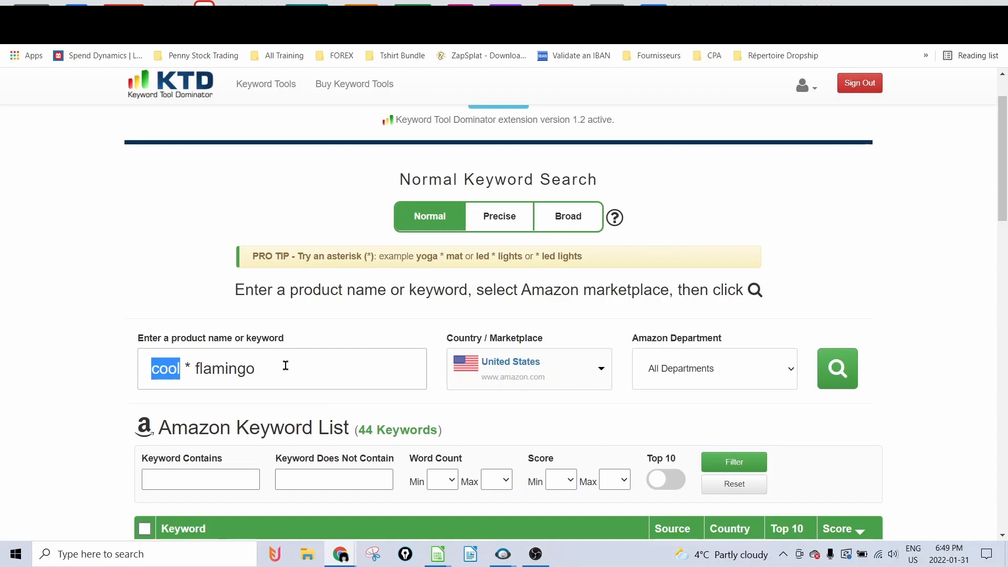
click(200, 479)
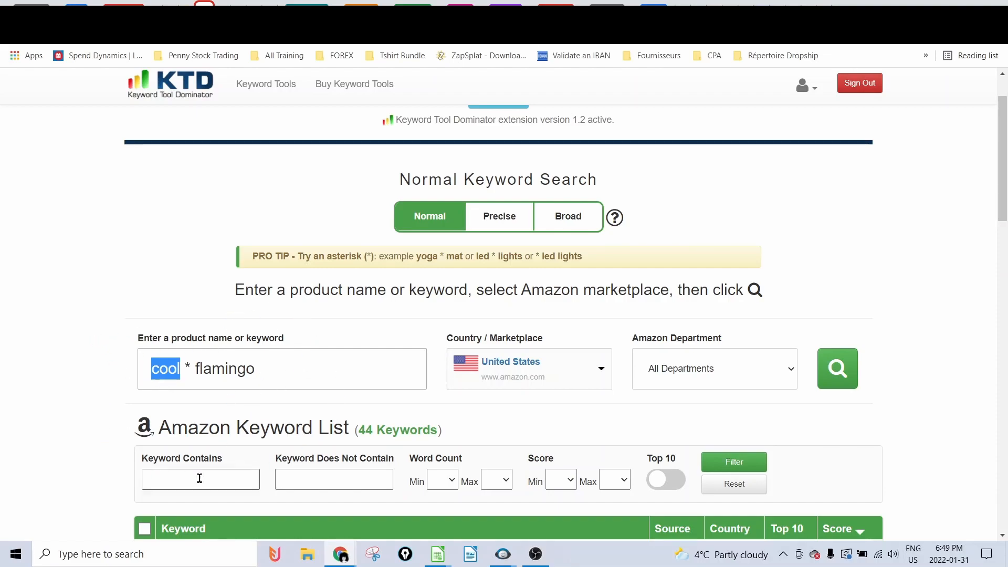
mouse_move(295, 364)
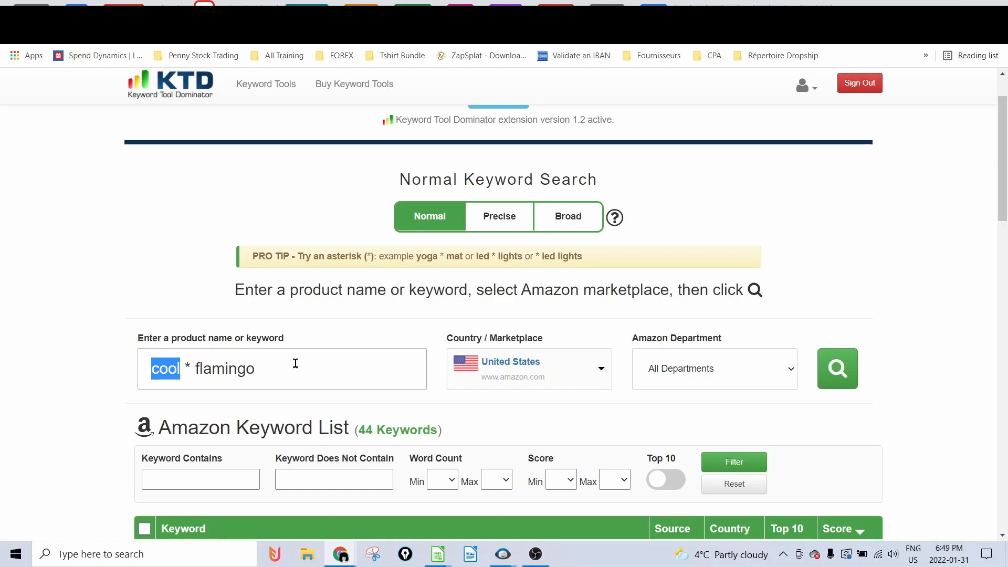
scroll(down, 3)
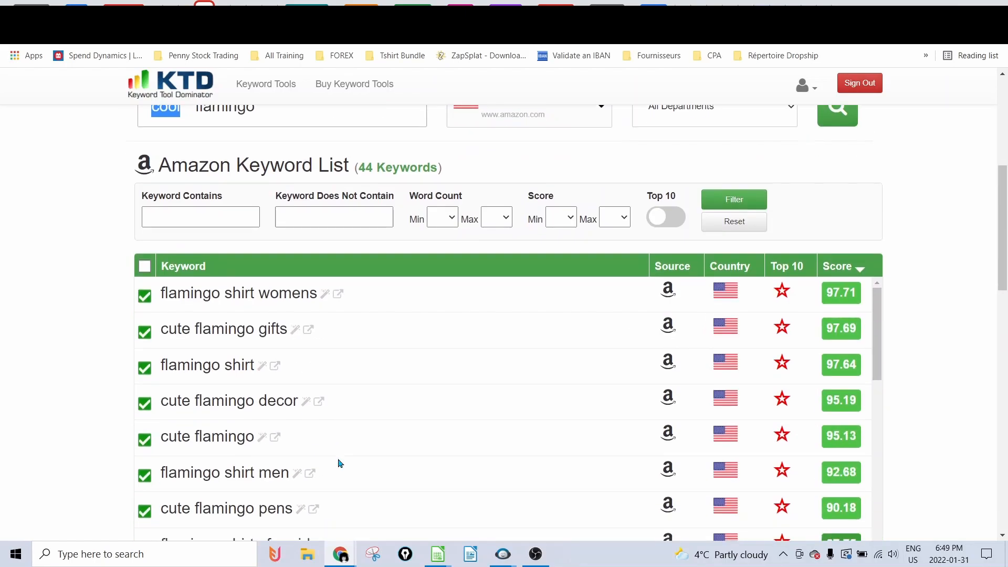
scroll(down, 3)
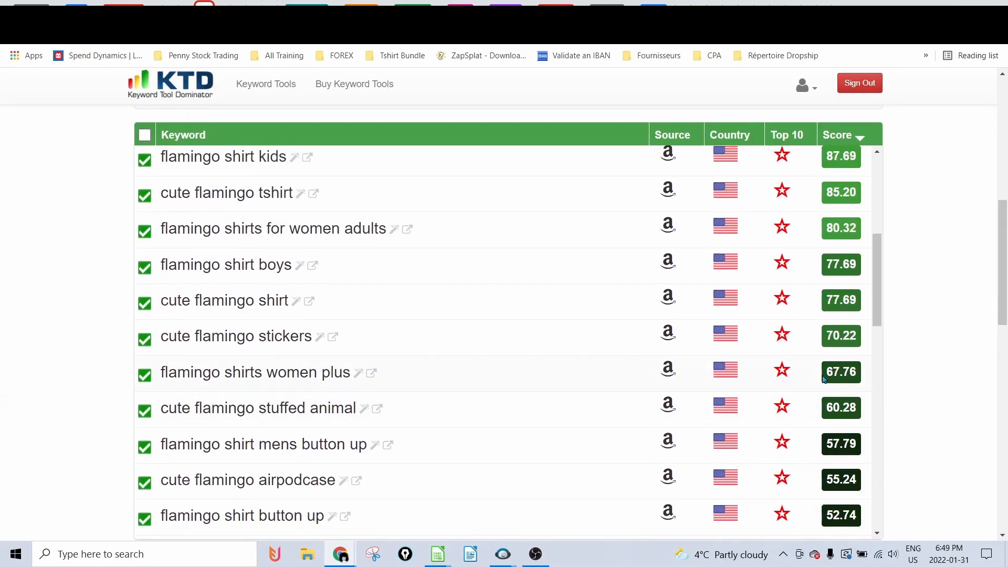
scroll(down, 3)
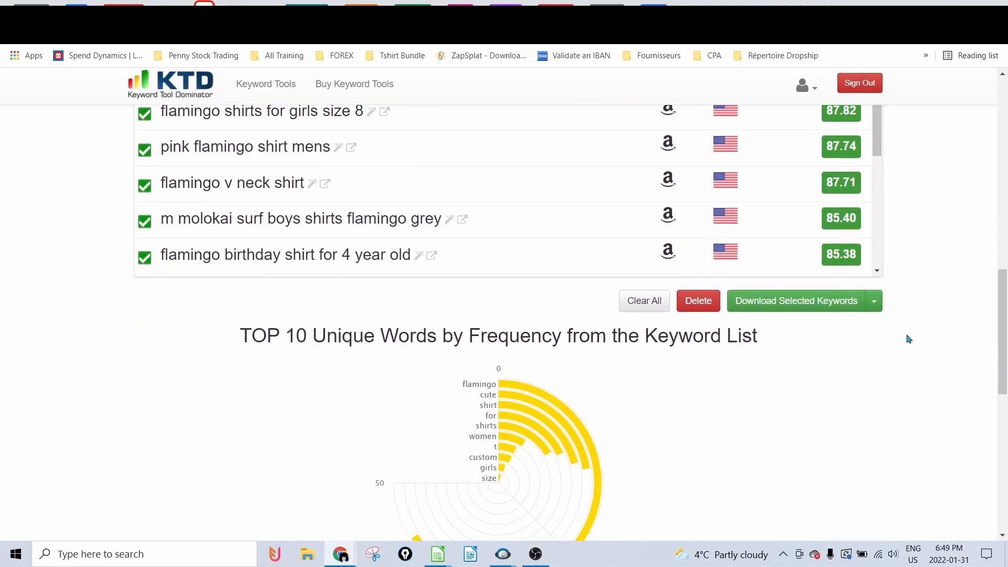
click(435, 553)
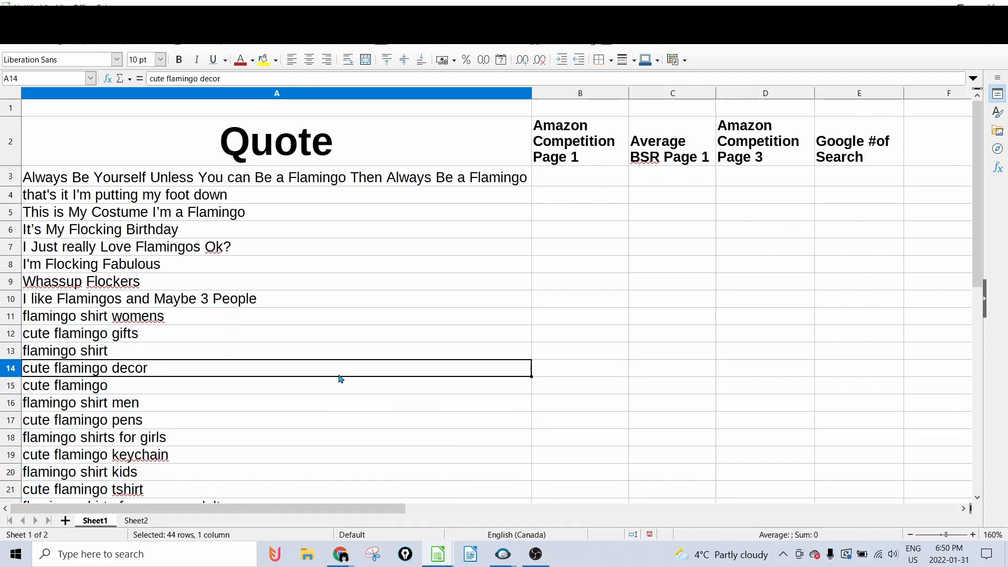
Step: Copy the first flamingo quote from cell A3 and switch to Amazon in Chrome
click(276, 93)
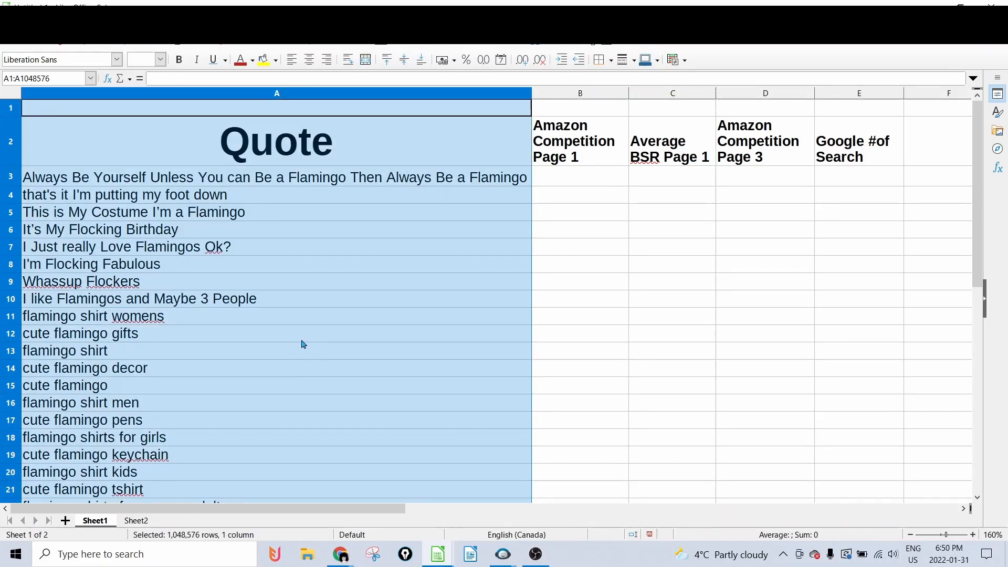
click(80, 333)
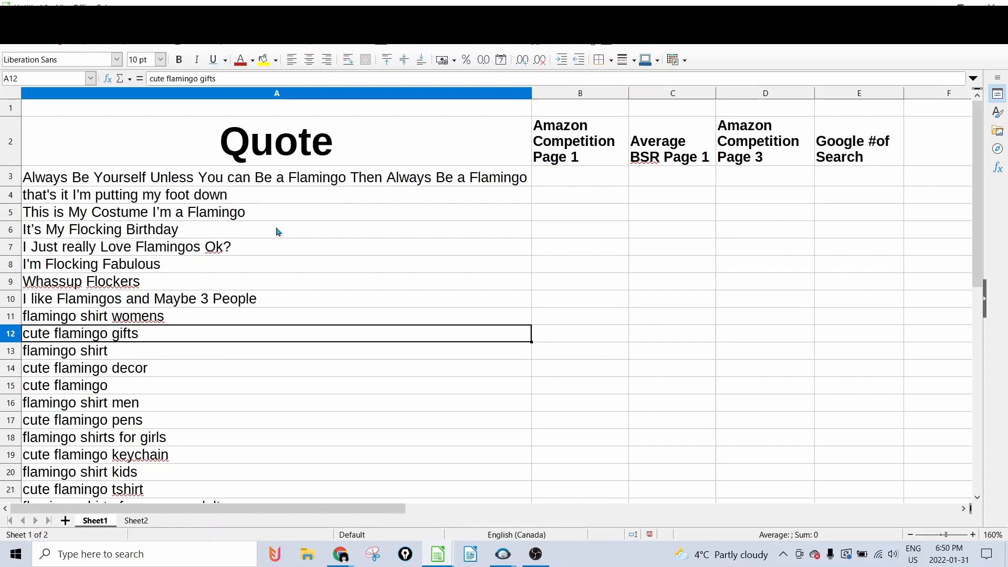
click(262, 176)
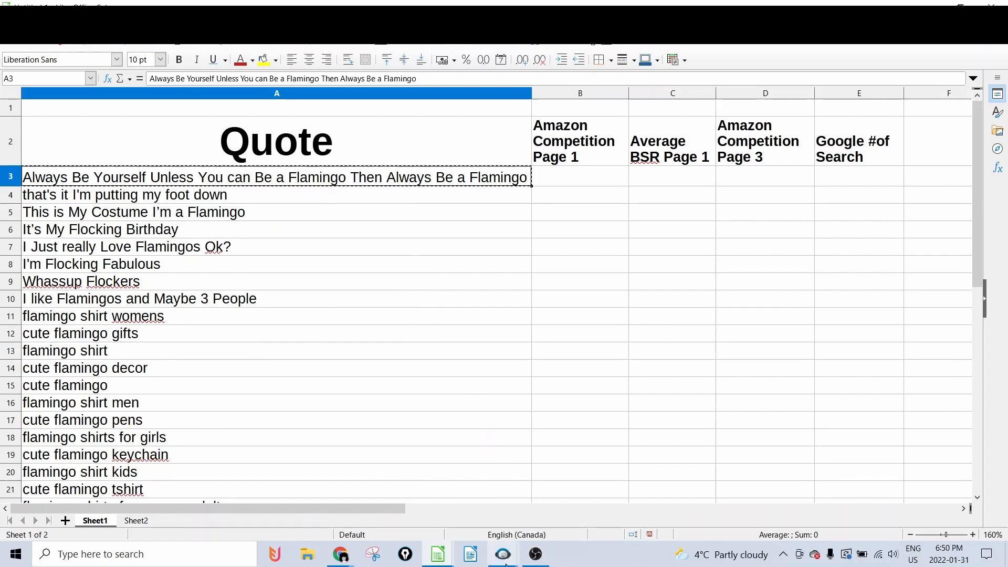
click(340, 553)
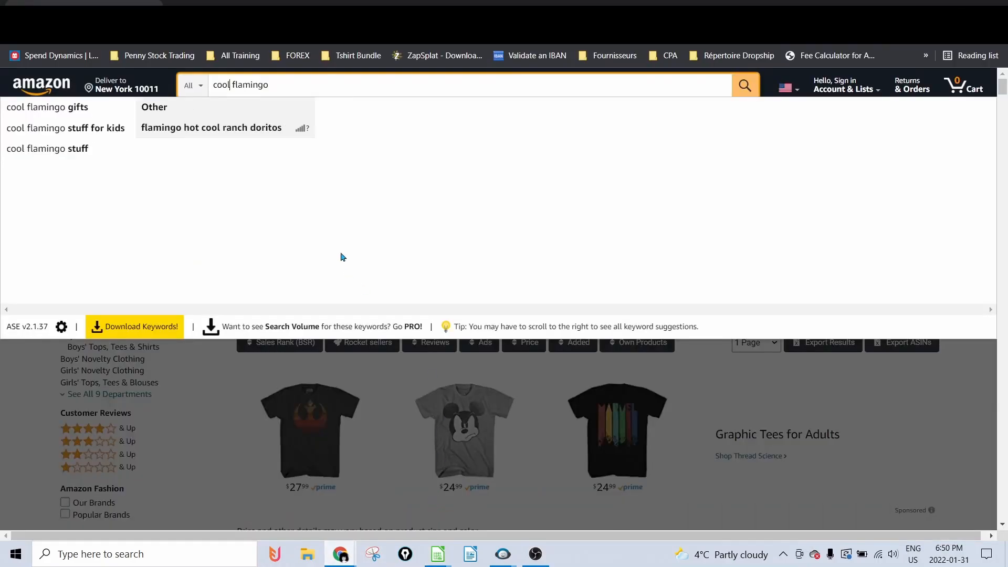
Step: Search Amazon for 'Always Be Yourself Unless You can Be a Flamingo…' t shirt, showing 190 results
text(Always Be Yourself Unless You can Be a Flamingo Then Always Be a Flamingo t shirt)
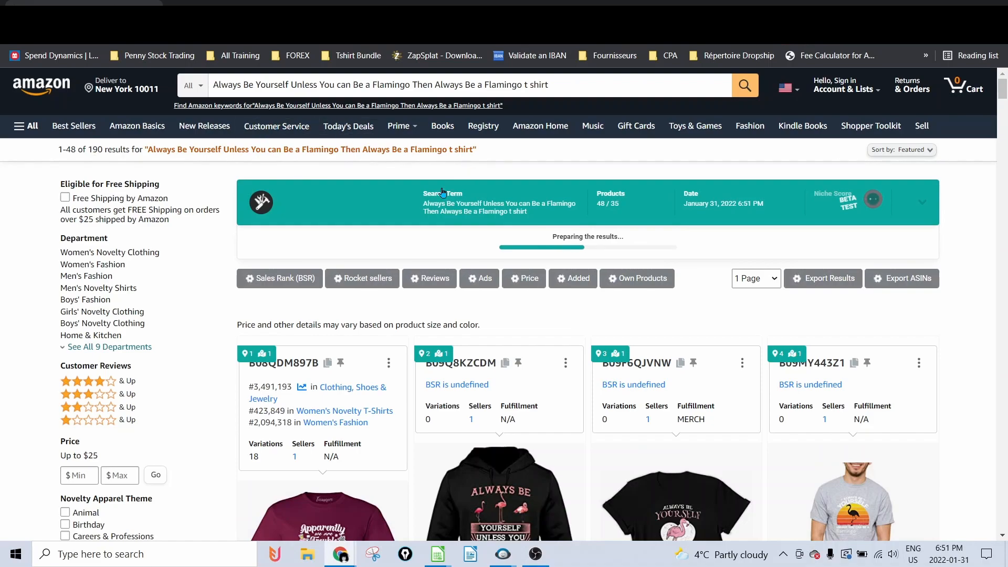
mouse_move(346, 226)
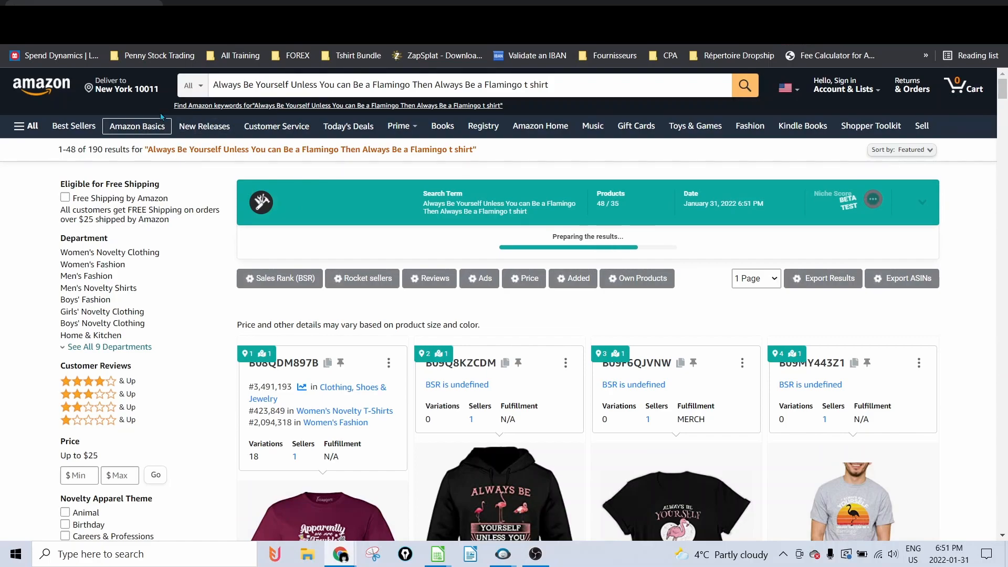
mouse_move(287, 180)
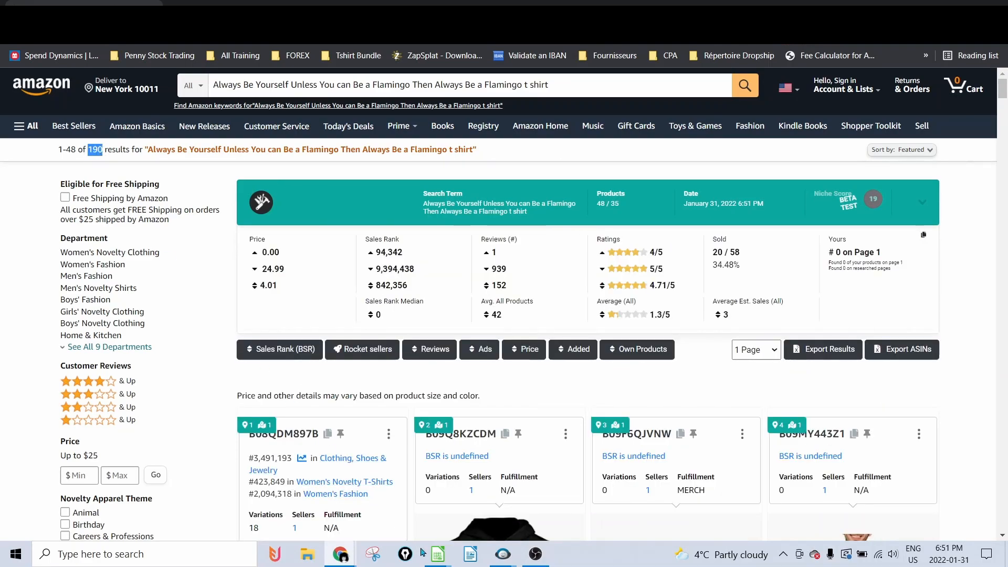
click(437, 553)
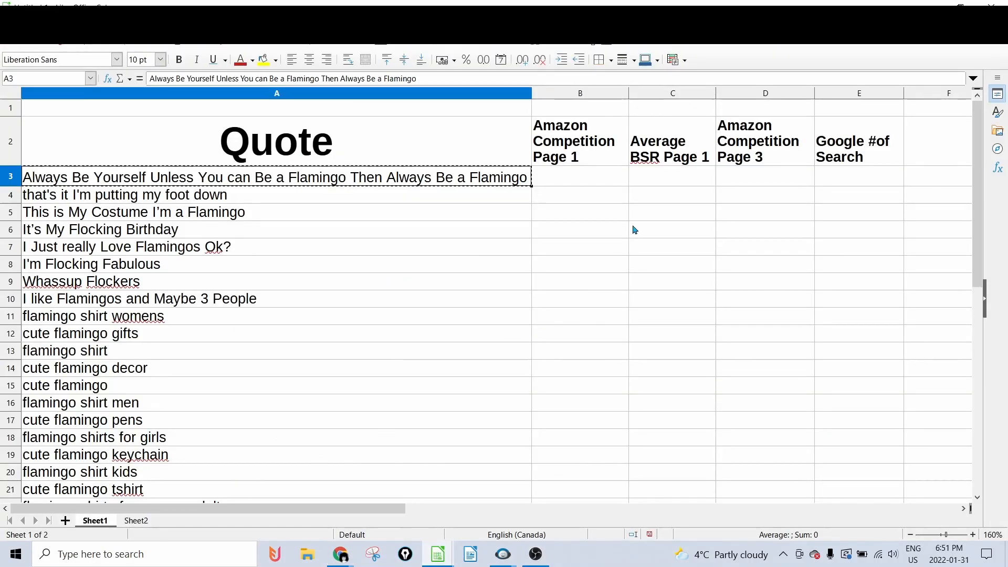
Step: Enter 190 in B3 and copy the 842,356 sales rank from the extension panel
text(190)
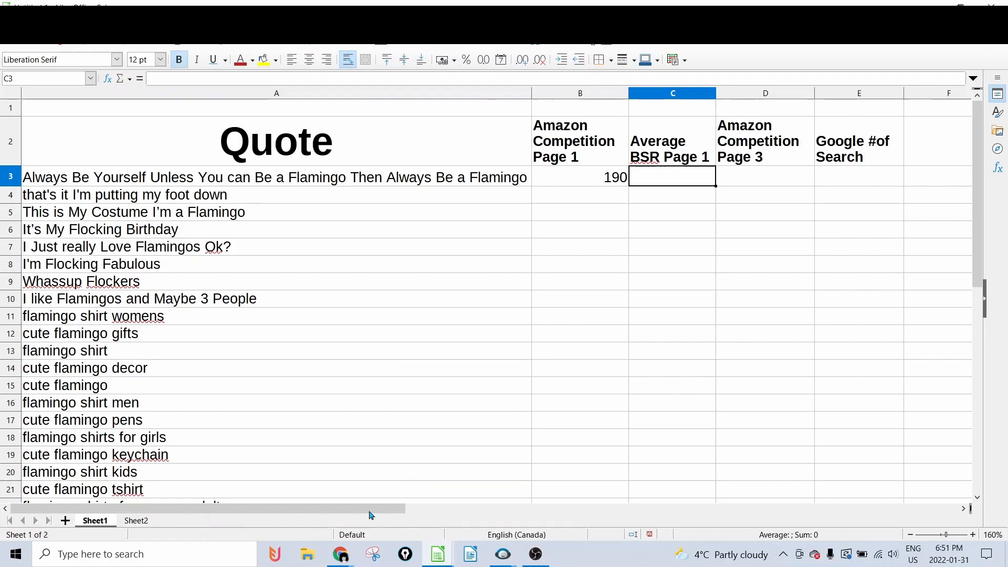
click(340, 553)
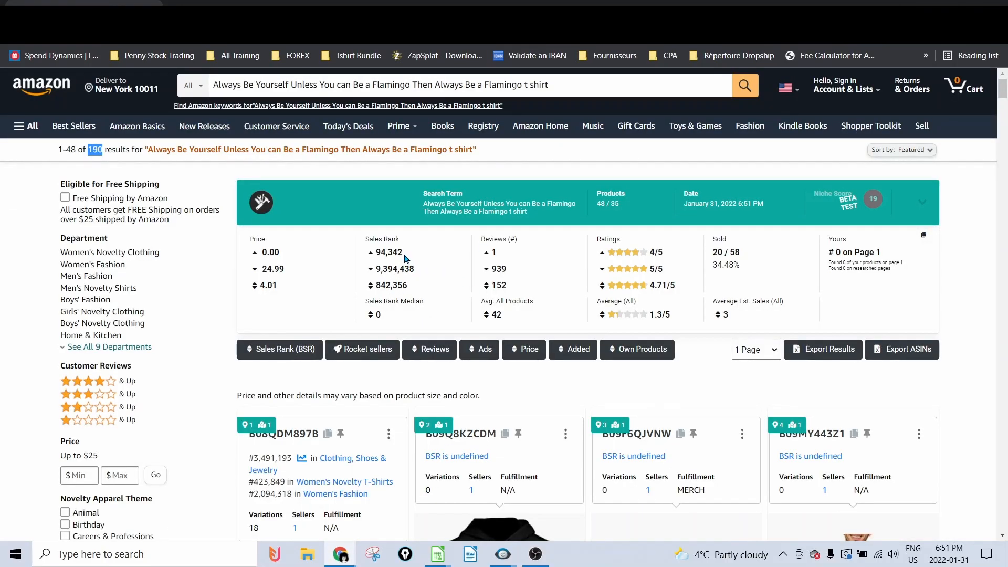
double_click(387, 251)
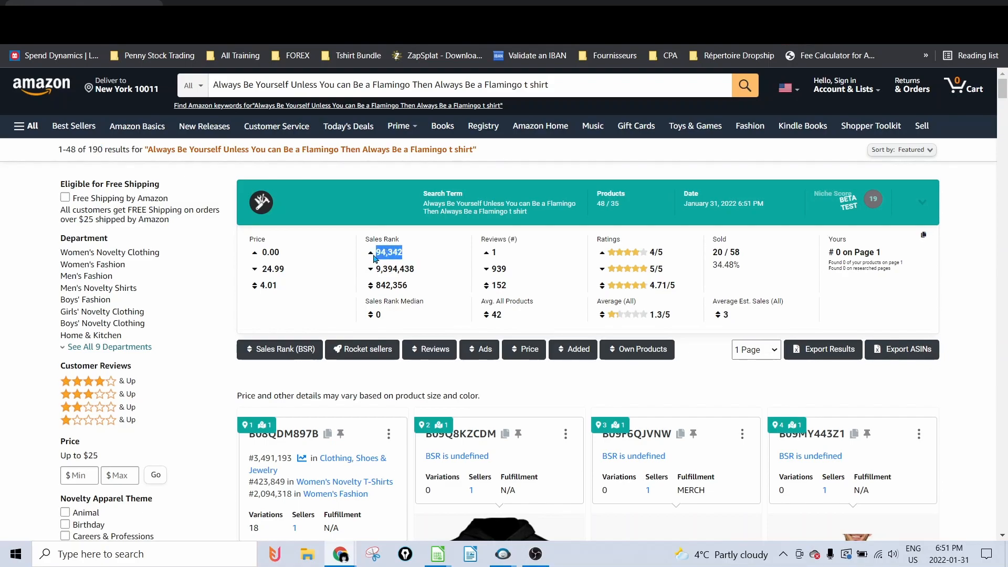
click(394, 269)
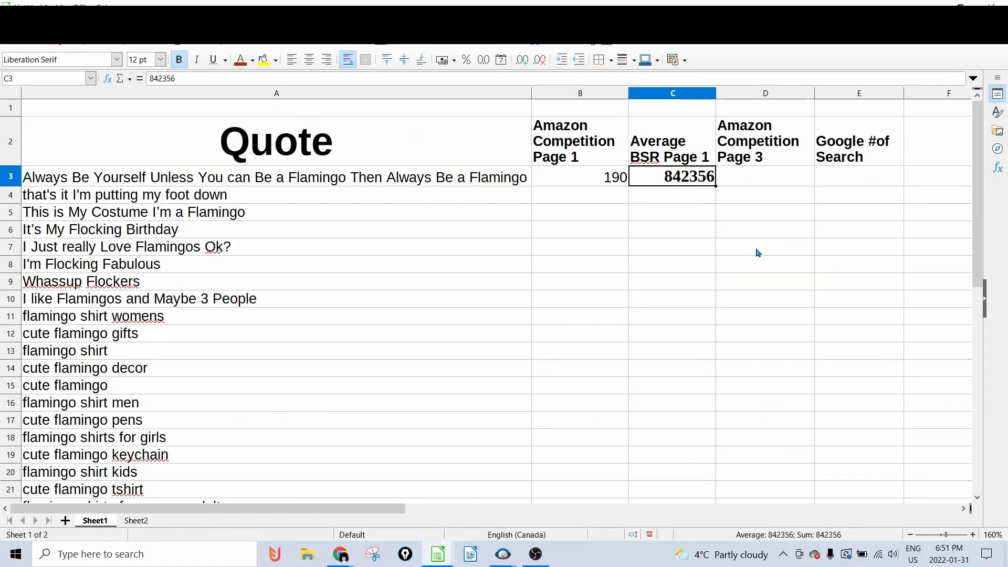
Step: Open Amazon results page 3 and copy its result count for cell D3
click(764, 176)
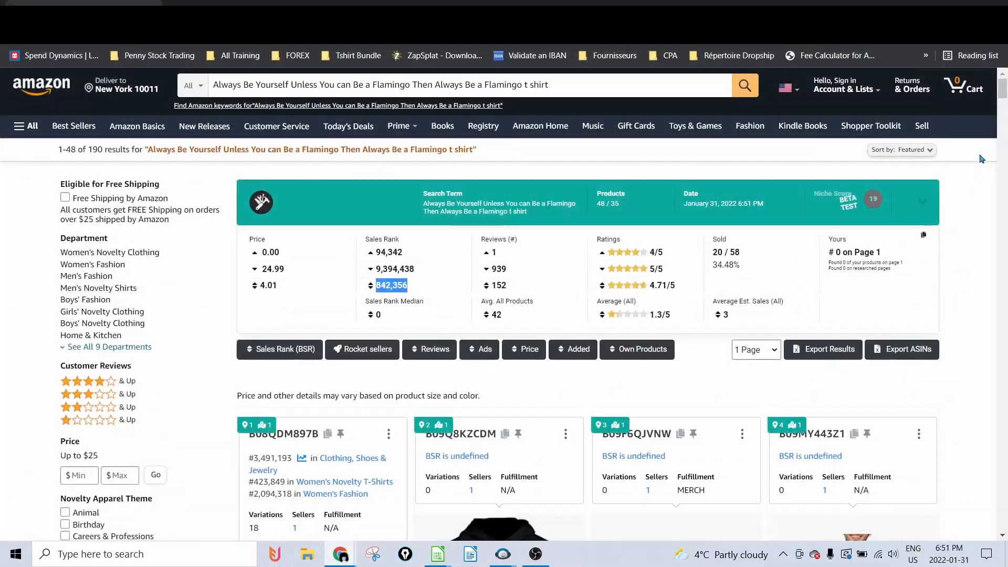
scroll(down, 3)
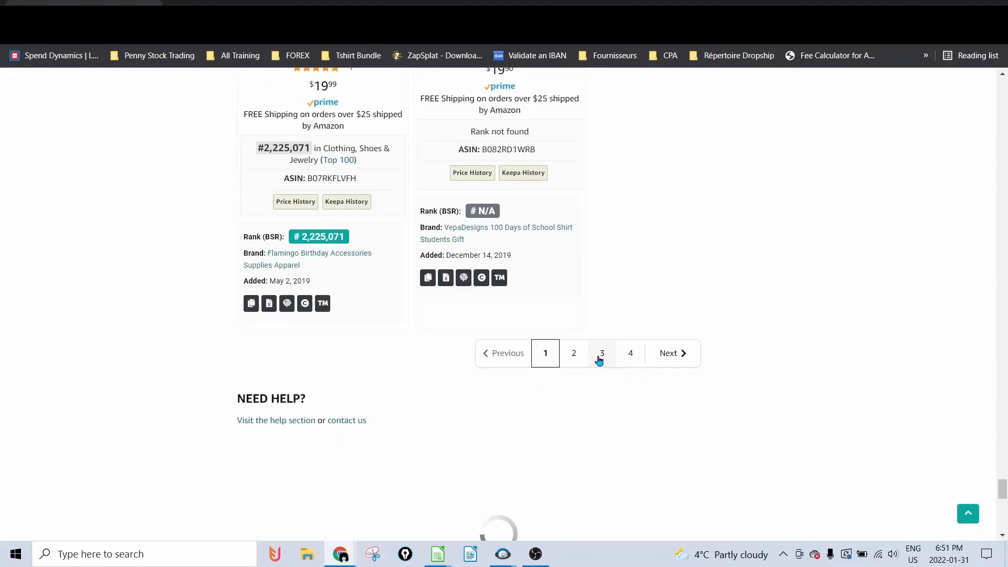
click(600, 353)
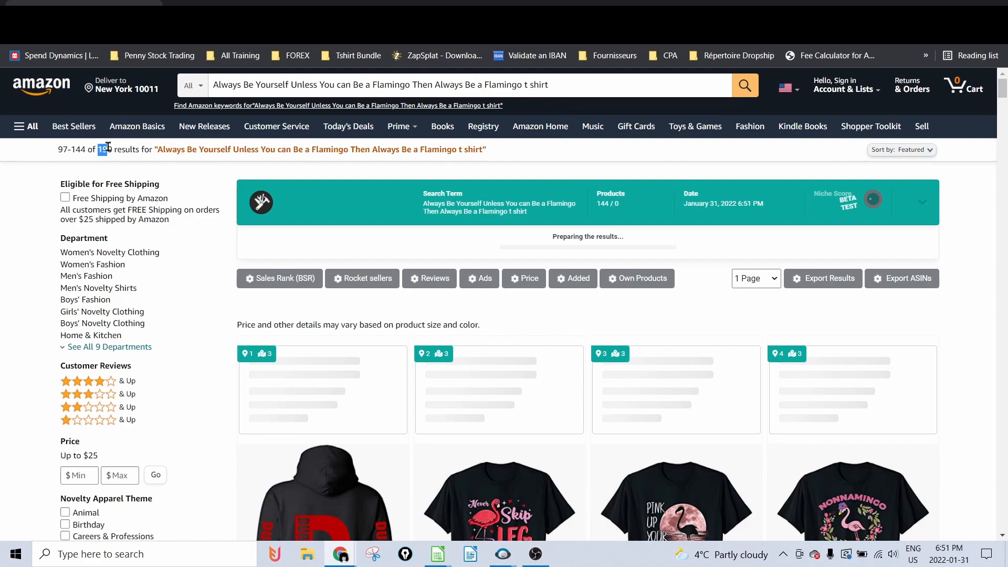
right_click(104, 149)
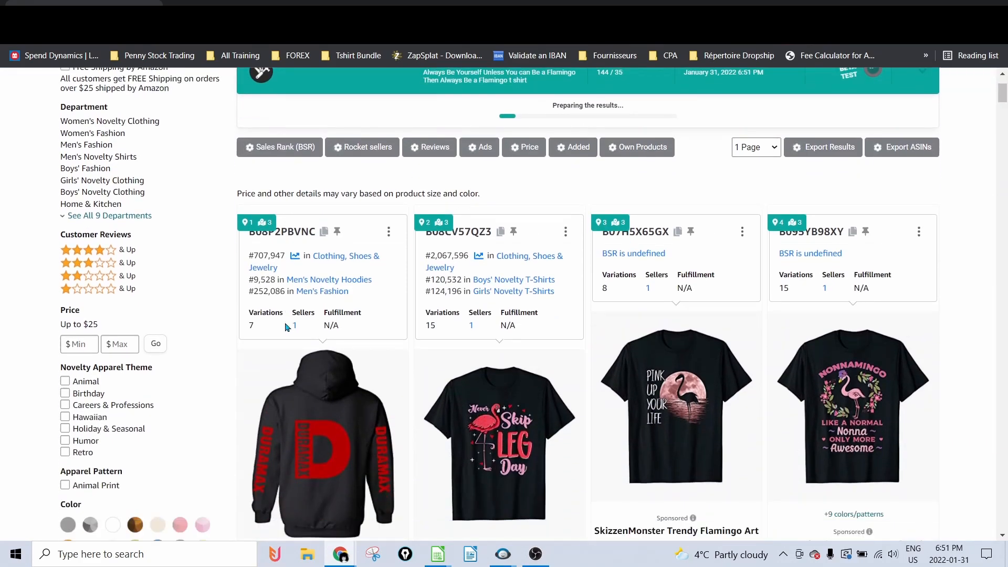
scroll(down, 3)
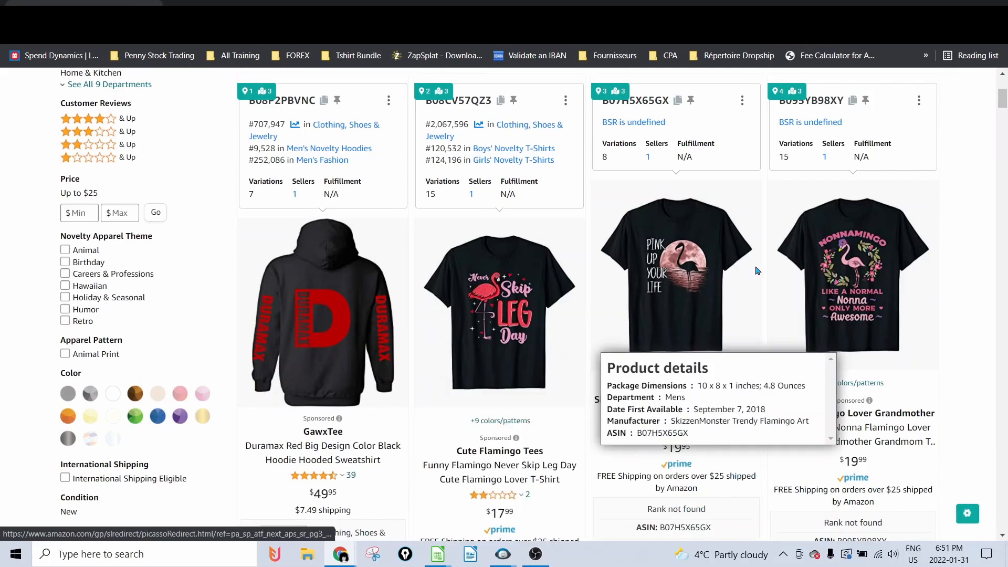
scroll(down, 3)
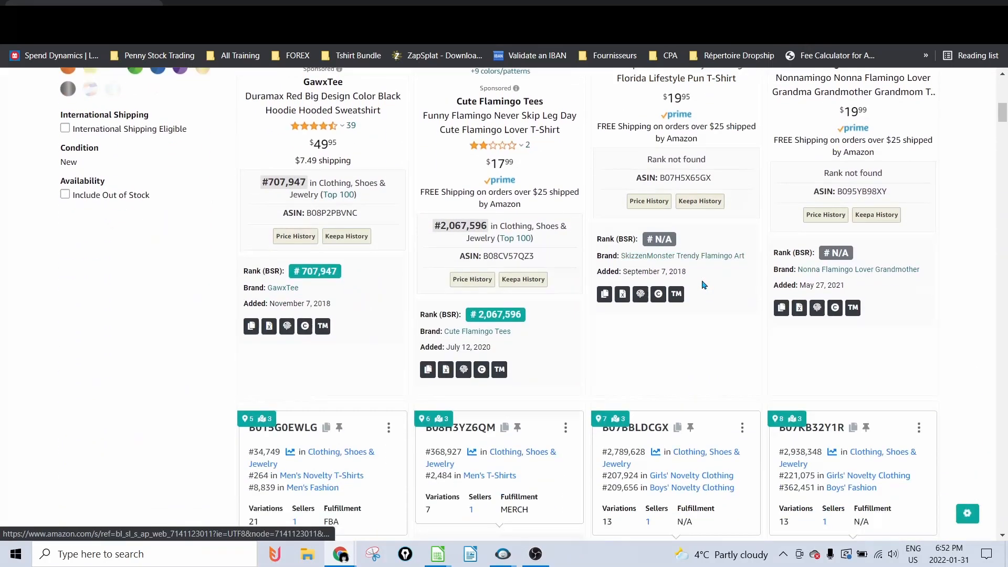
scroll(down, 3)
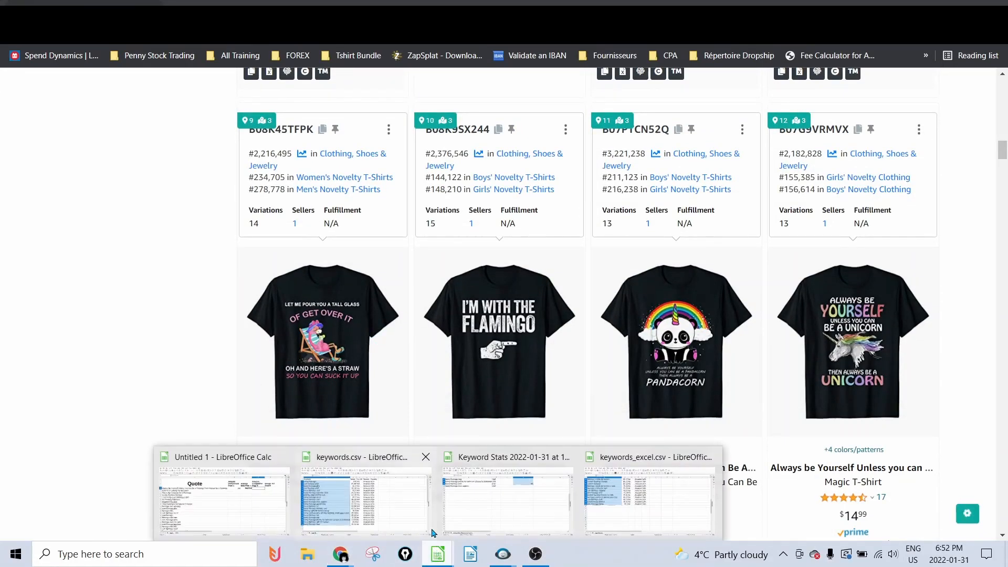
right_click(759, 179)
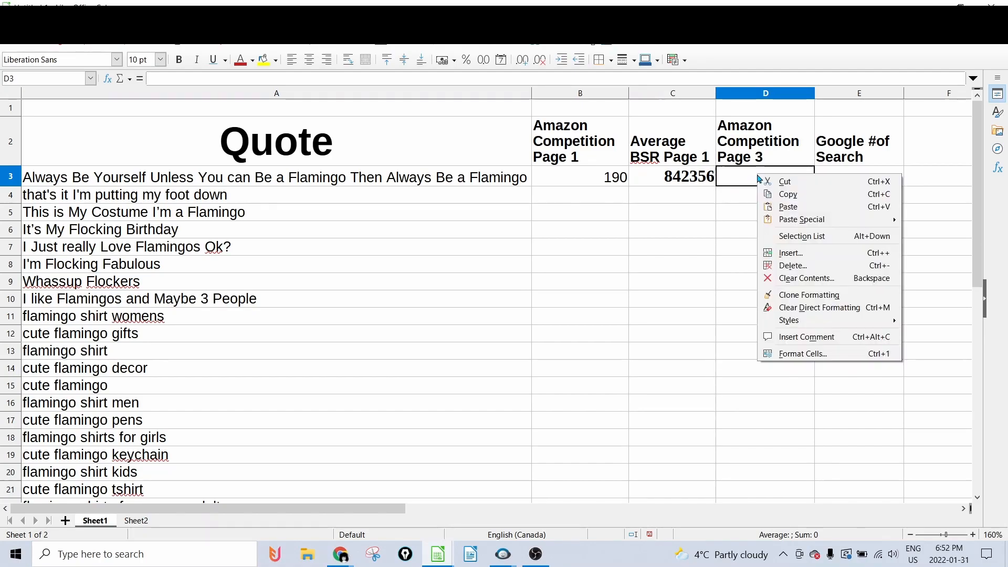
Step: Paste 190 into D3 and clear the old quote from Amazon's search box
click(787, 206)
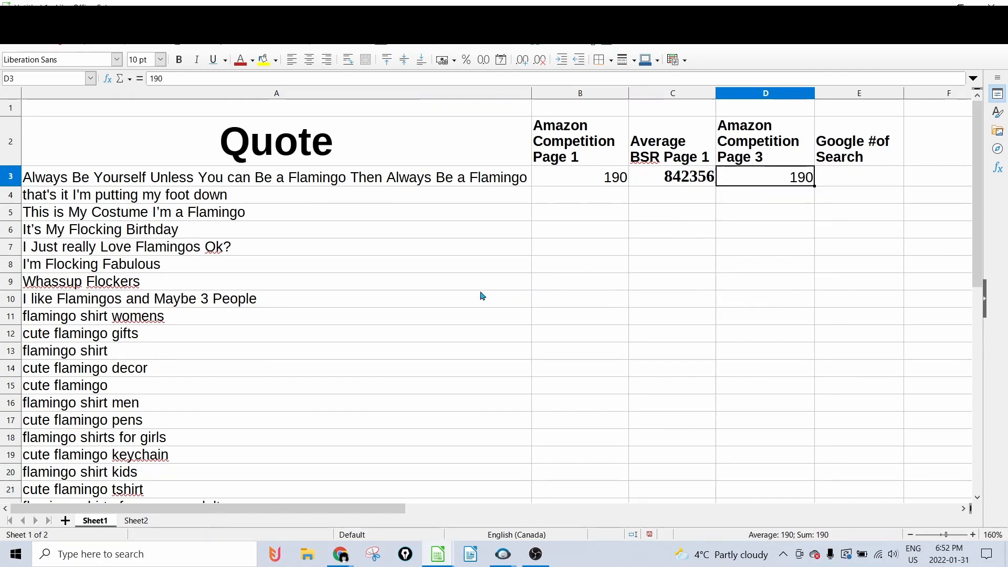
mouse_move(644, 278)
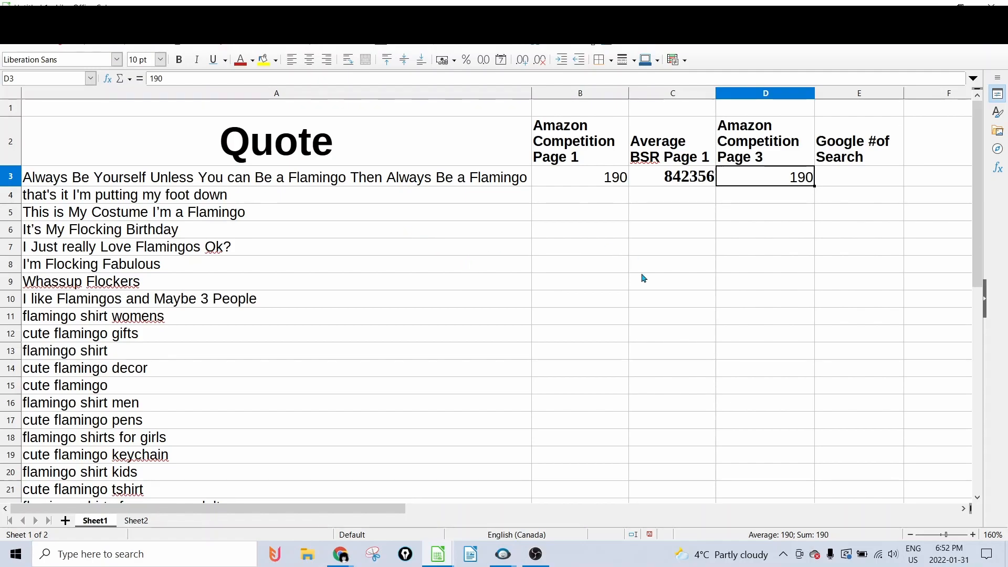
click(340, 553)
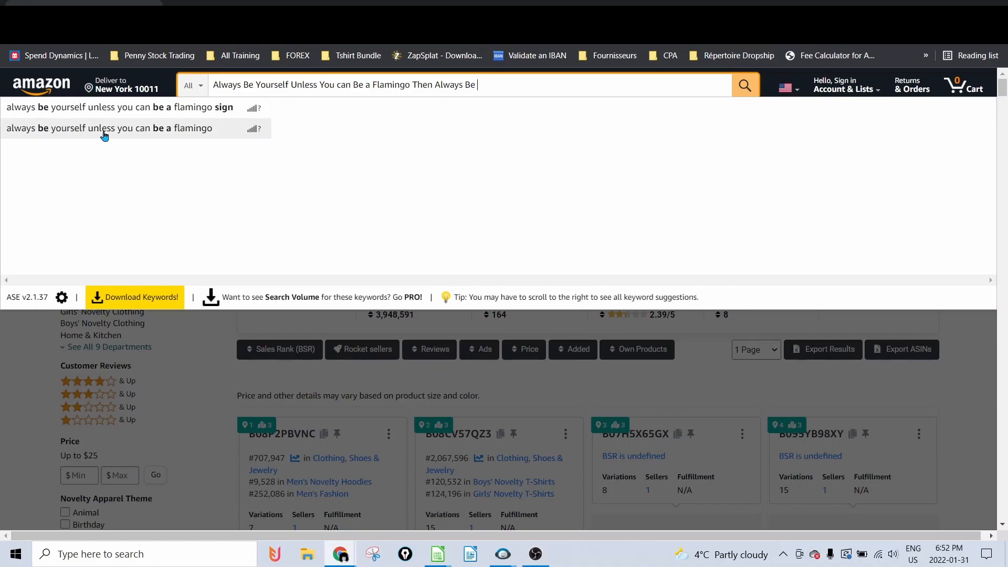
mouse_move(106, 135)
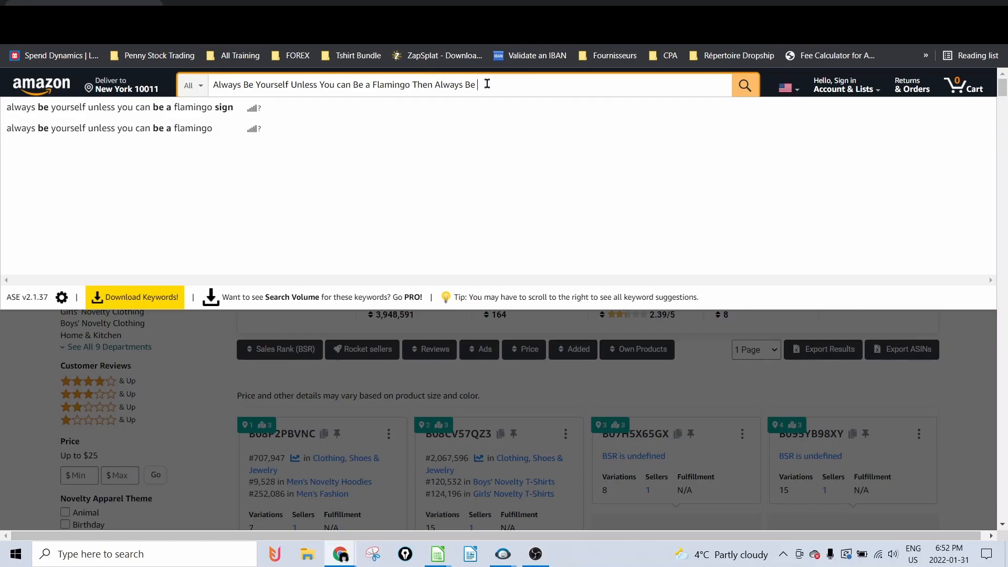
key(Backspace)
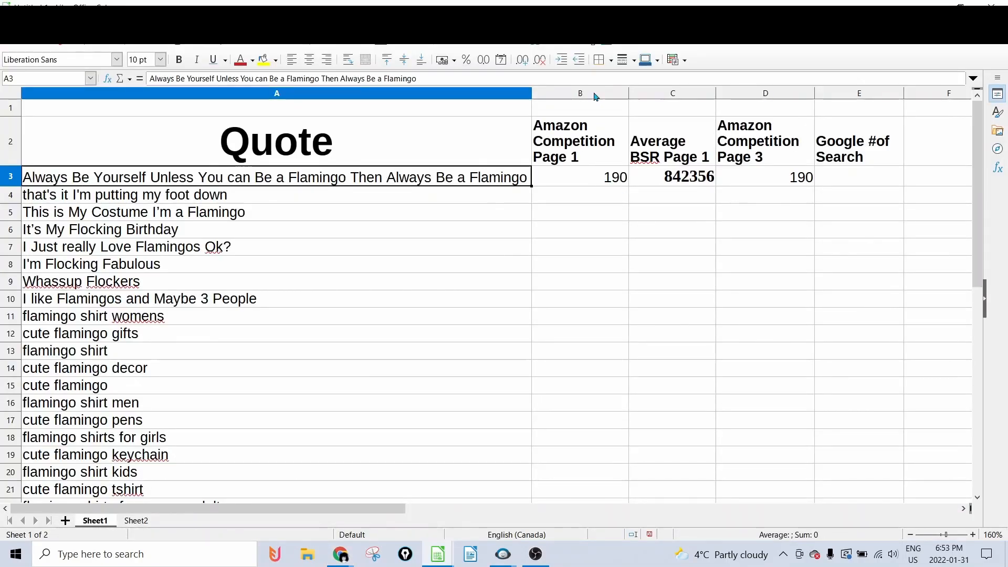
Step: Search Amazon for the A4 quote plus 't shirt', then copy 225 and the 494,512 BSR
click(672, 94)
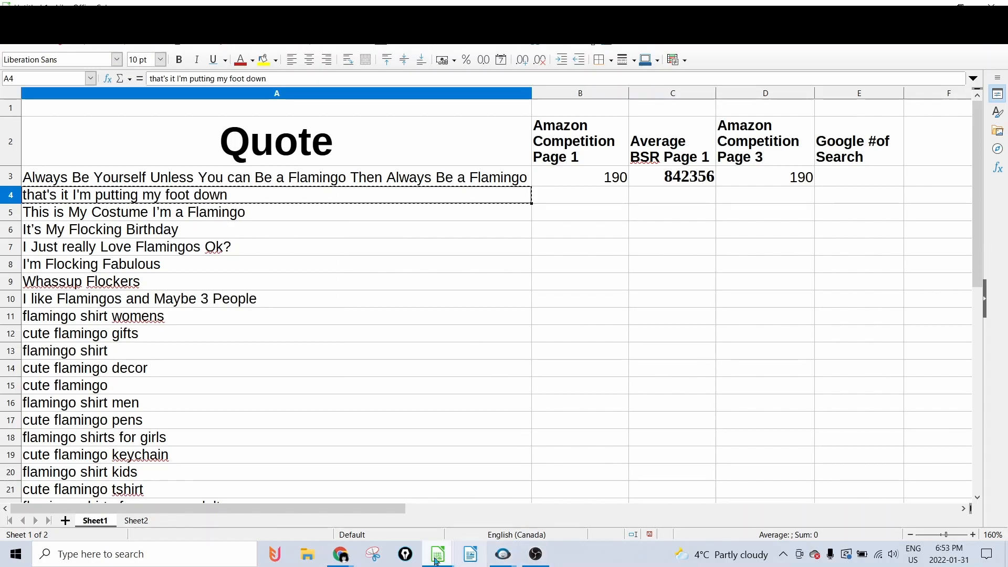
click(340, 553)
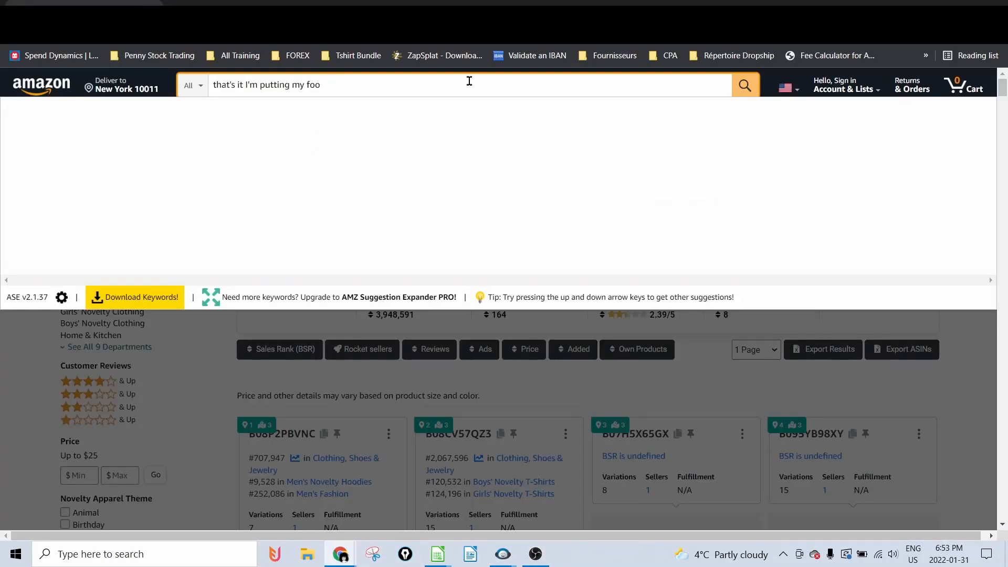
key(Backspace)
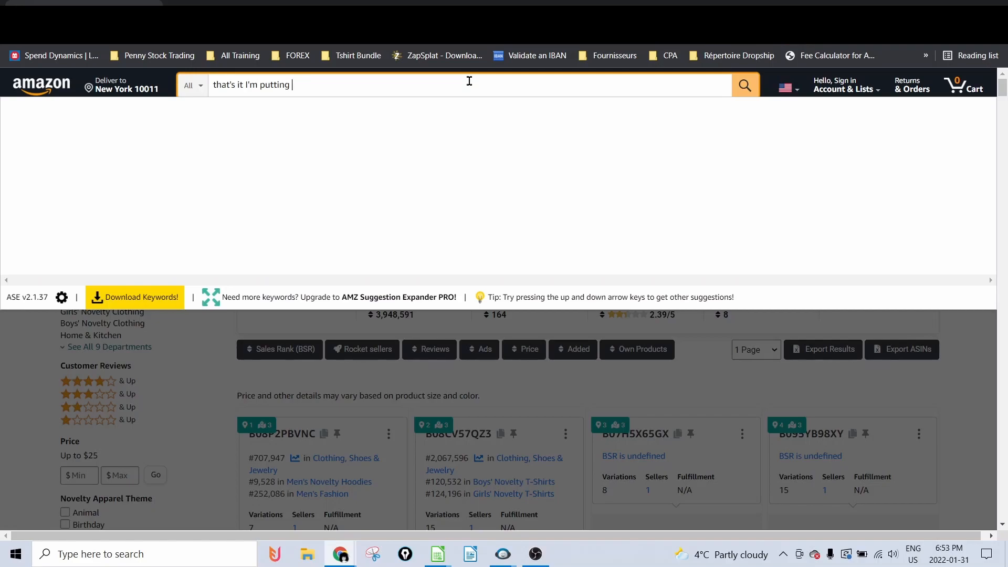
key(Backspace)
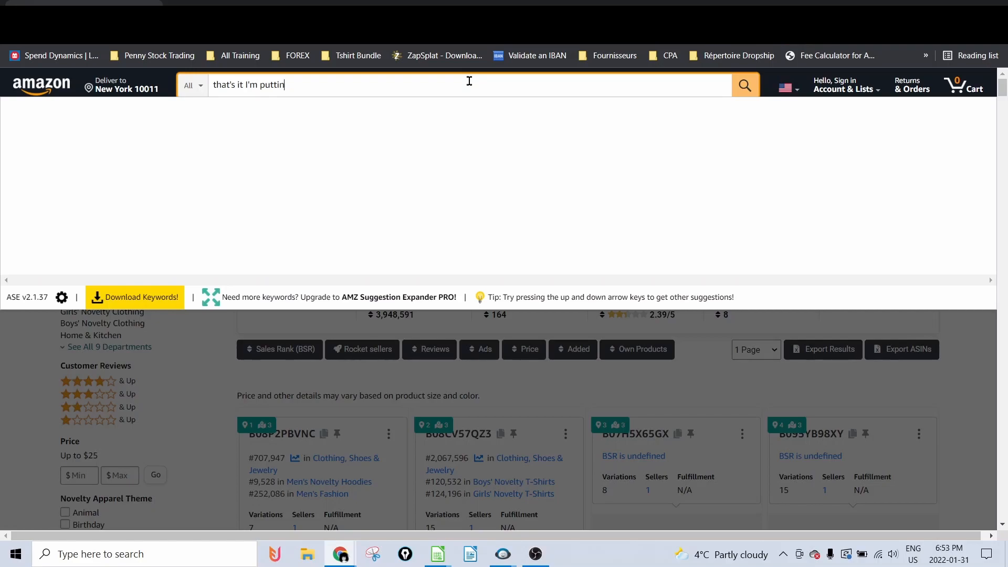
mouse_move(426, 503)
text(g my foot down t sh)
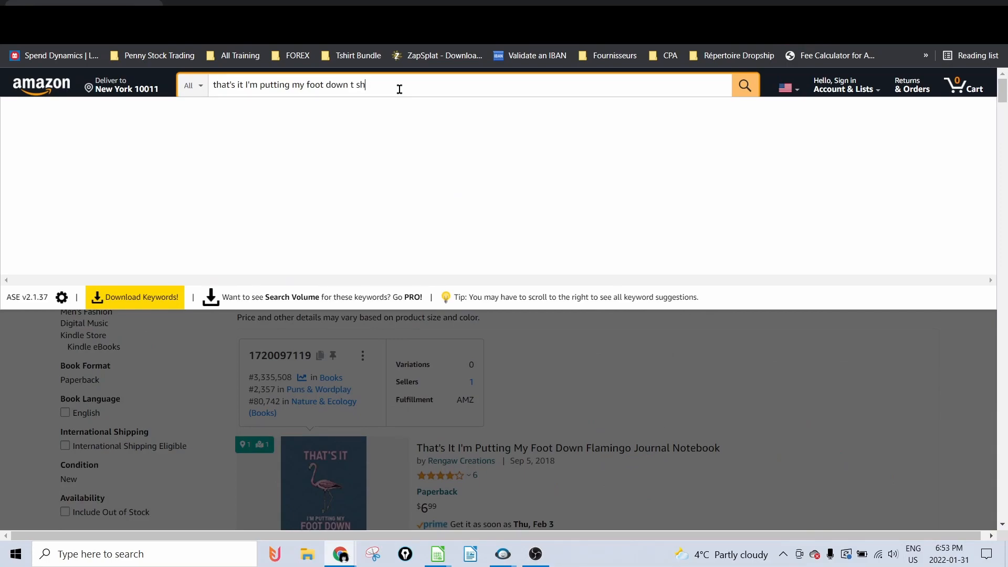
key(enter)
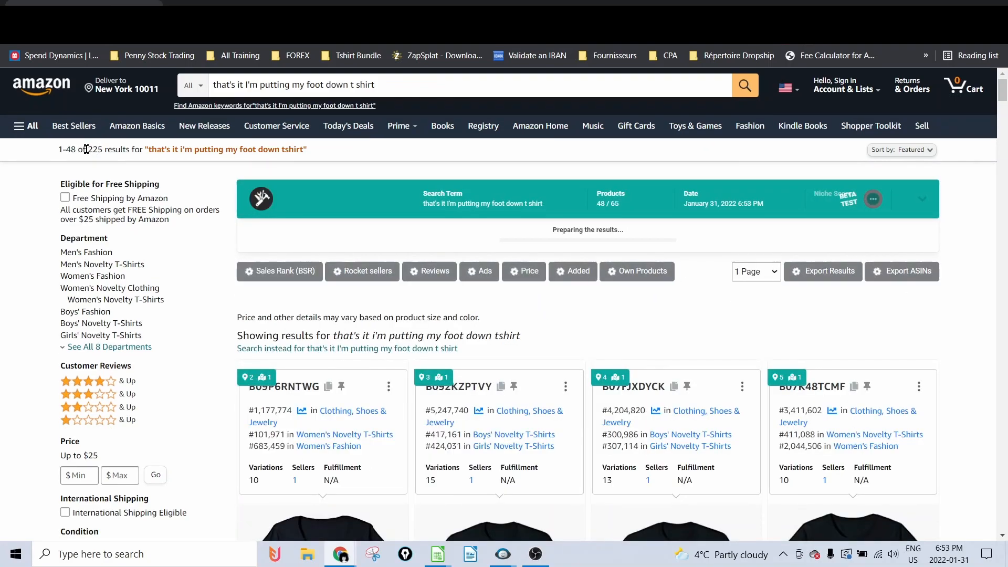
right_click(578, 194)
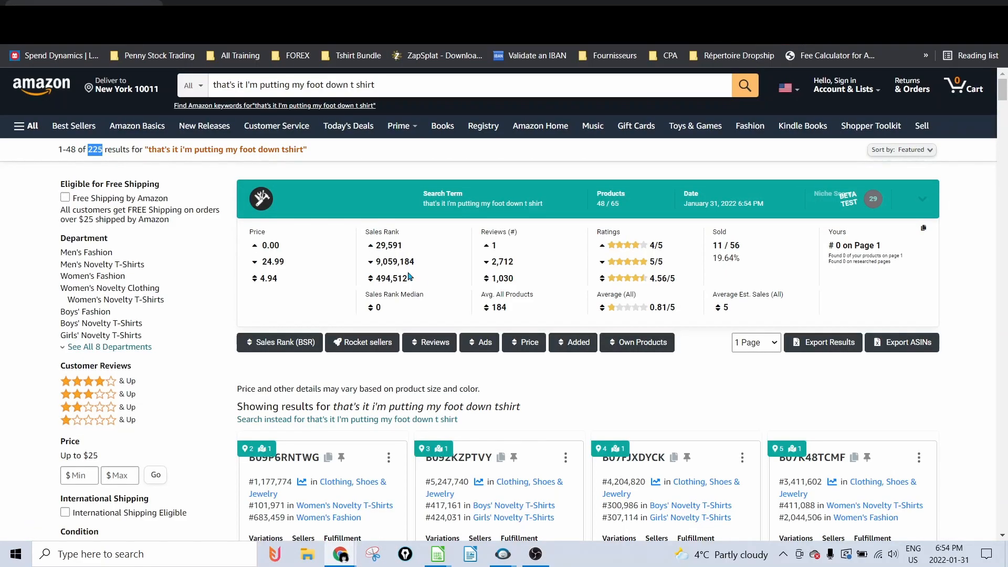
double_click(392, 278)
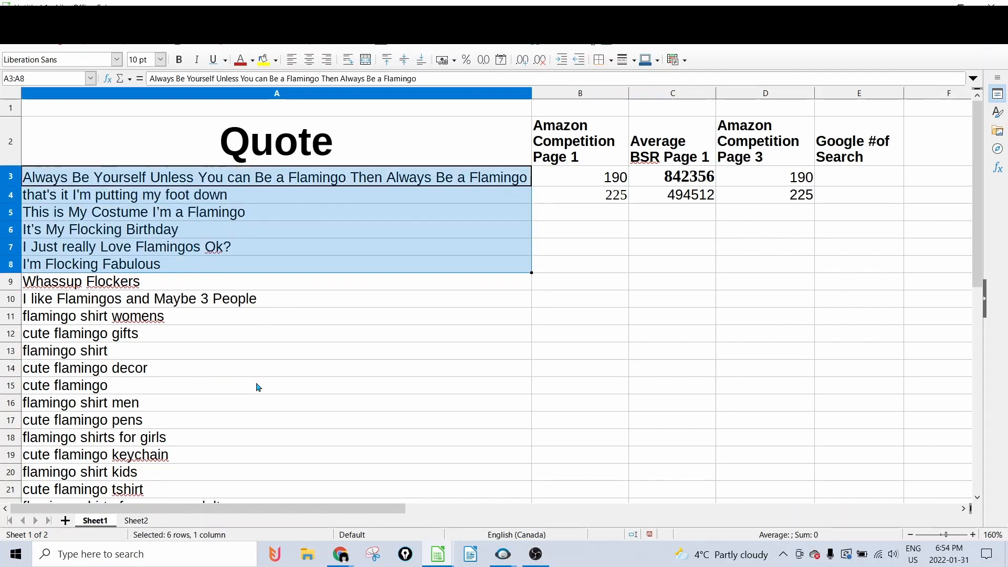
Step: Review the Page 1, BSR and Page 3 columns, then copy keywords A11:A54
scroll(down, 3)
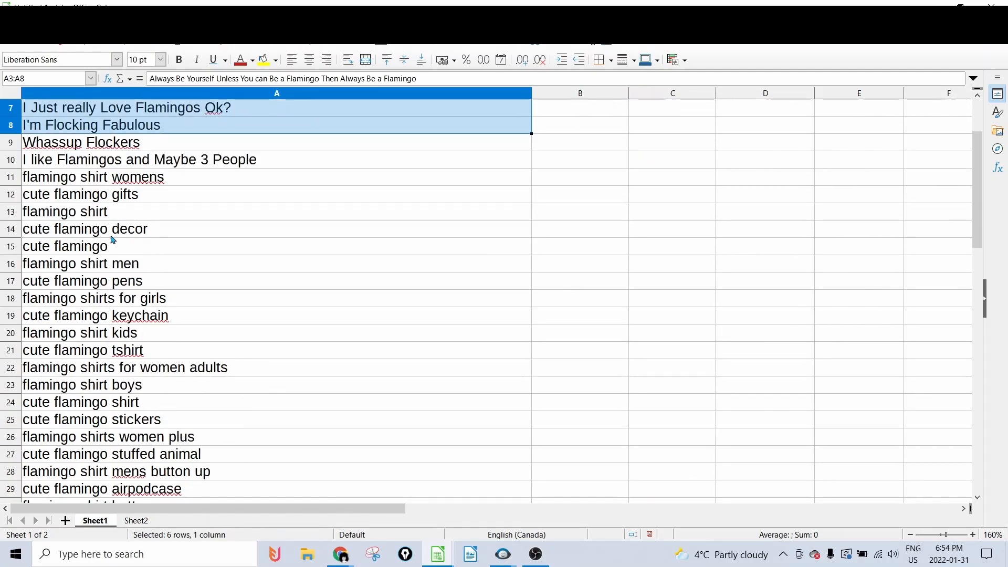
click(83, 228)
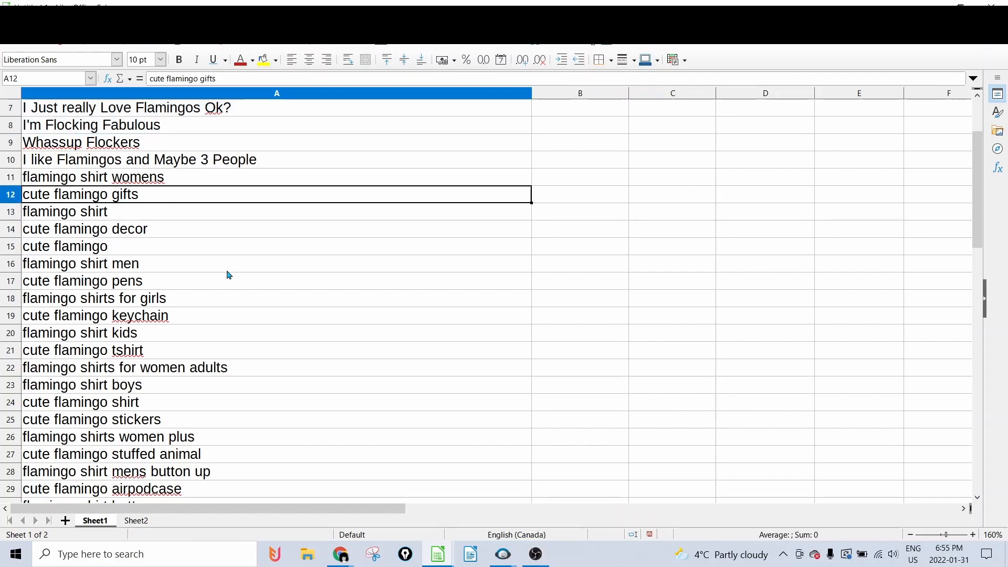
click(578, 93)
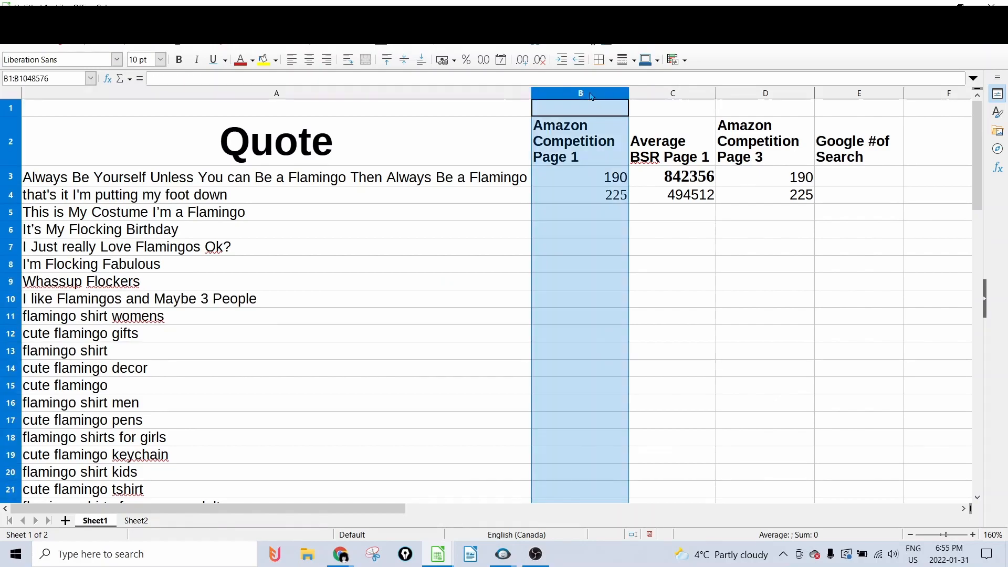
click(764, 93)
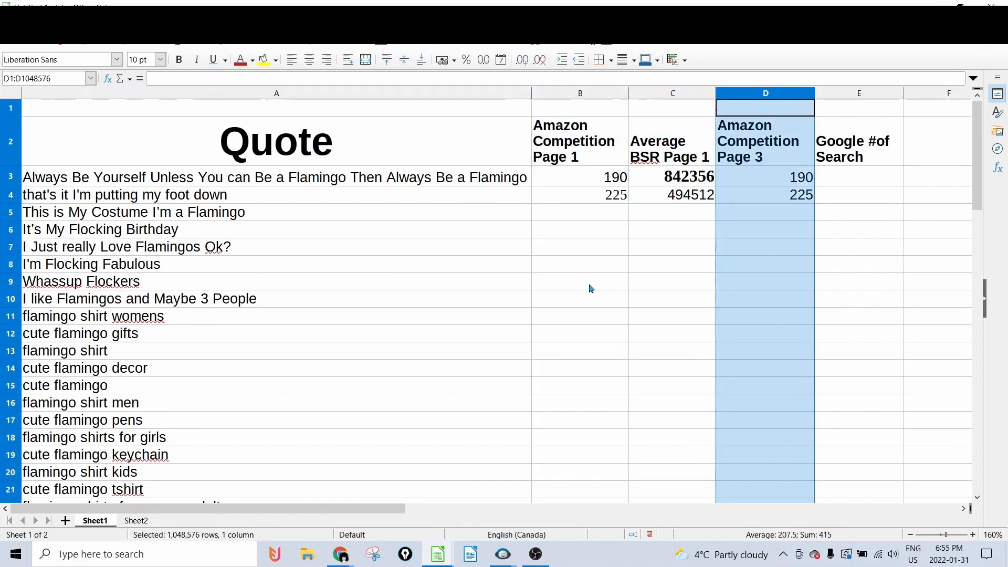
click(579, 92)
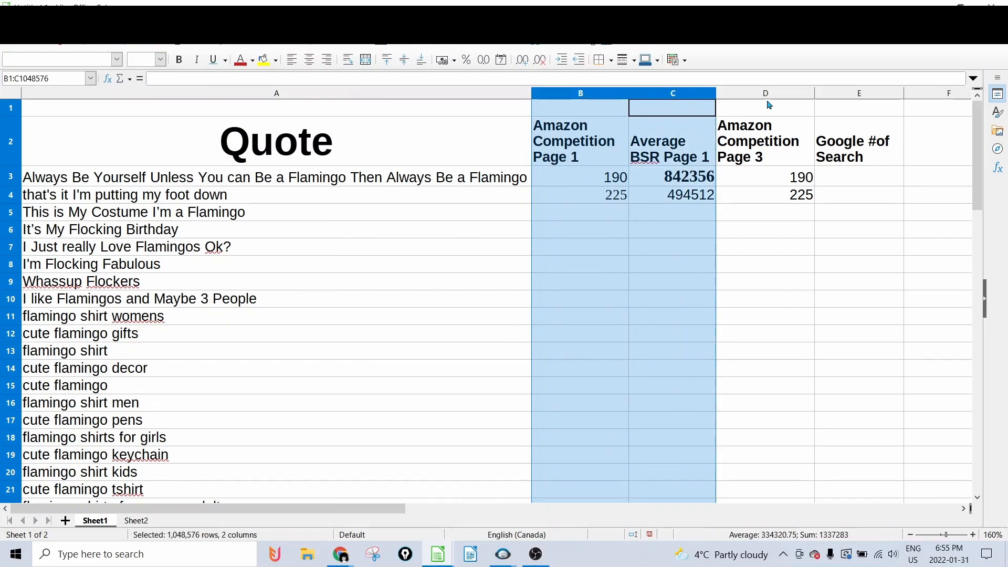
mouse_move(229, 355)
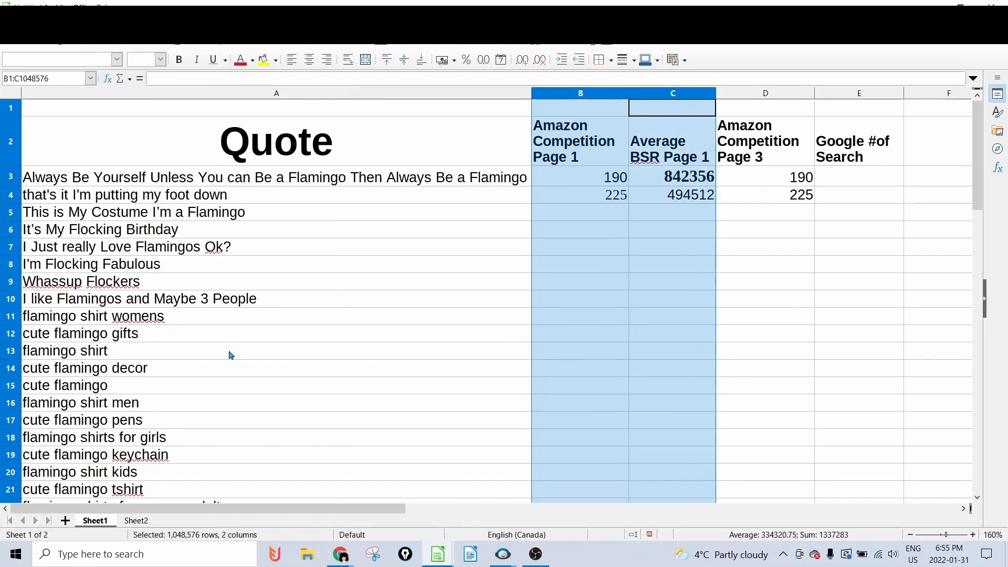
mouse_move(186, 298)
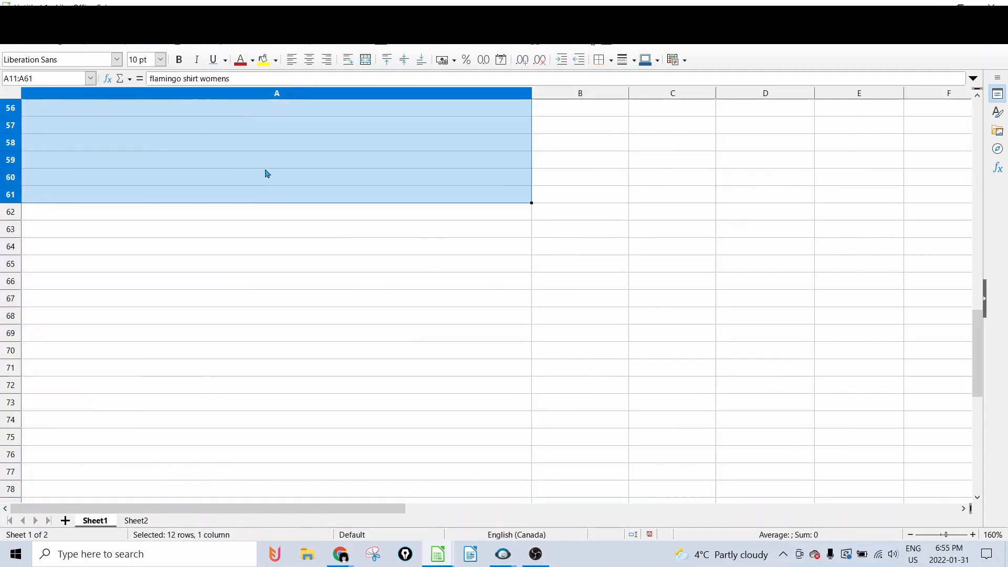
right_click(276, 174)
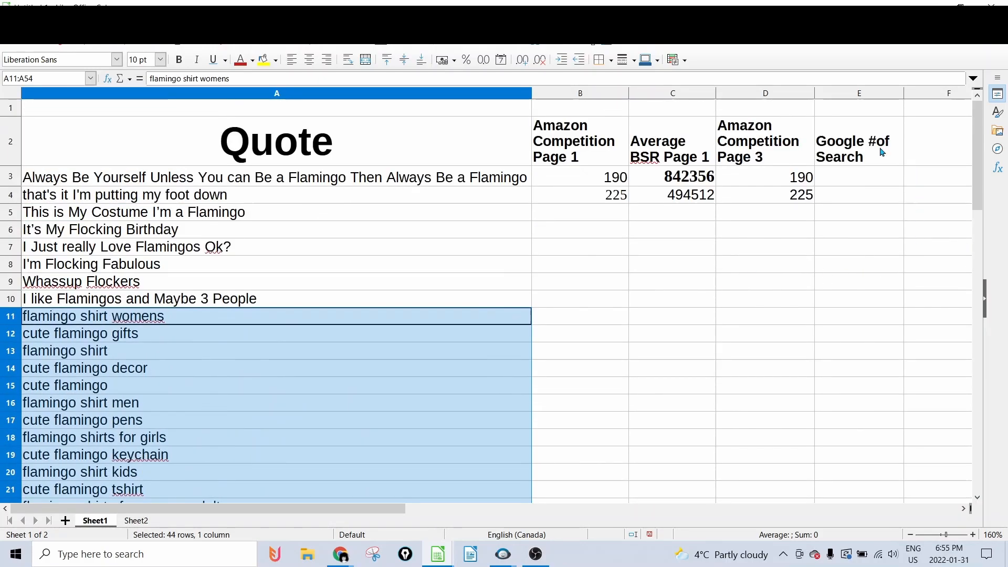
Step: Paste the copied flamingo keywords into 'Get search volume and forecasts' and submit with GET STARTED
click(340, 553)
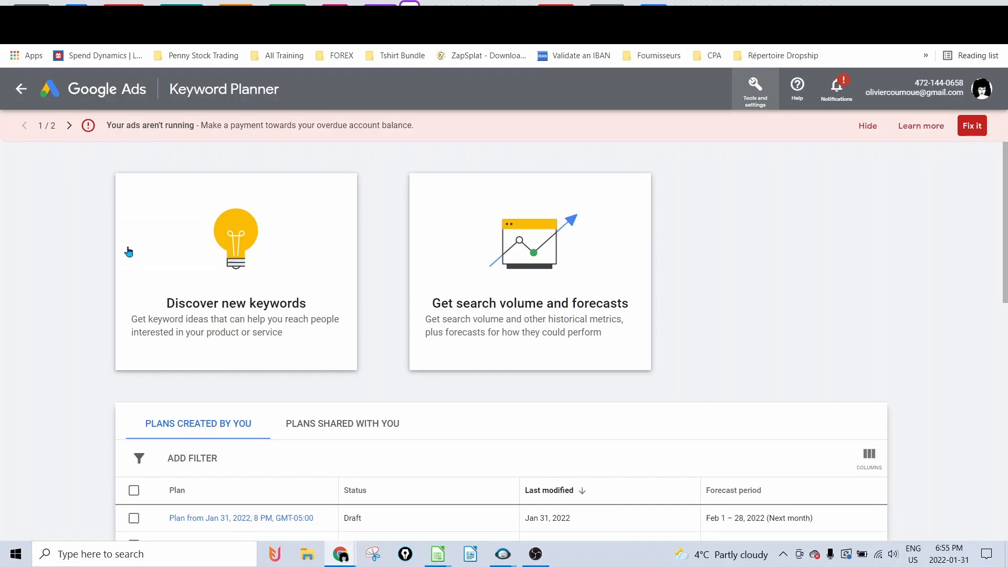
mouse_move(311, 169)
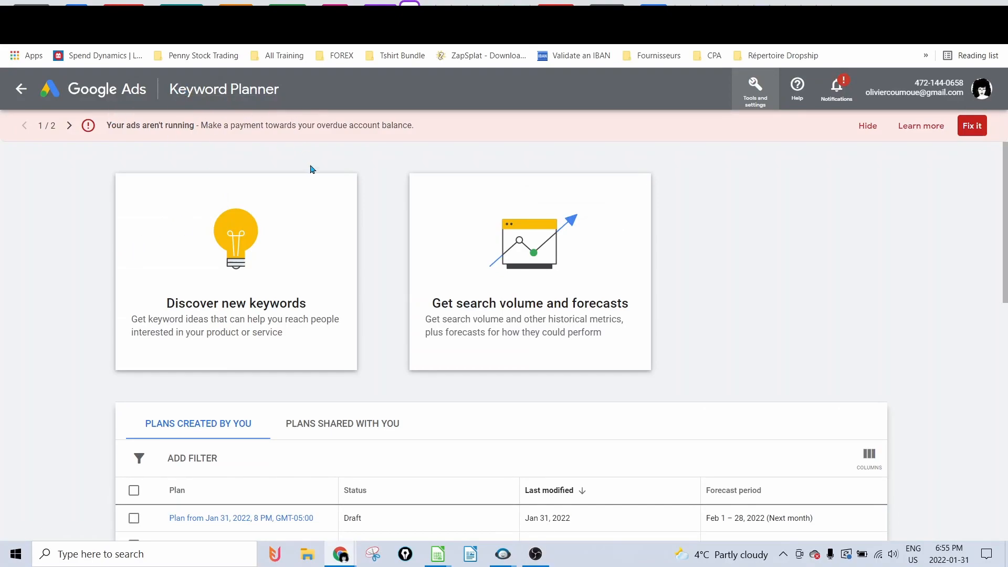
mouse_move(528, 253)
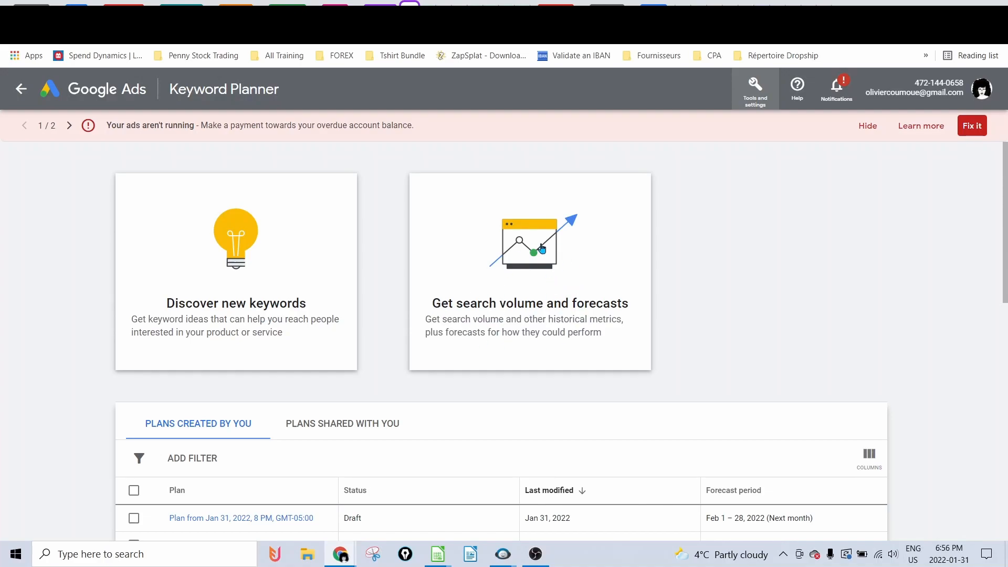
click(530, 303)
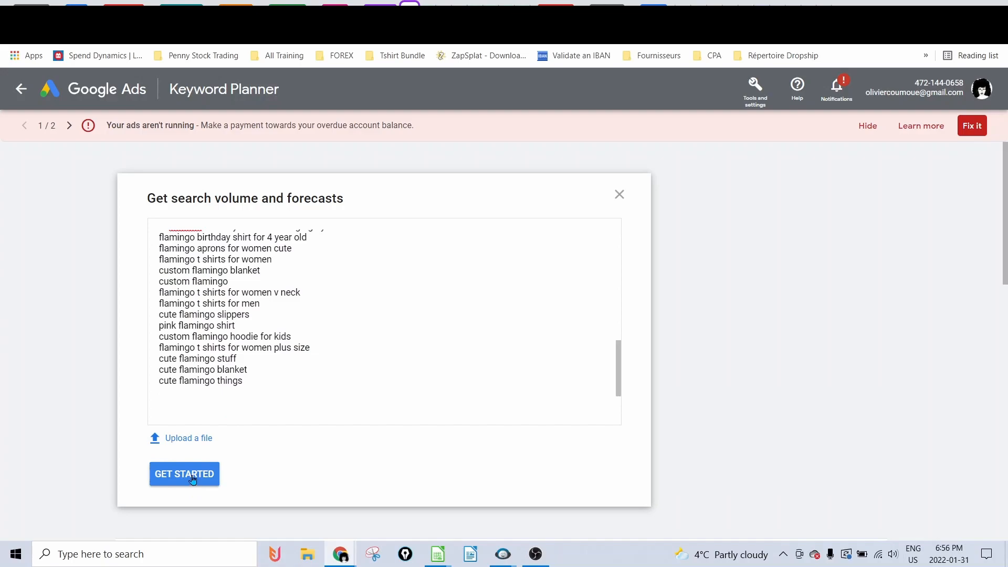
click(183, 473)
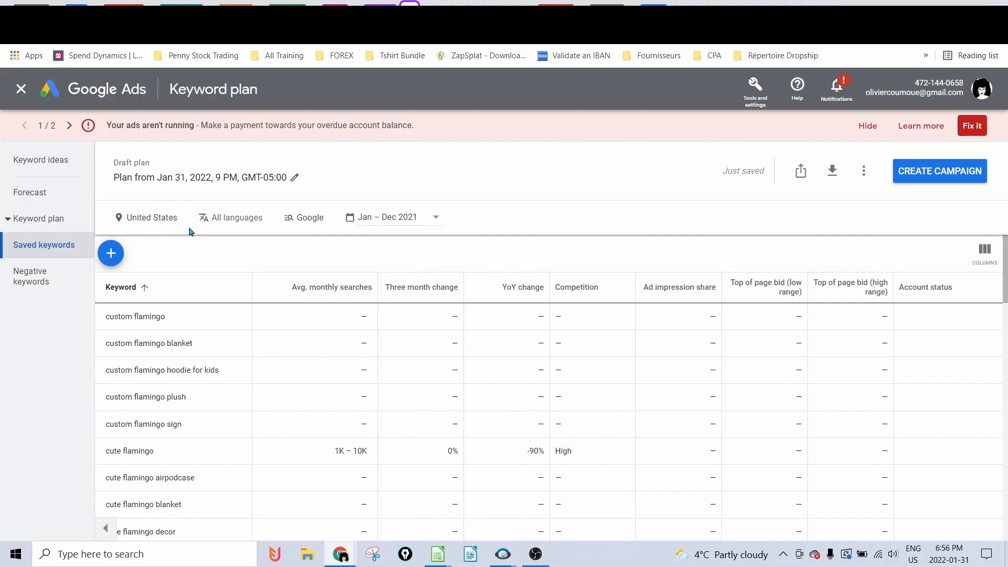
mouse_move(246, 397)
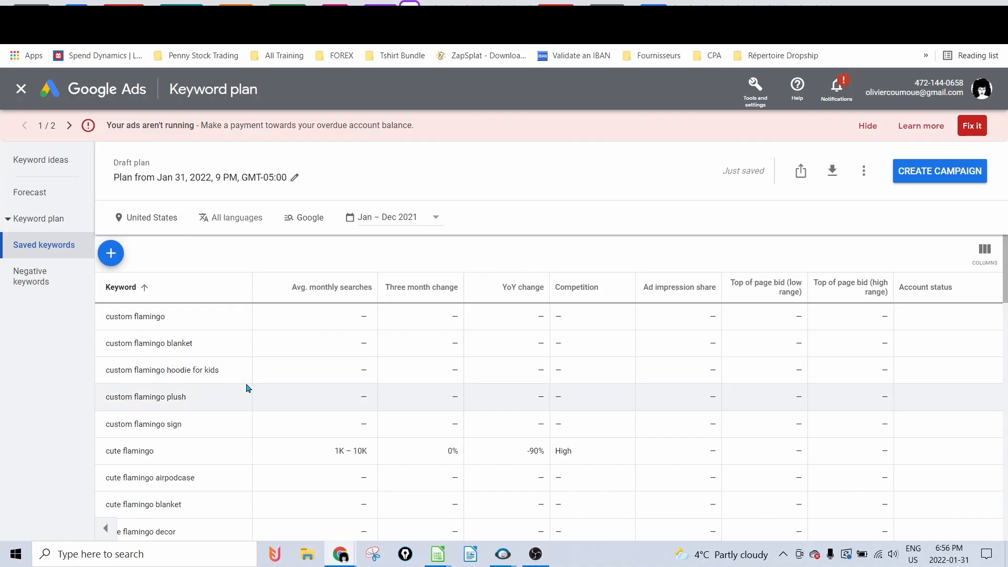
Step: Download the plan's historical metrics for the flamingo keywords as a .csv file
scroll(down, 3)
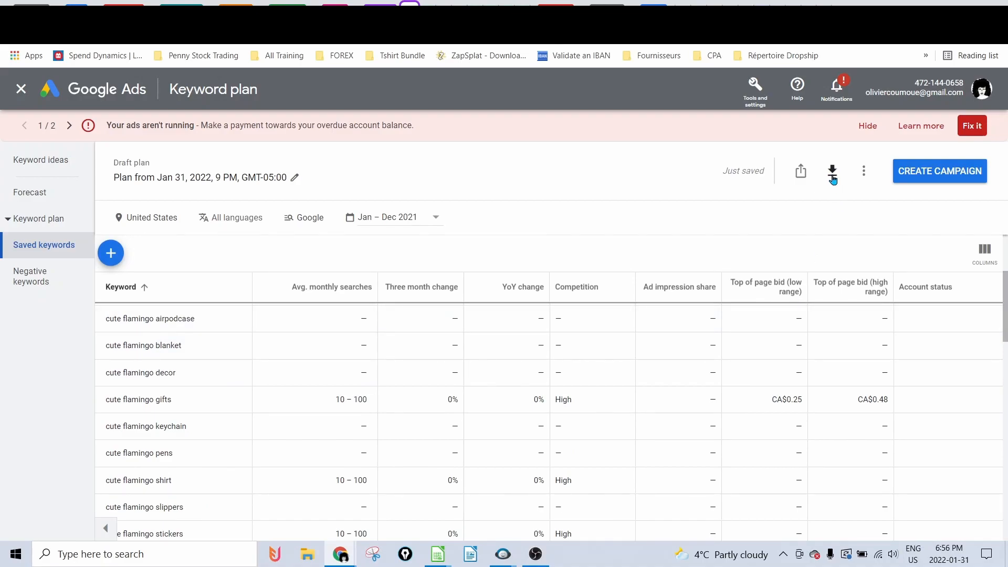
click(831, 170)
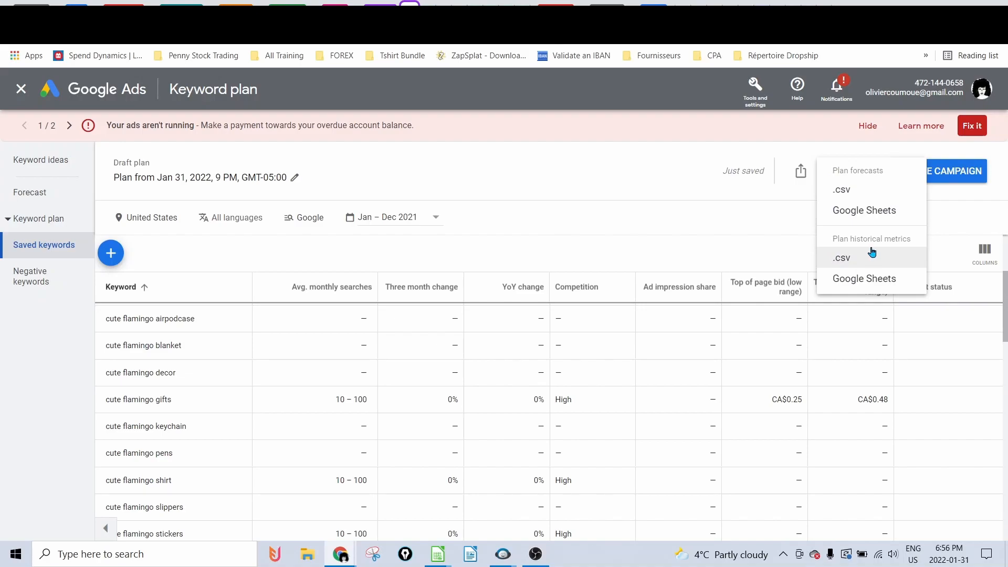
mouse_move(847, 261)
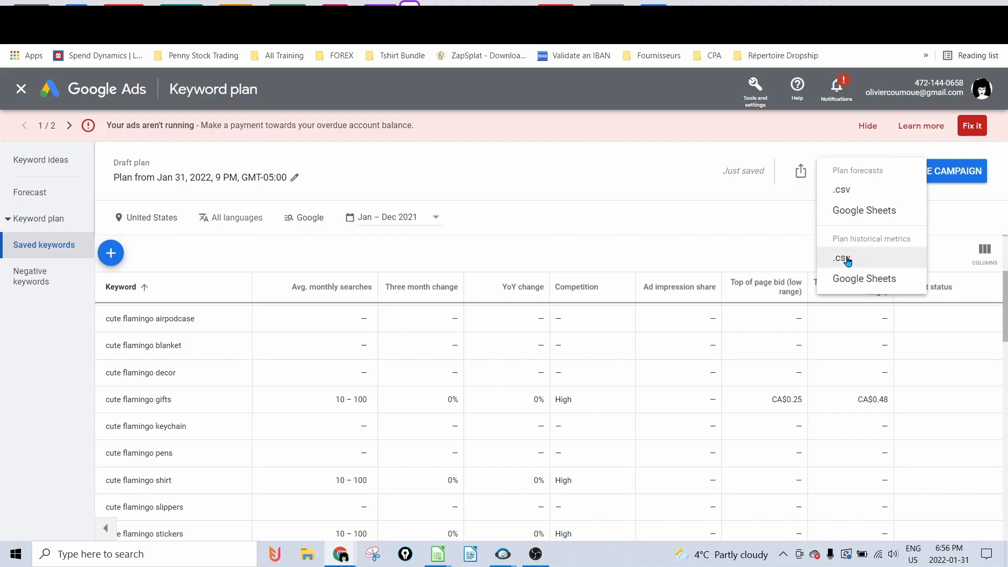
mouse_move(873, 258)
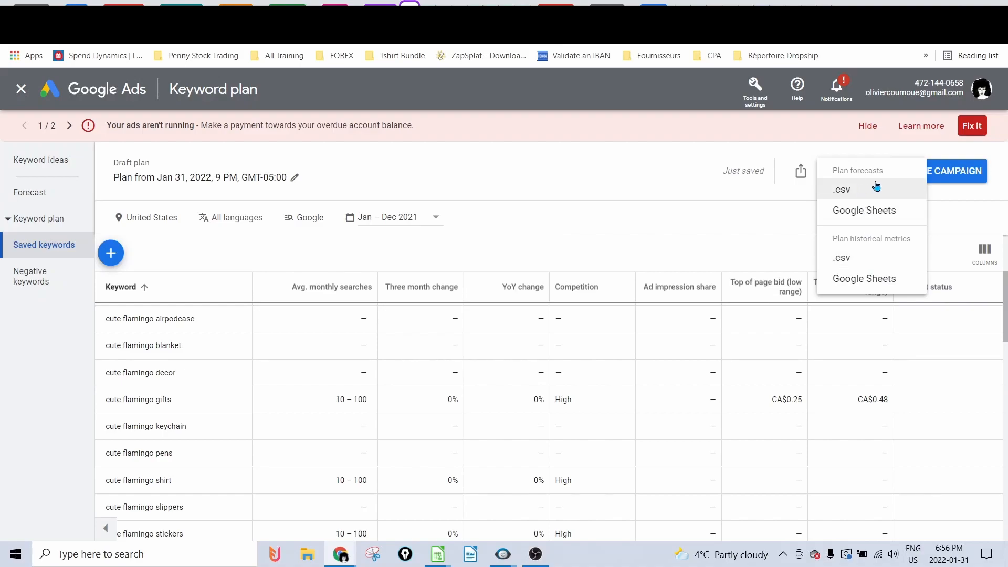
mouse_move(871, 258)
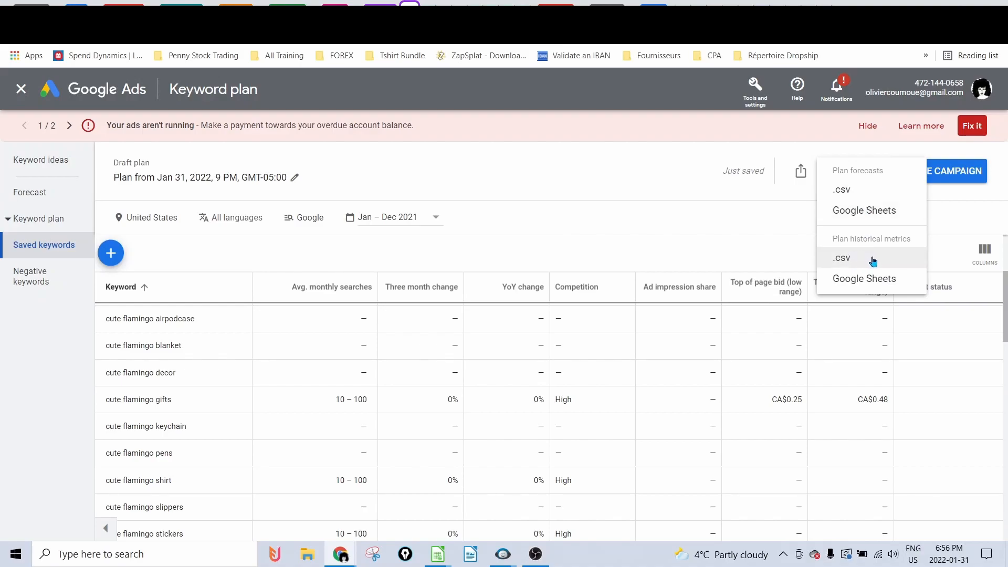
click(841, 258)
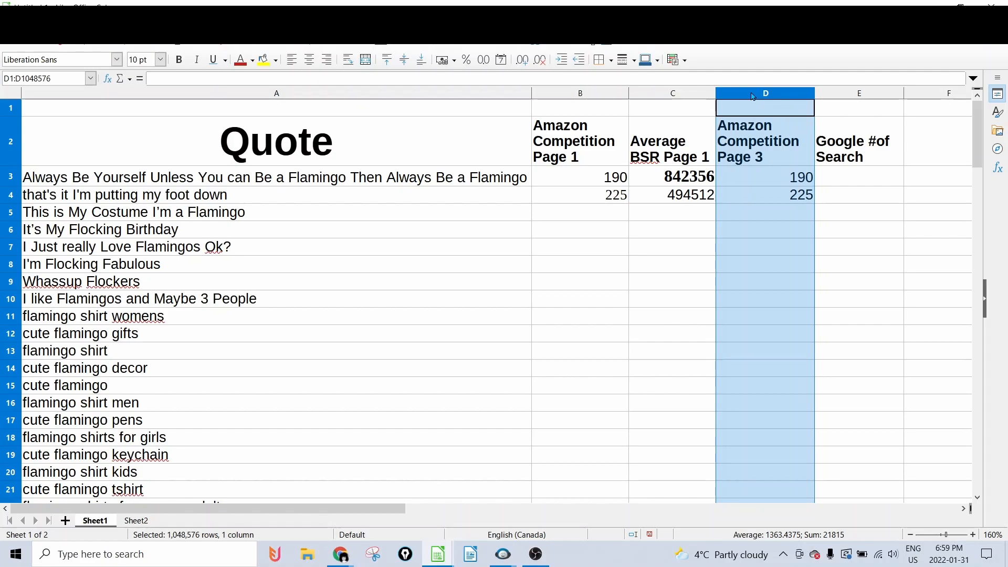
mouse_move(697, 167)
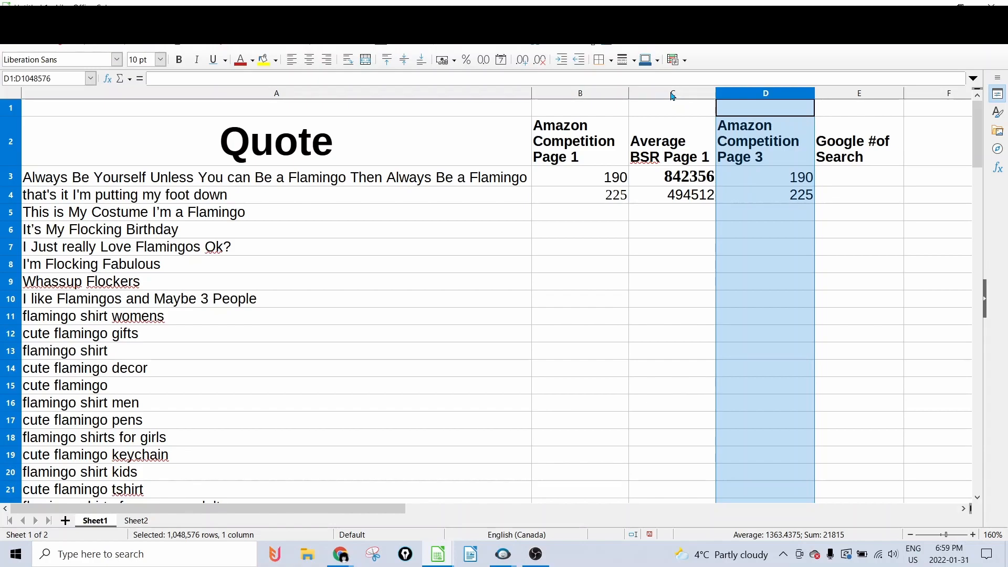
mouse_move(557, 314)
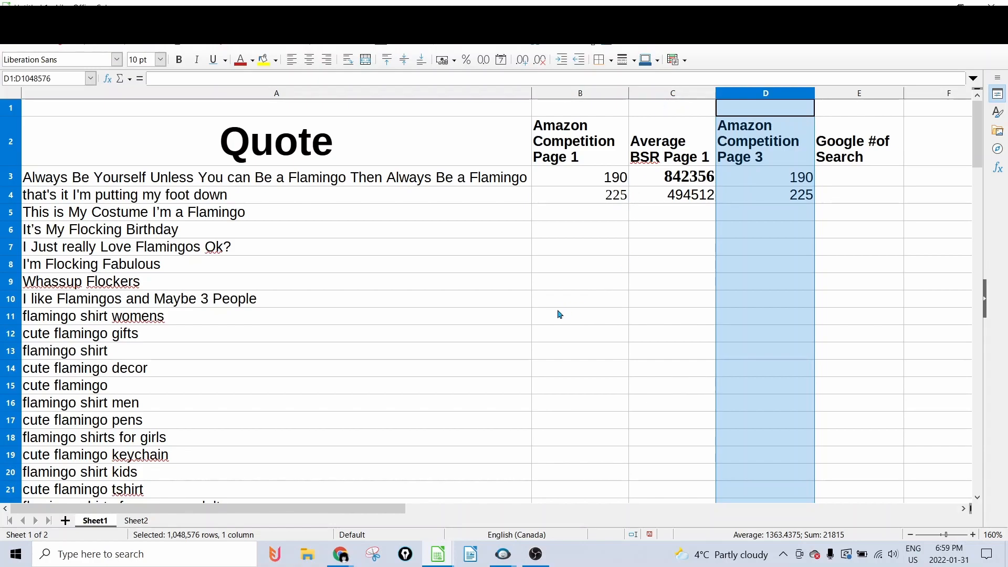
mouse_move(675, 333)
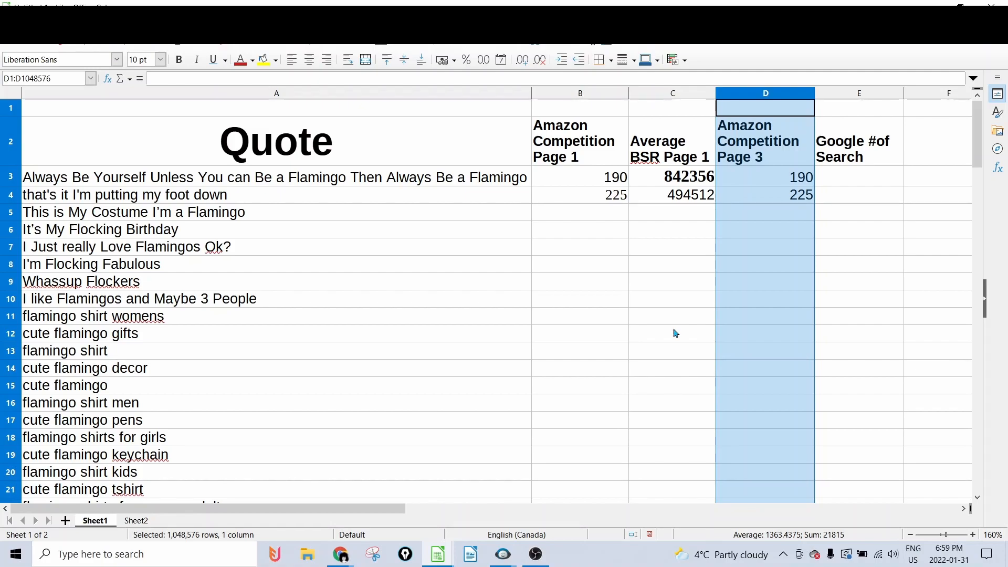
mouse_move(675, 330)
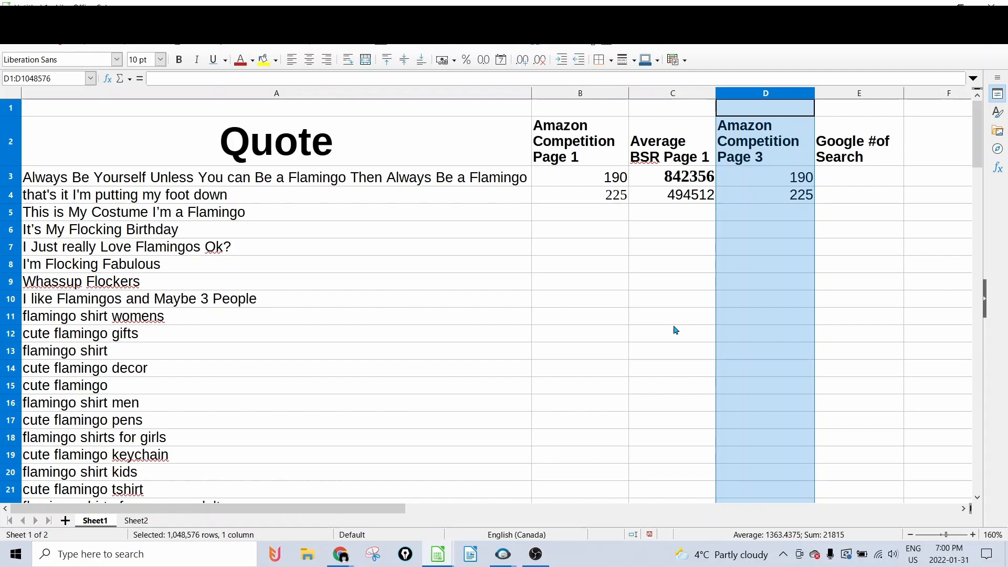